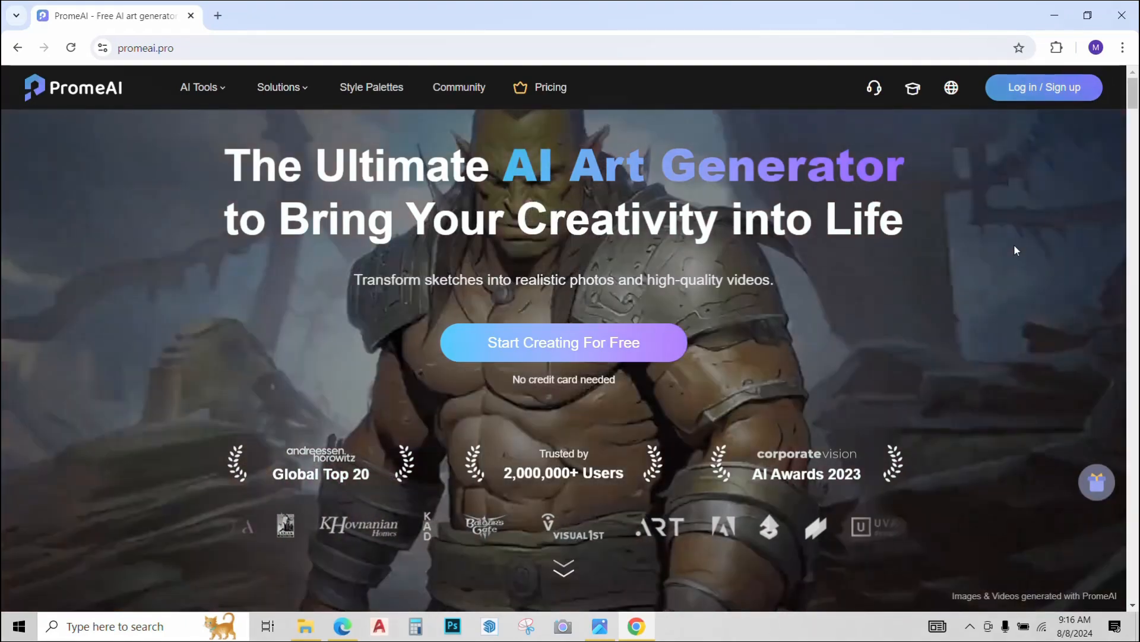
# Step: Sign in with Google and open the View all AI Tools page
pyautogui.click(563, 342)
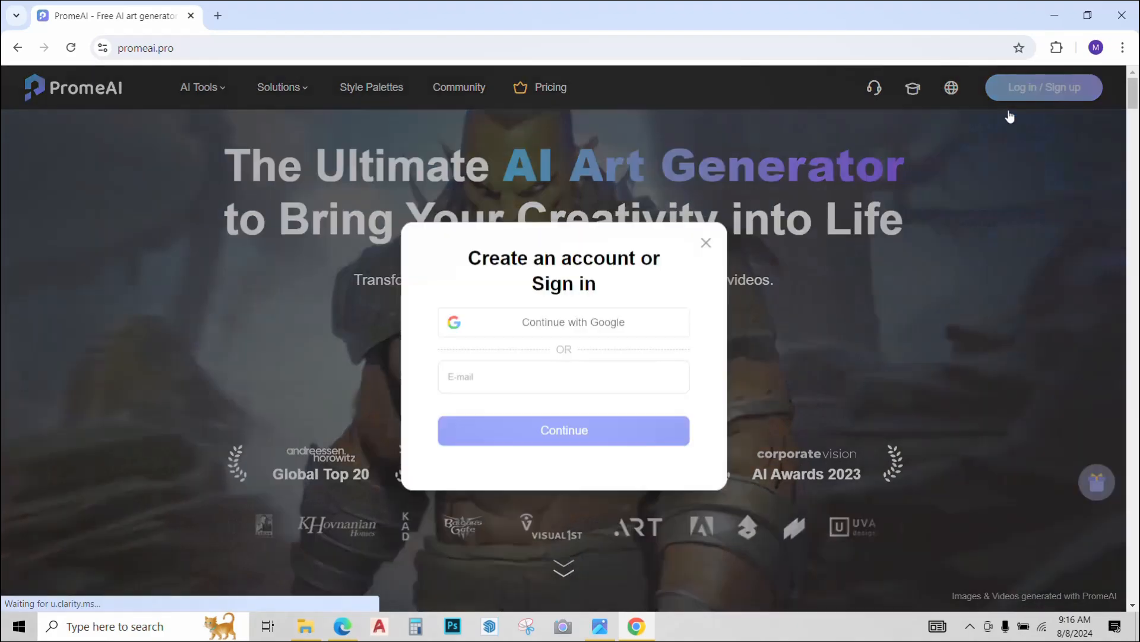
pyautogui.click(563, 322)
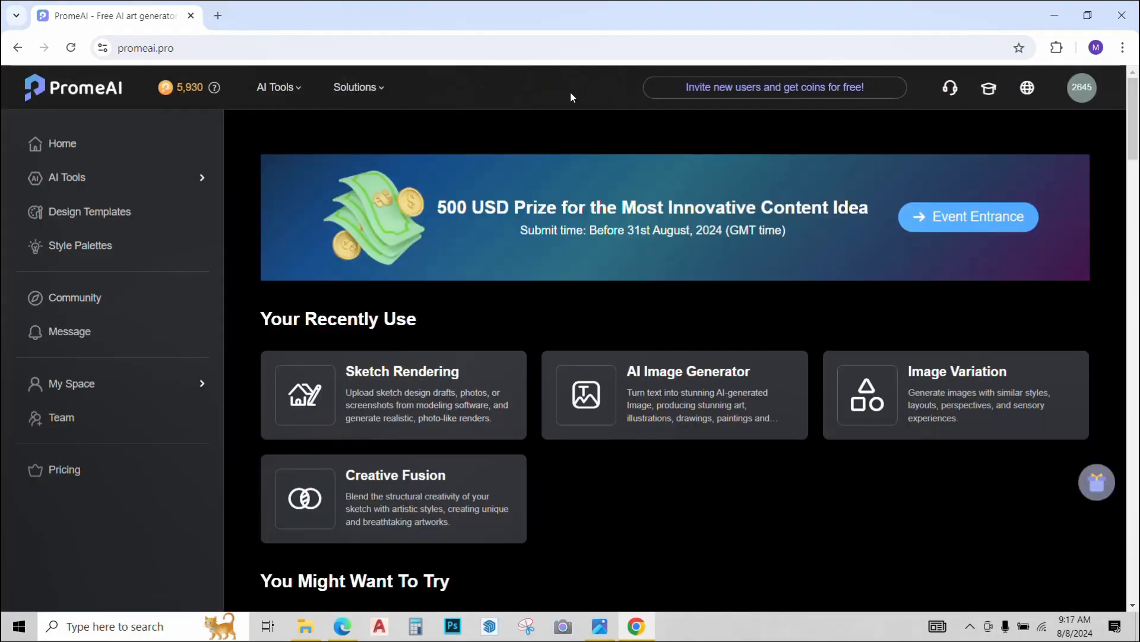
pyautogui.click(275, 88)
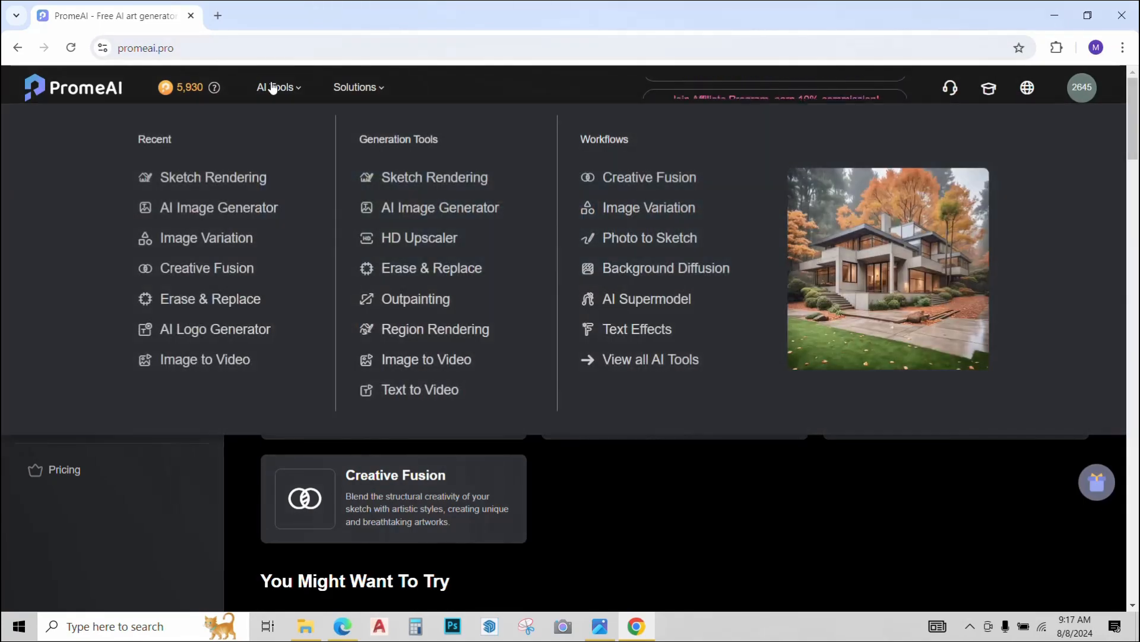
pyautogui.click(649, 359)
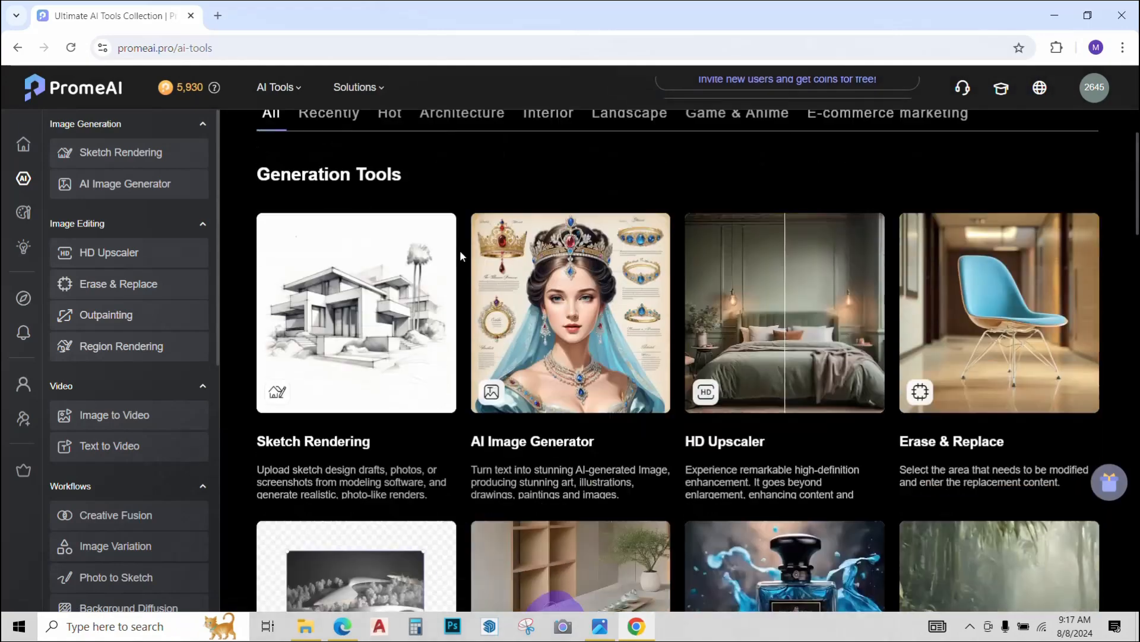
# Step: Scroll through the full AI tools collection
pyautogui.scroll(-3)
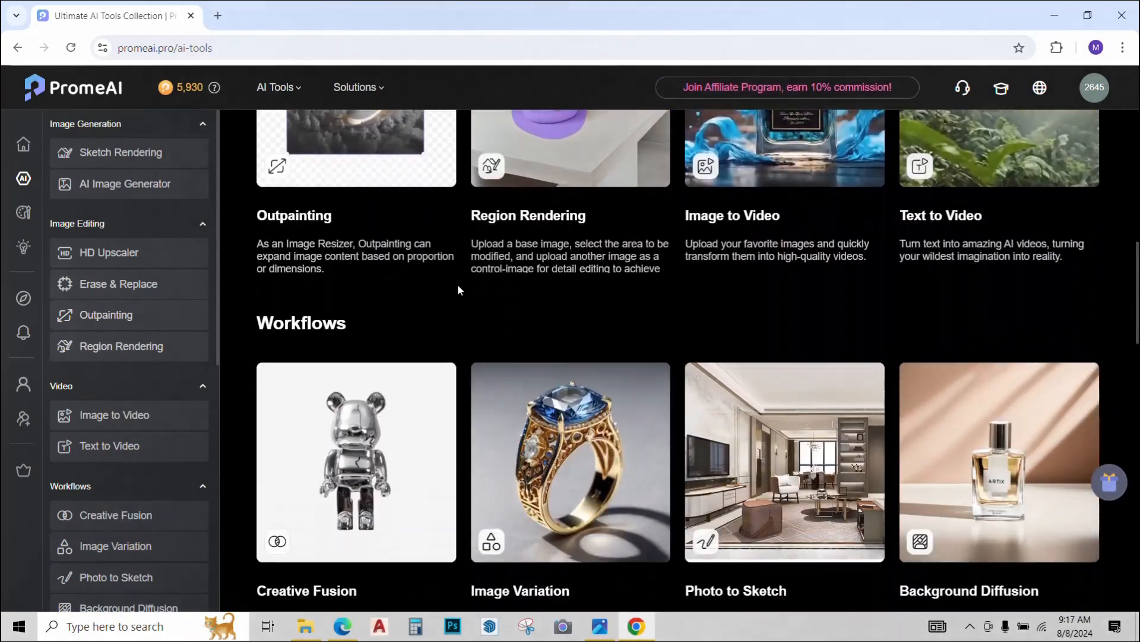
pyautogui.scroll(-3)
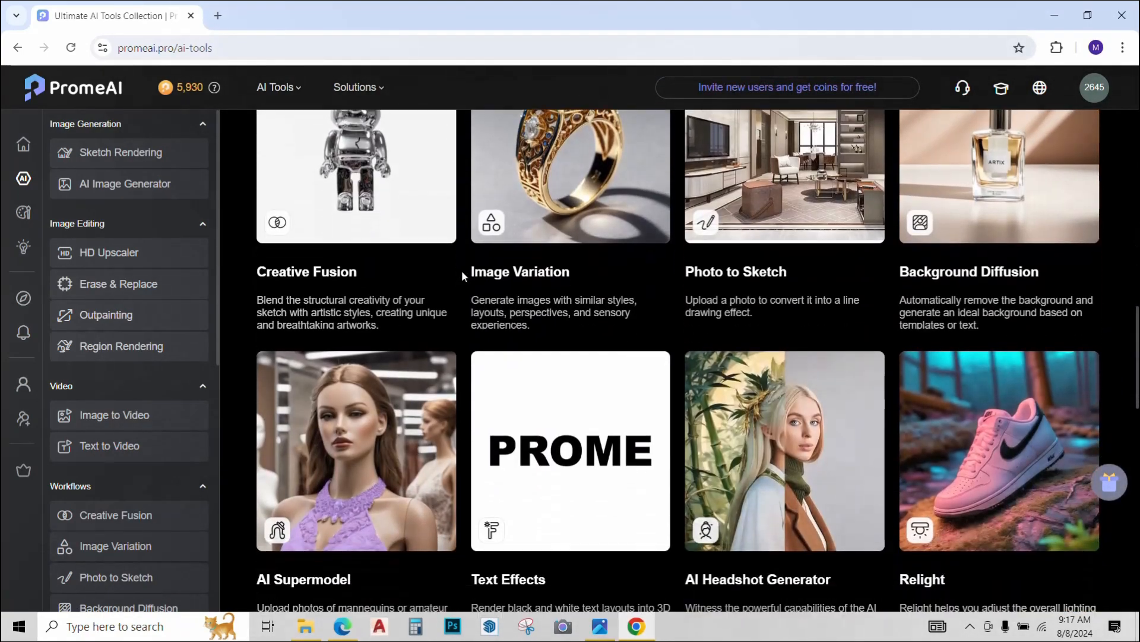
pyautogui.scroll(-3)
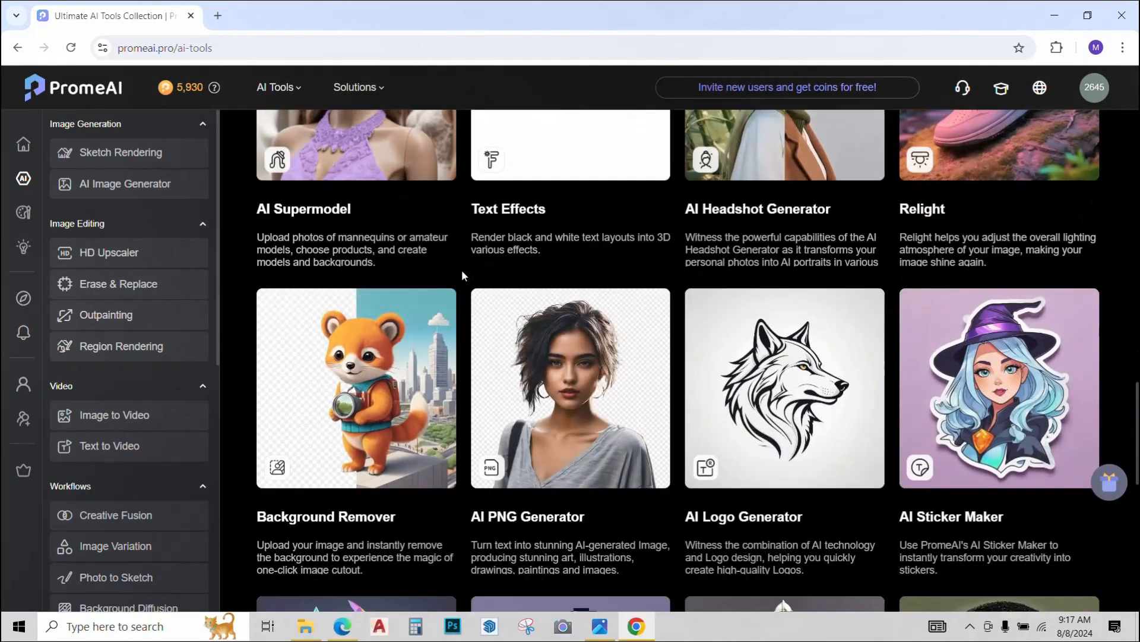
pyautogui.scroll(-3)
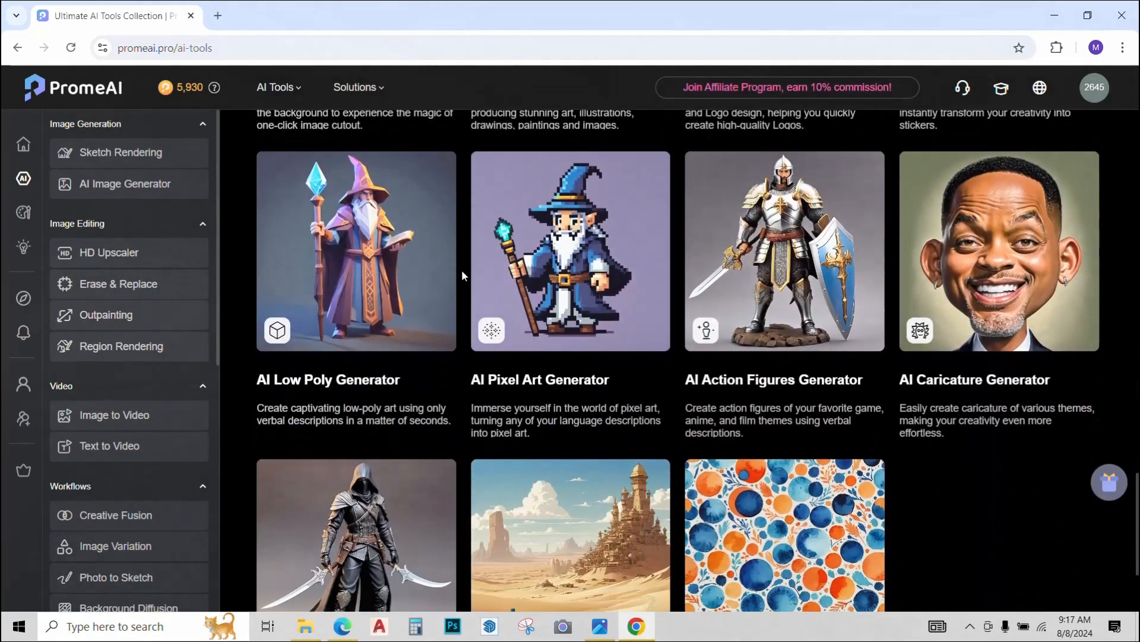
pyautogui.scroll(-3)
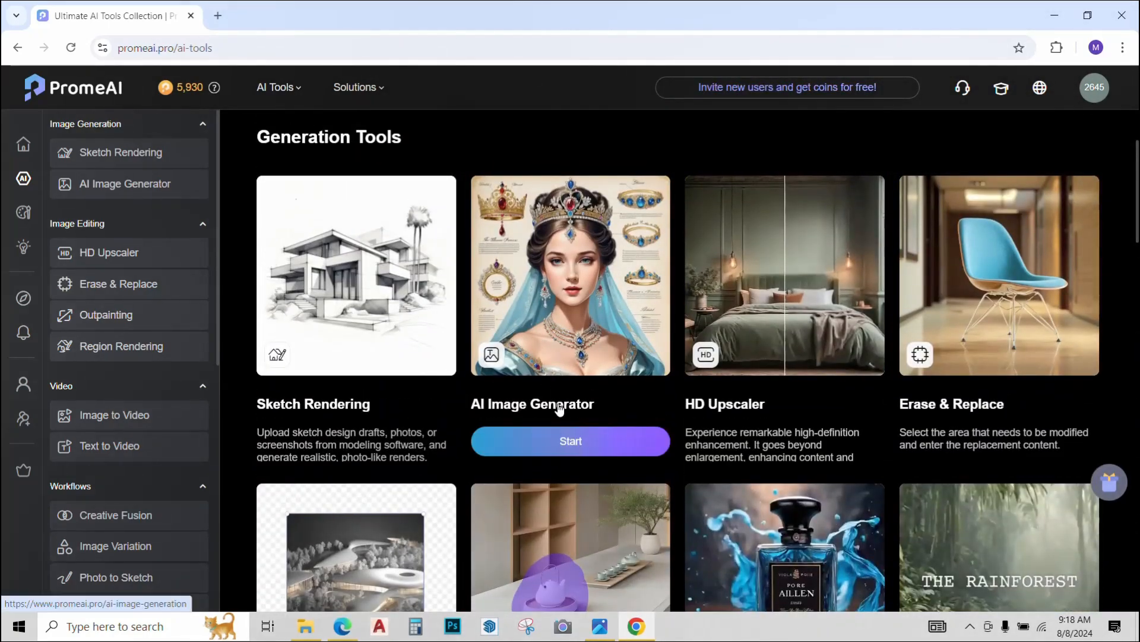
# Step: Start the AI Image Generator with a 'modern house' prompt and open the style presets
pyautogui.click(571, 441)
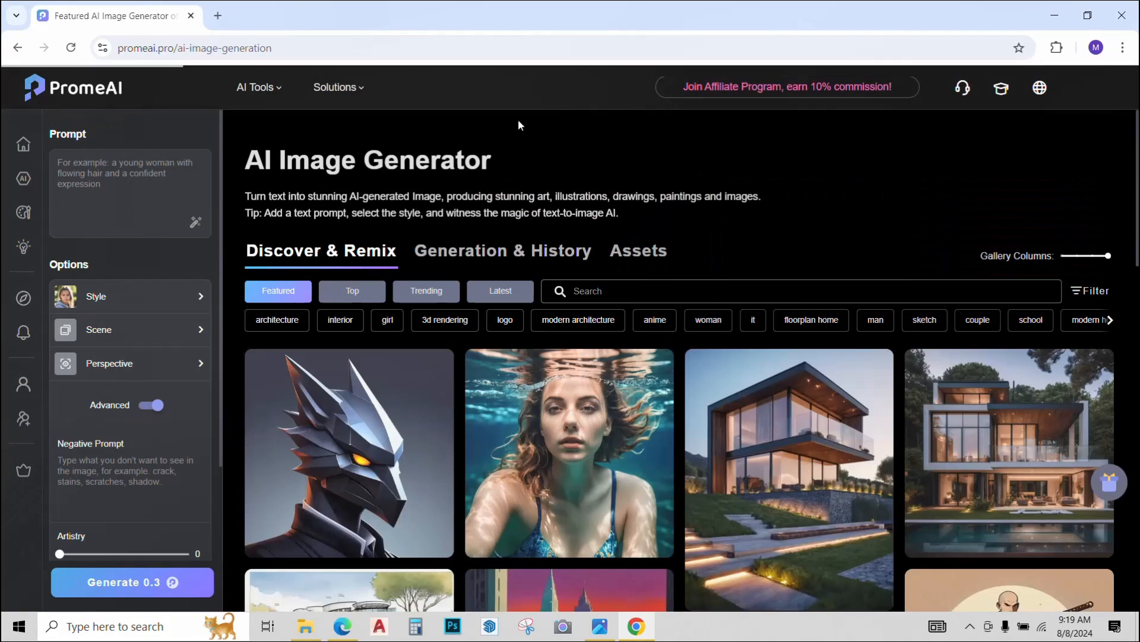
pyautogui.moveTo(304, 138)
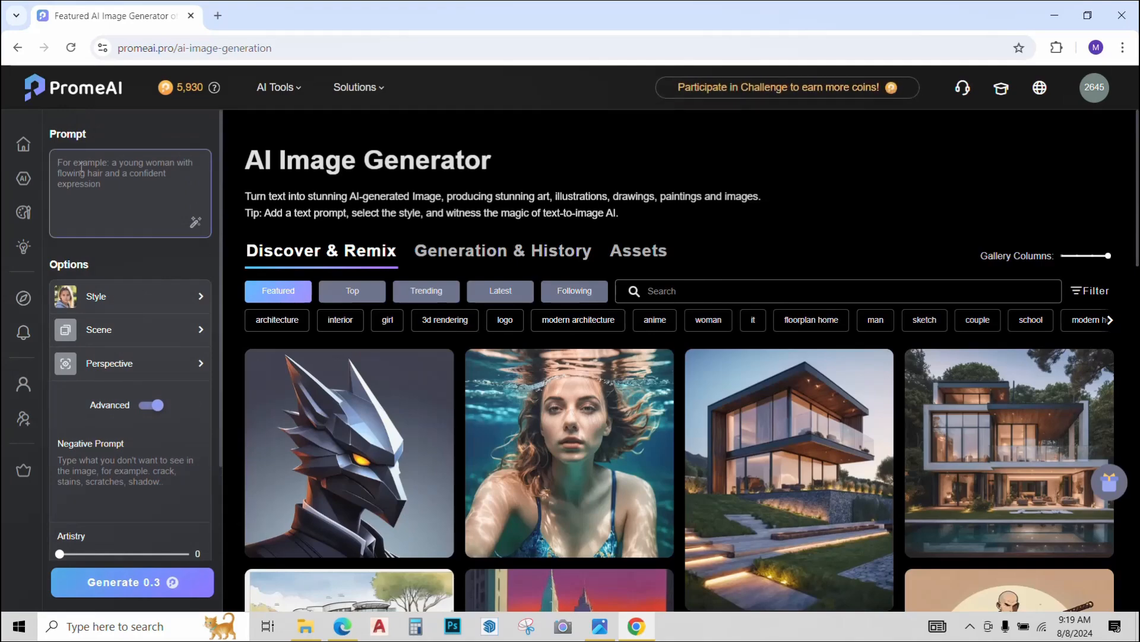
pyautogui.write('modern house')
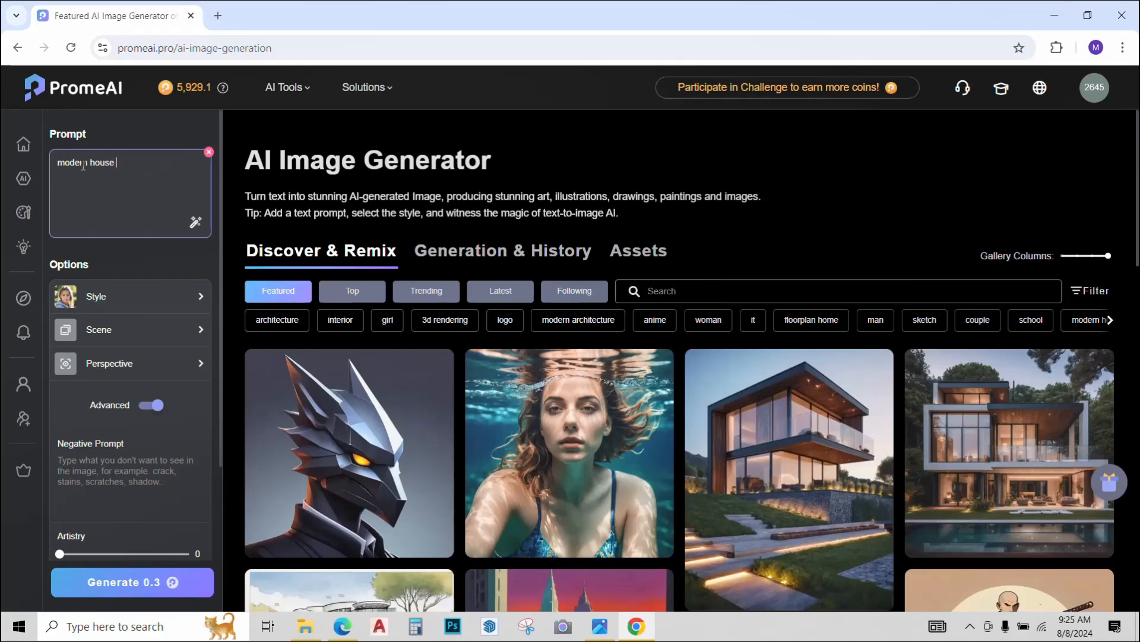
pyautogui.click(130, 295)
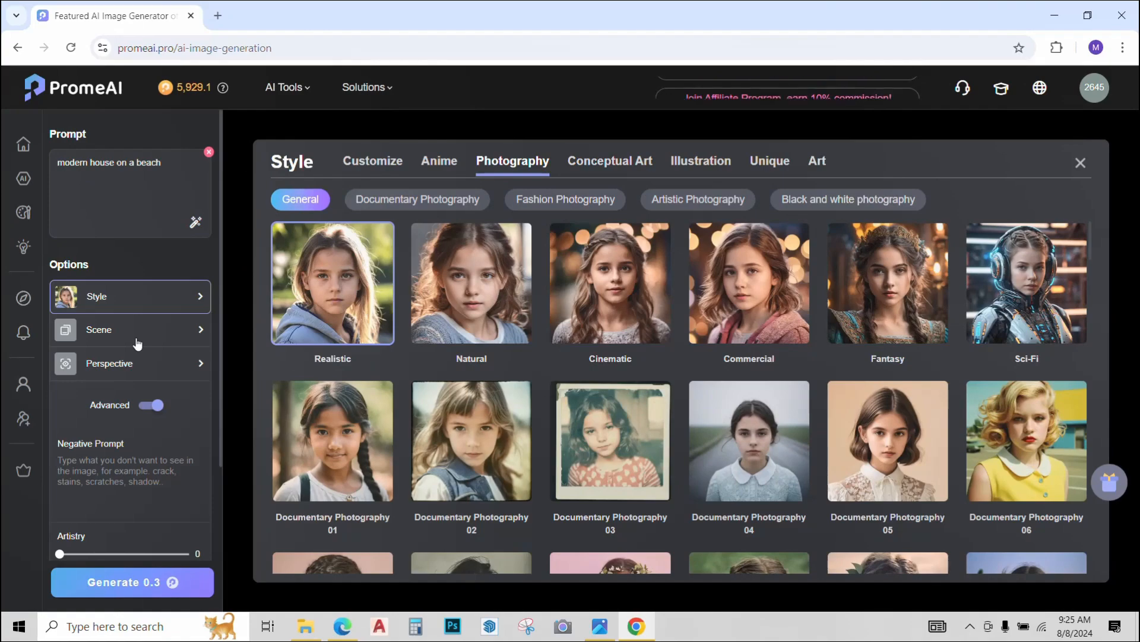
# Step: Pick the Architecture scene presets Villa and Nordic Organic Modernism
pyautogui.click(129, 330)
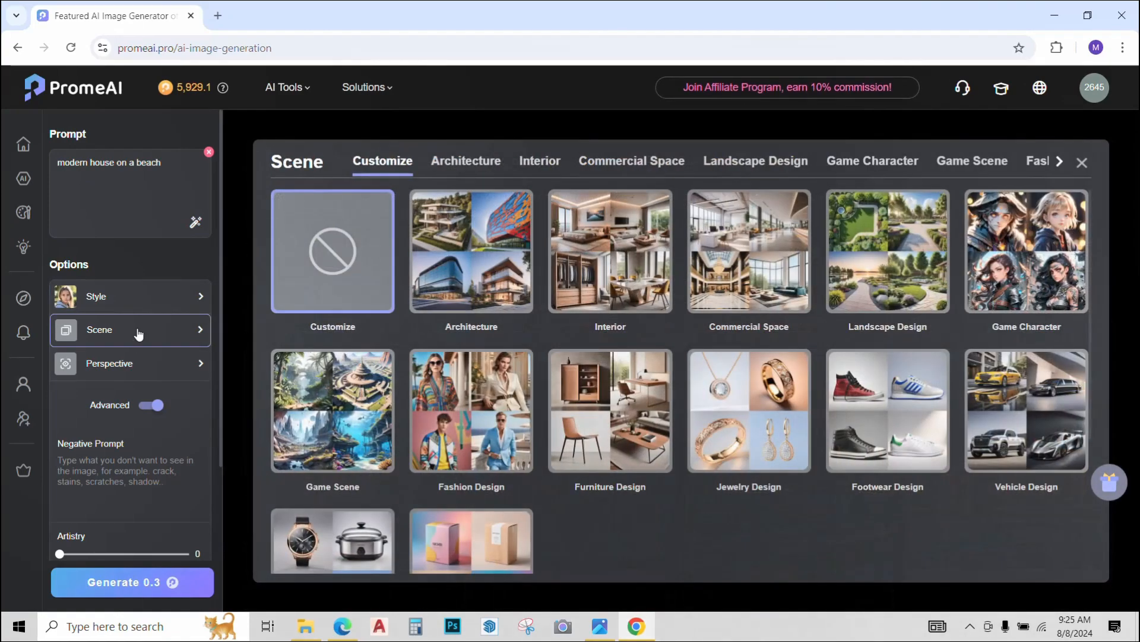
pyautogui.click(466, 161)
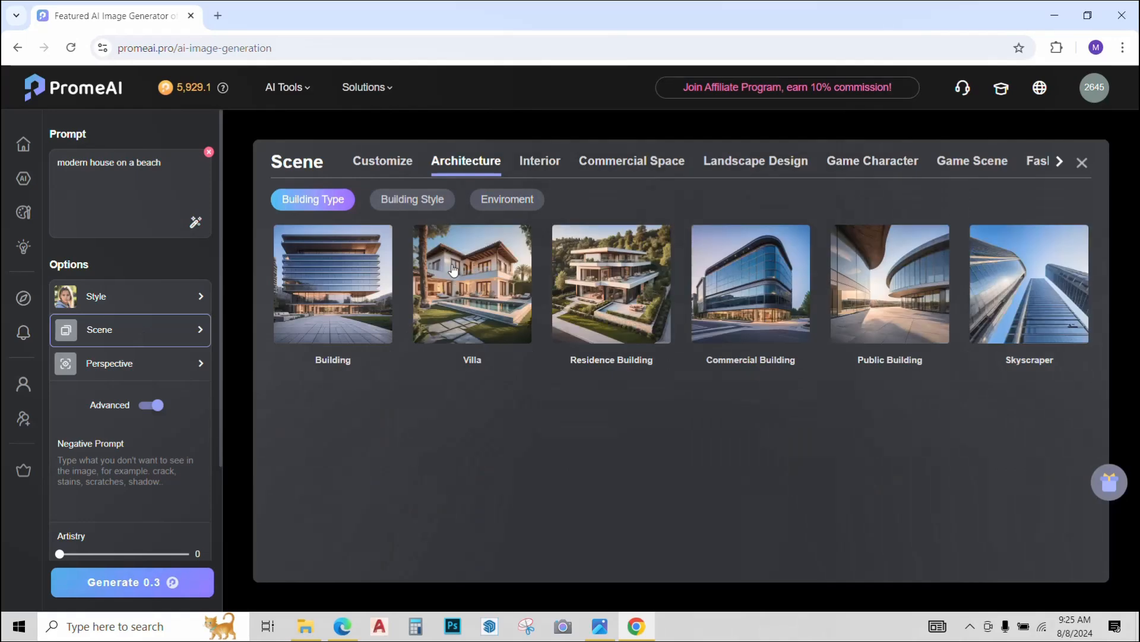
pyautogui.click(471, 284)
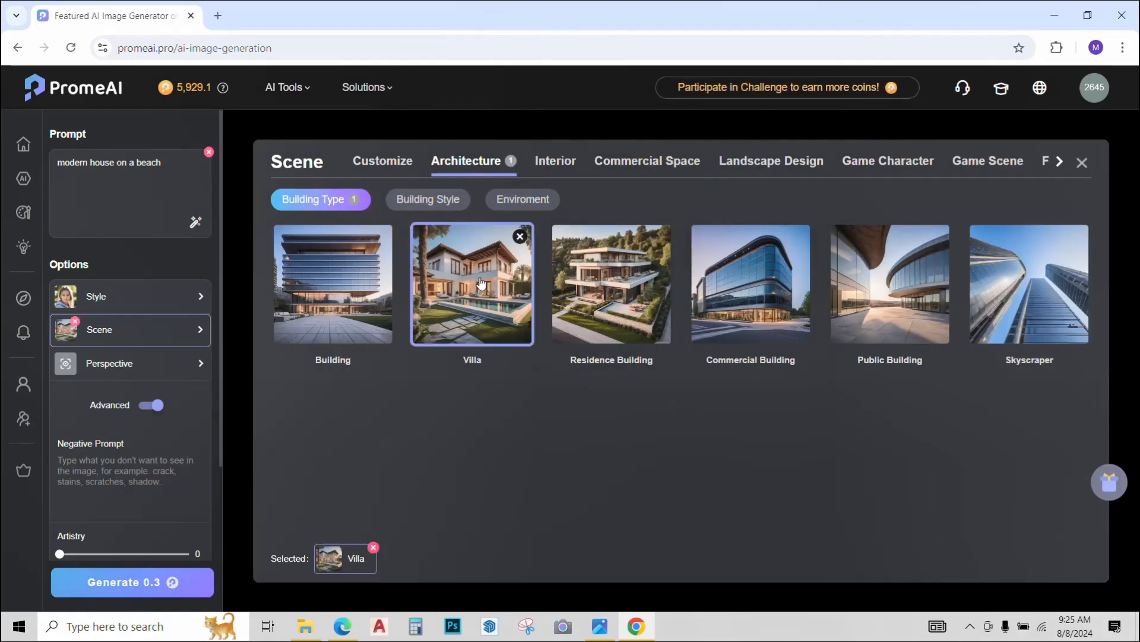
pyautogui.click(427, 200)
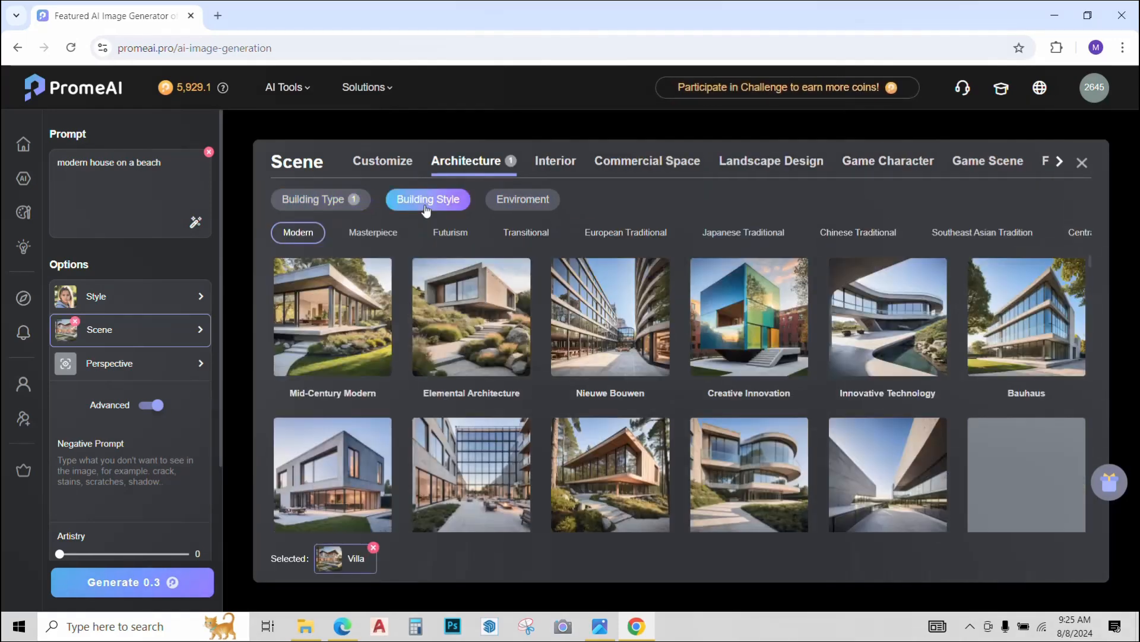
pyautogui.scroll(-3)
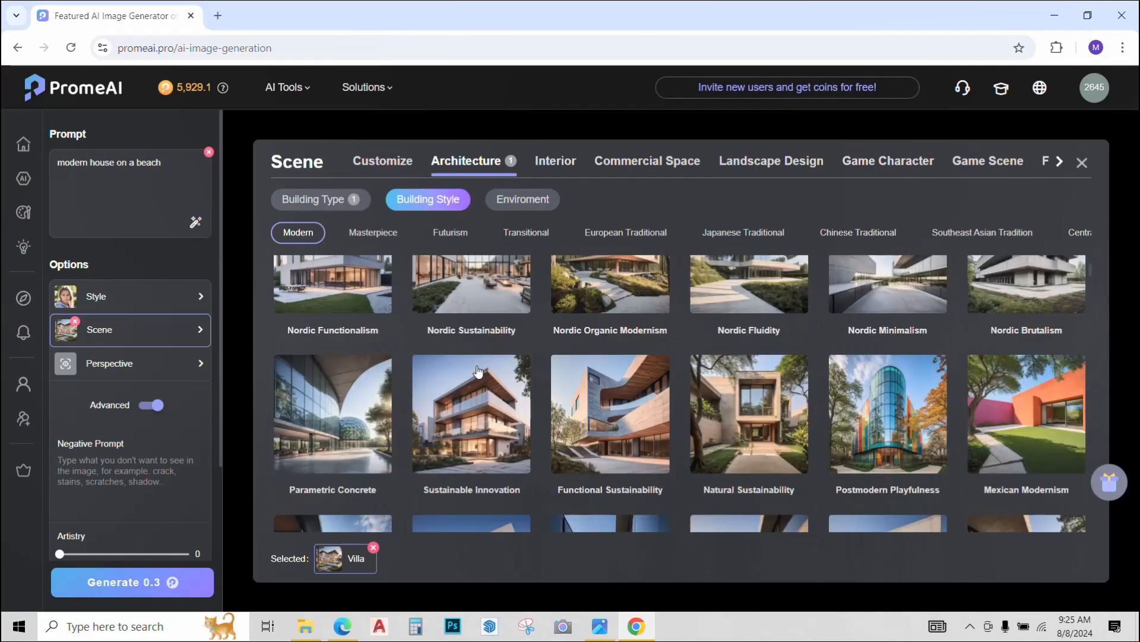
pyautogui.click(609, 328)
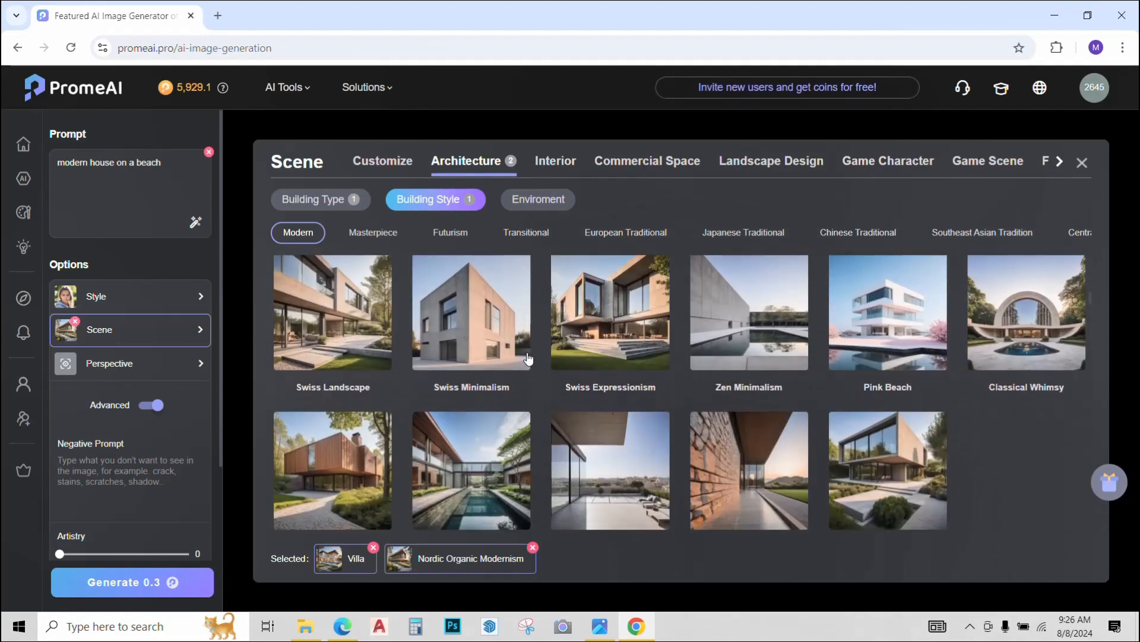
pyautogui.click(538, 198)
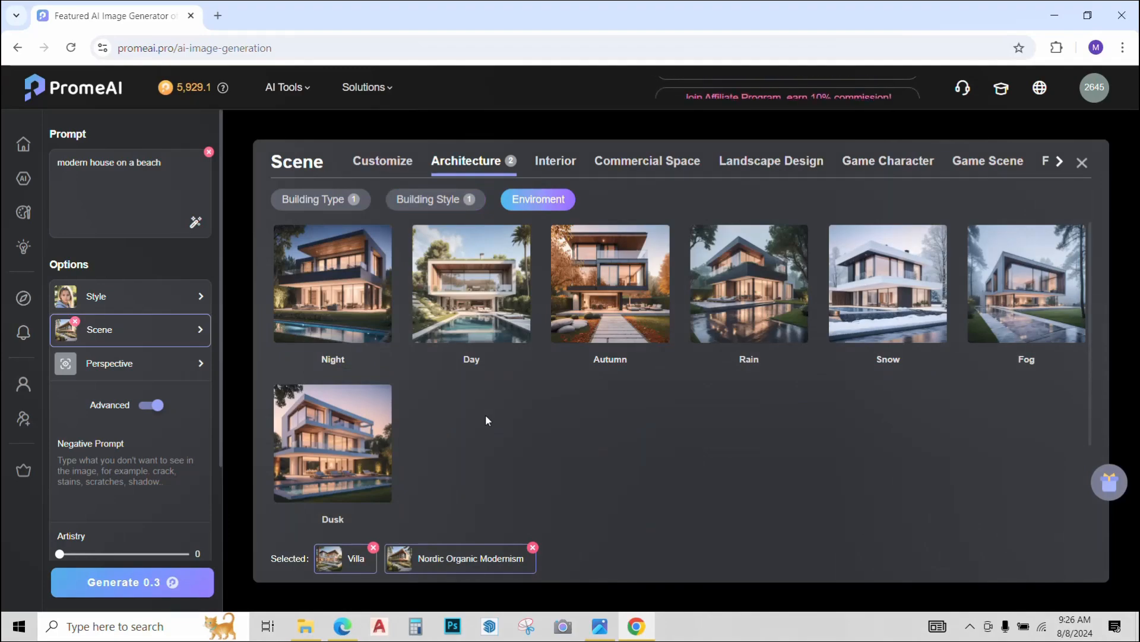
pyautogui.click(110, 363)
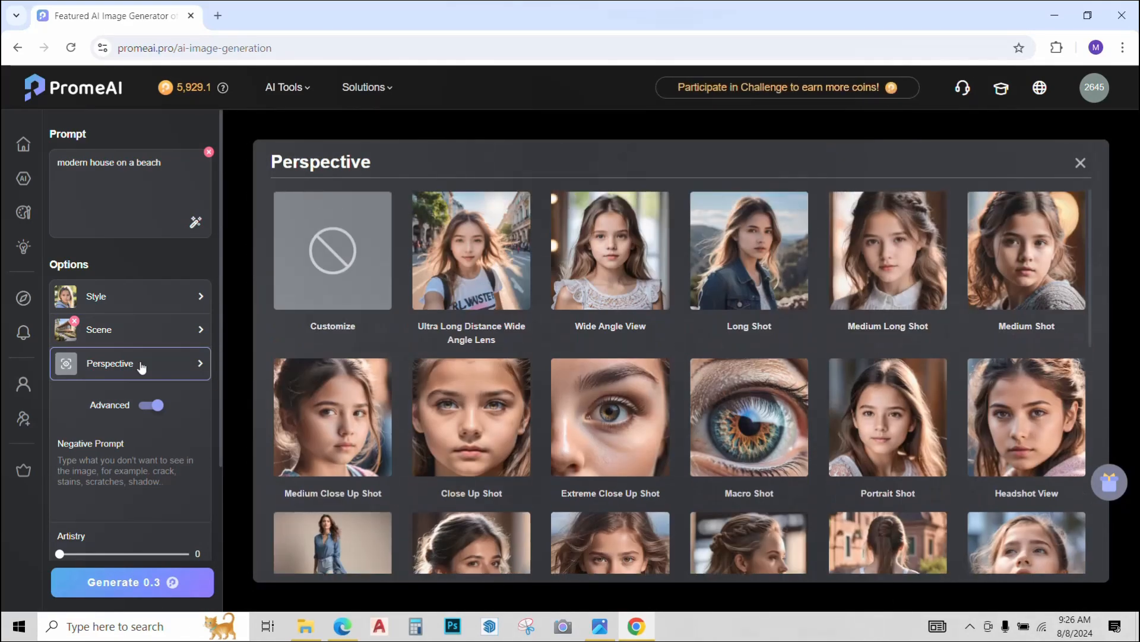
# Step: Drag the Artistry slider to 19, leaving the aspect ratio at 1:1
pyautogui.scroll(-3)
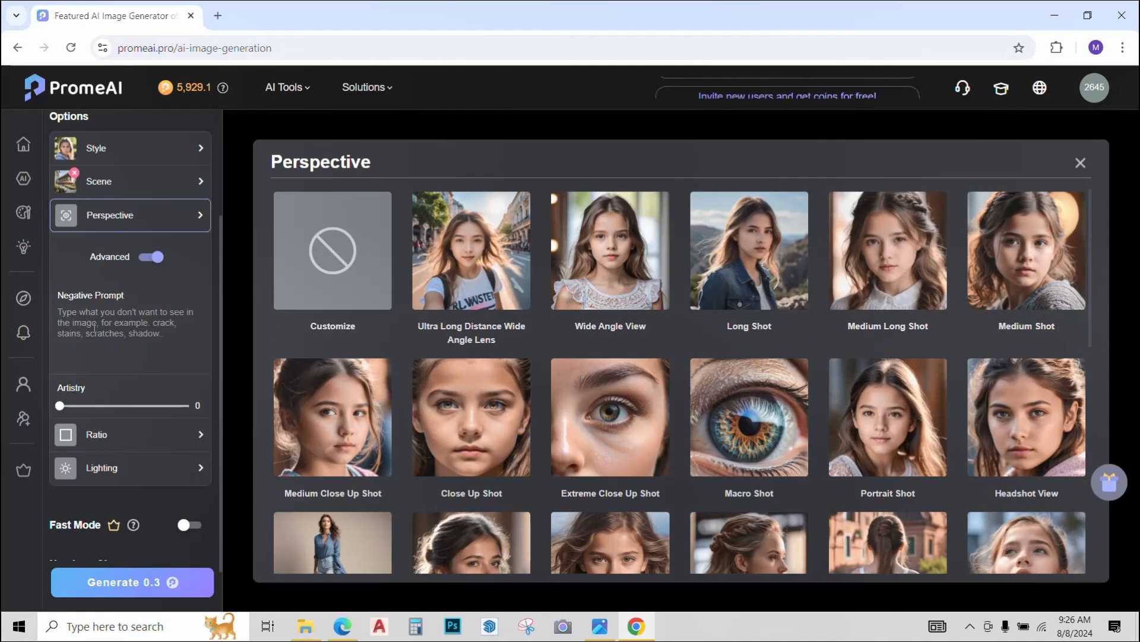
pyautogui.moveTo(60, 405); pyautogui.dragTo(118, 405)
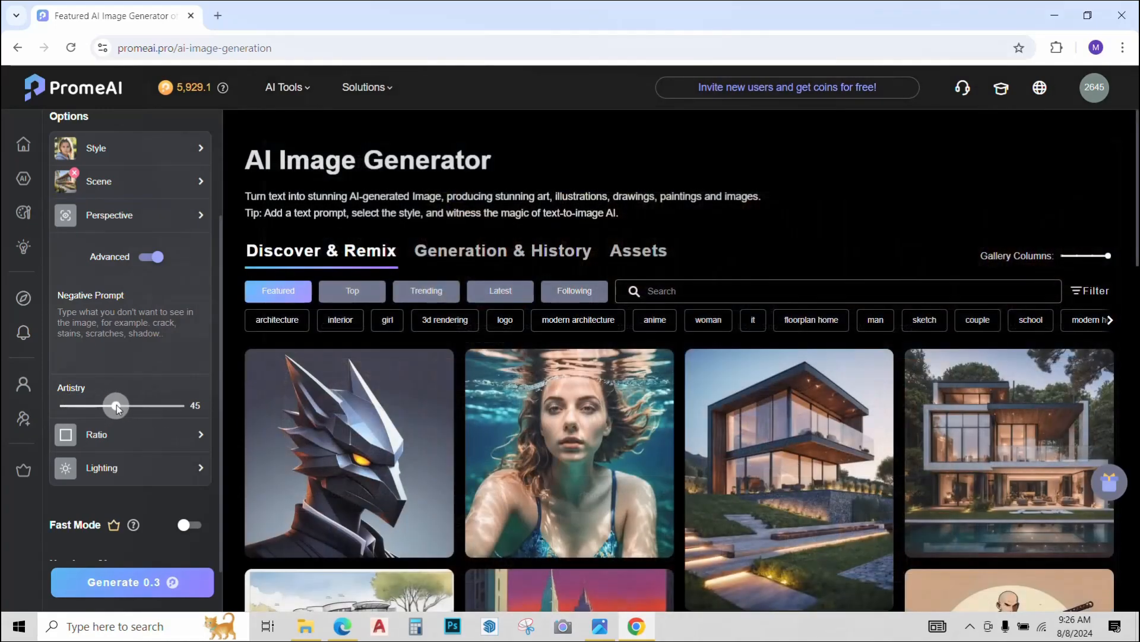
pyautogui.moveTo(116, 405); pyautogui.dragTo(81, 406)
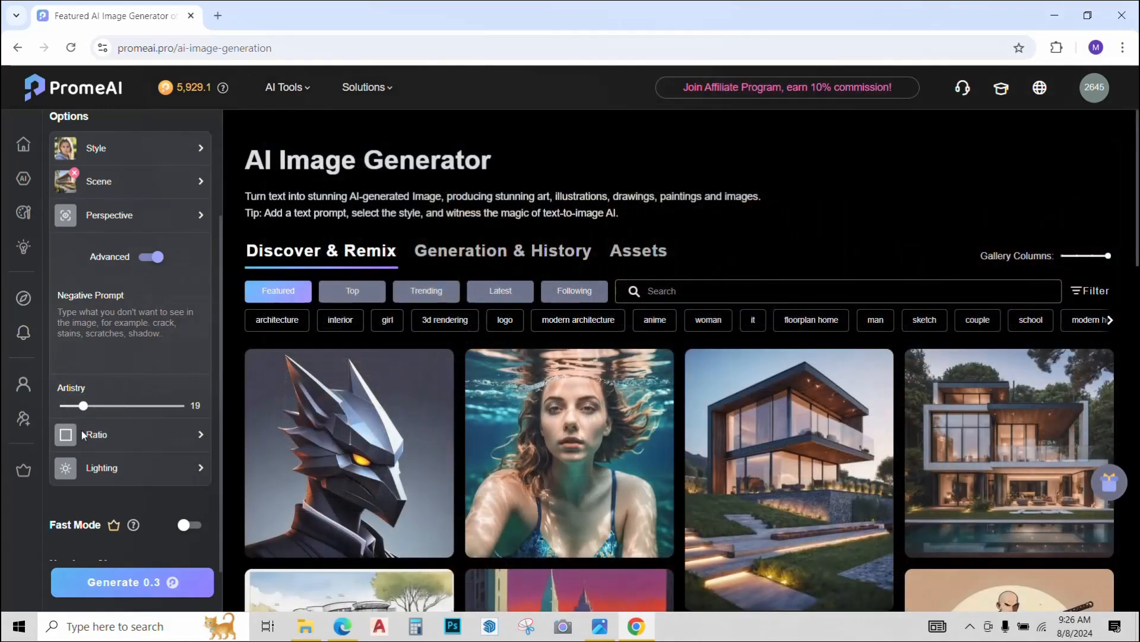
pyautogui.click(94, 434)
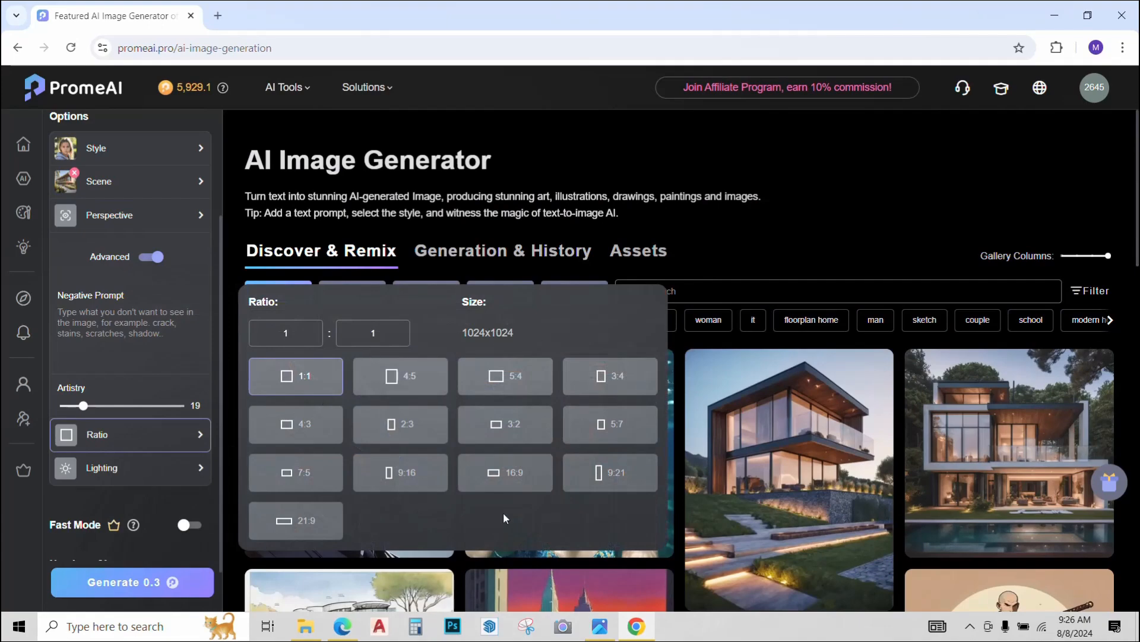
pyautogui.moveTo(113, 459)
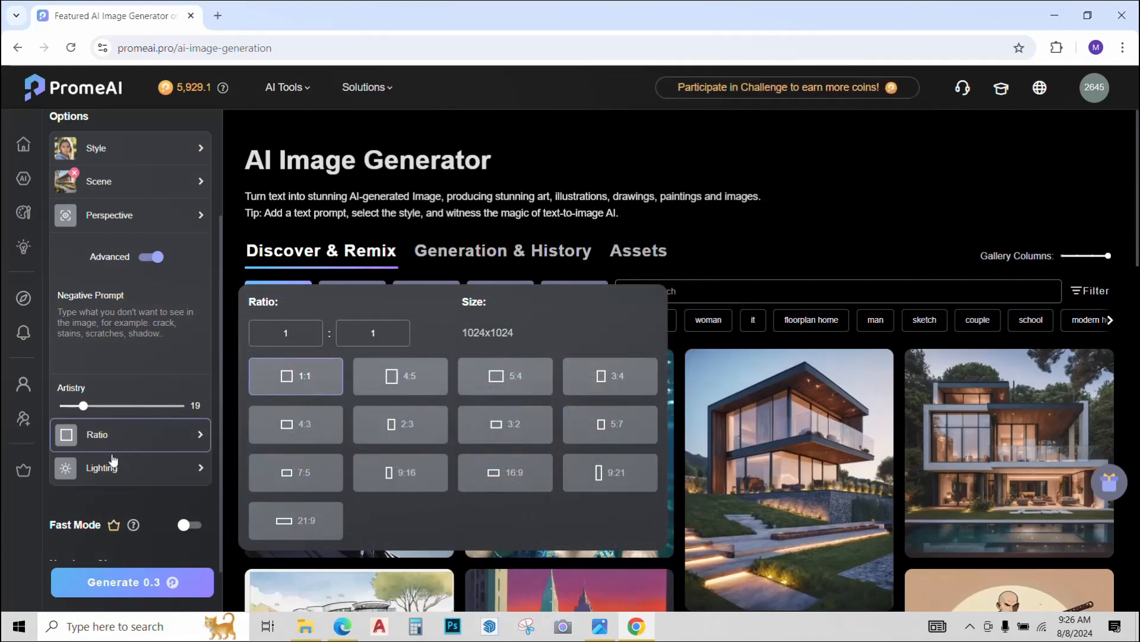
pyautogui.click(102, 468)
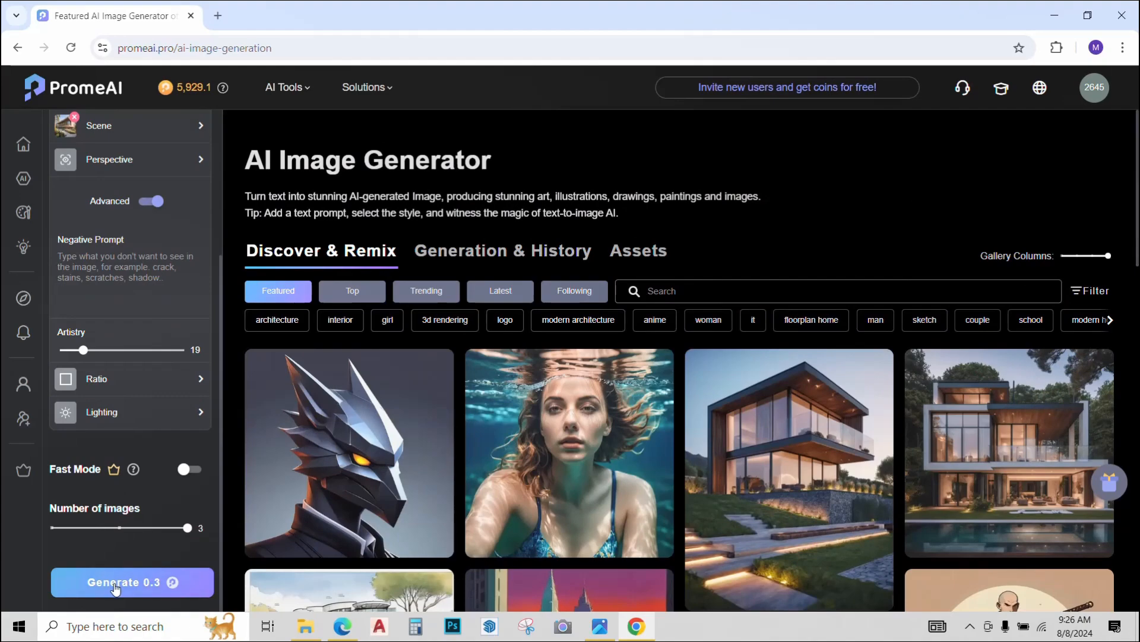
# Step: Generate the beach house images and download the first at 1024x1024
pyautogui.click(132, 582)
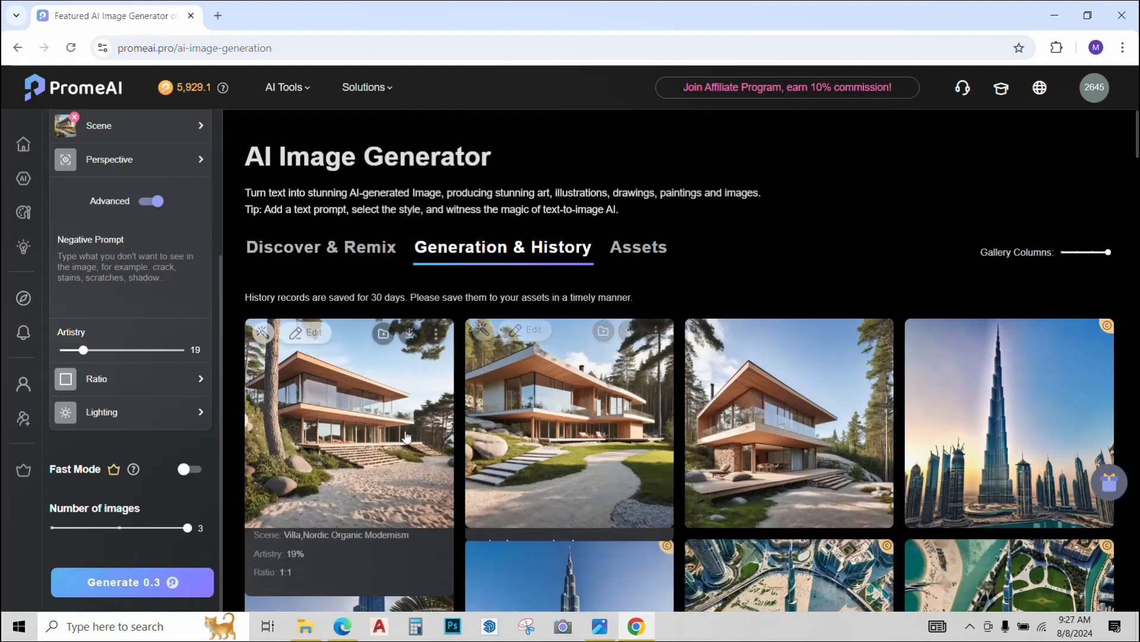
pyautogui.click(349, 422)
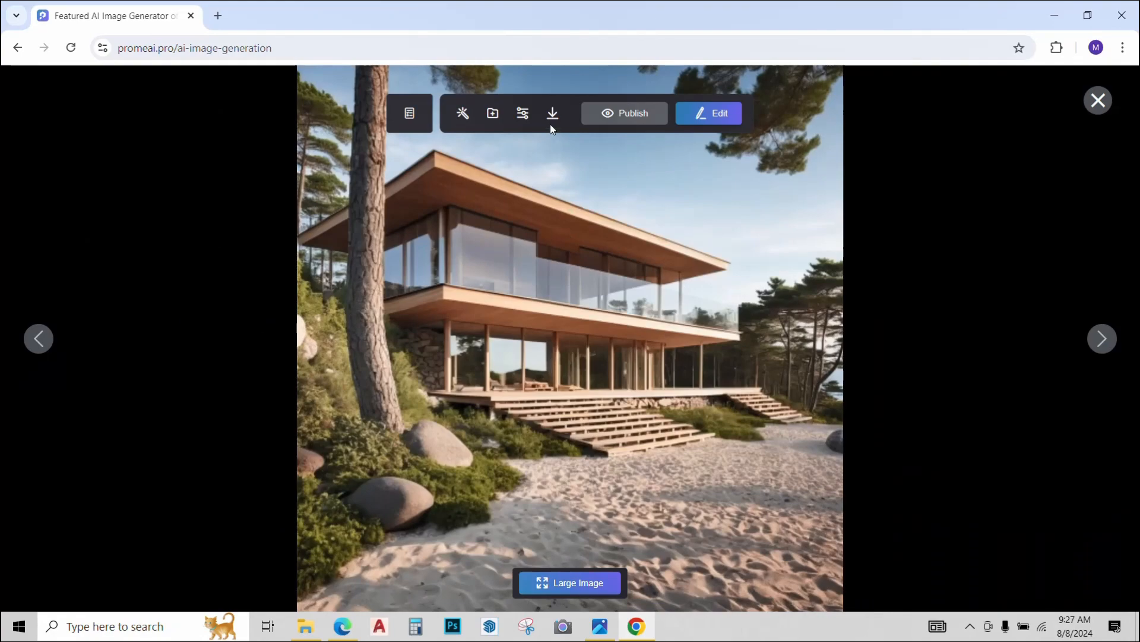
pyautogui.click(552, 114)
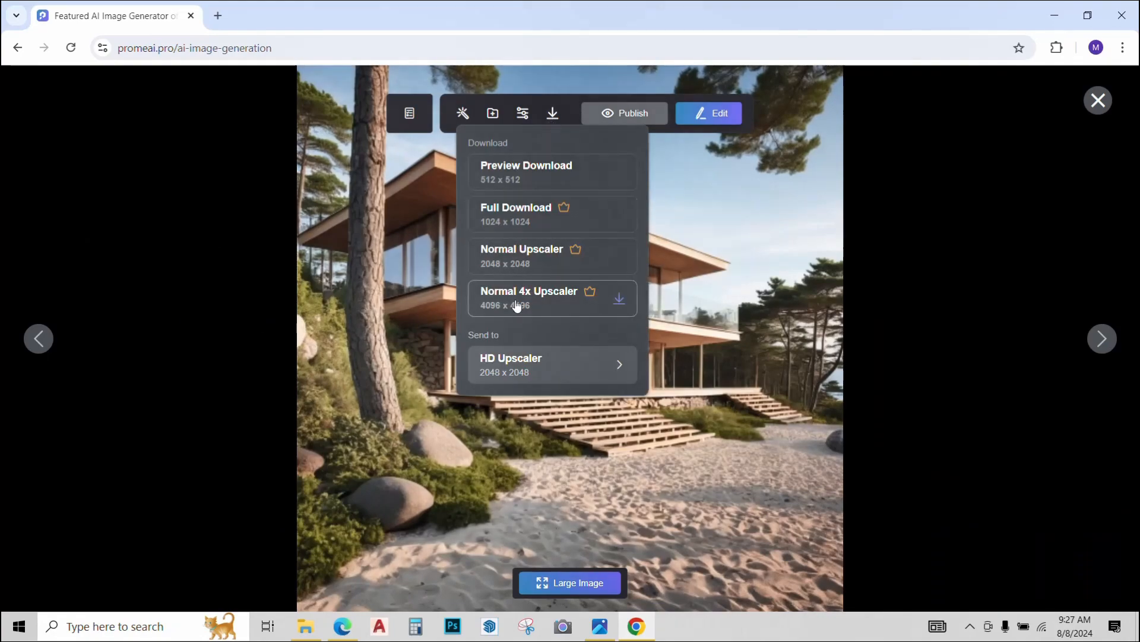
pyautogui.moveTo(521, 279)
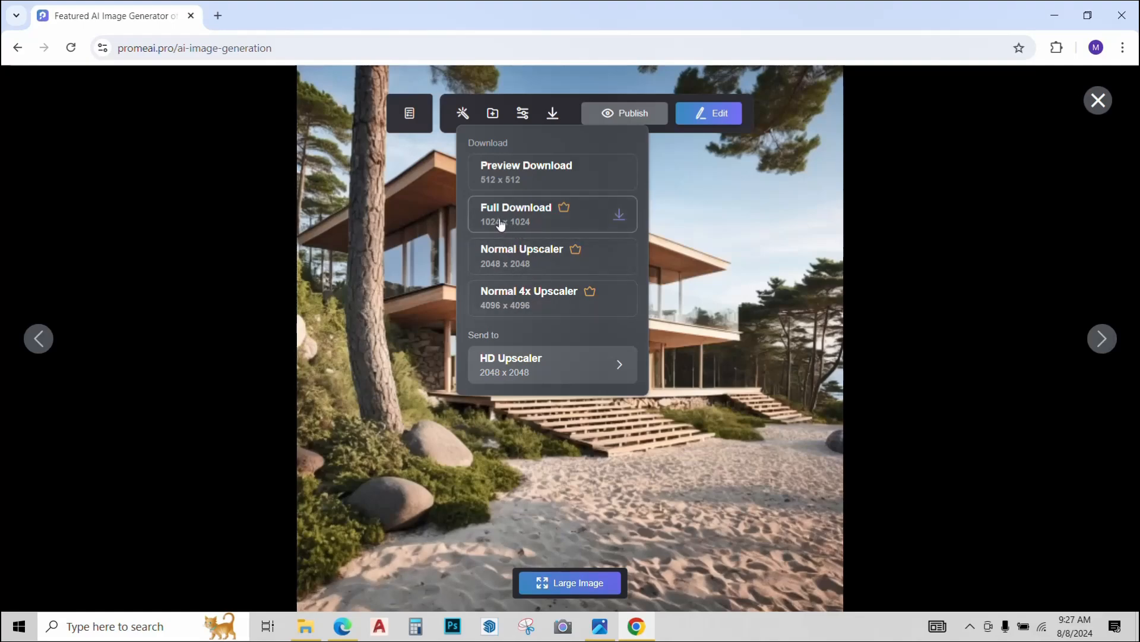
pyautogui.click(516, 214)
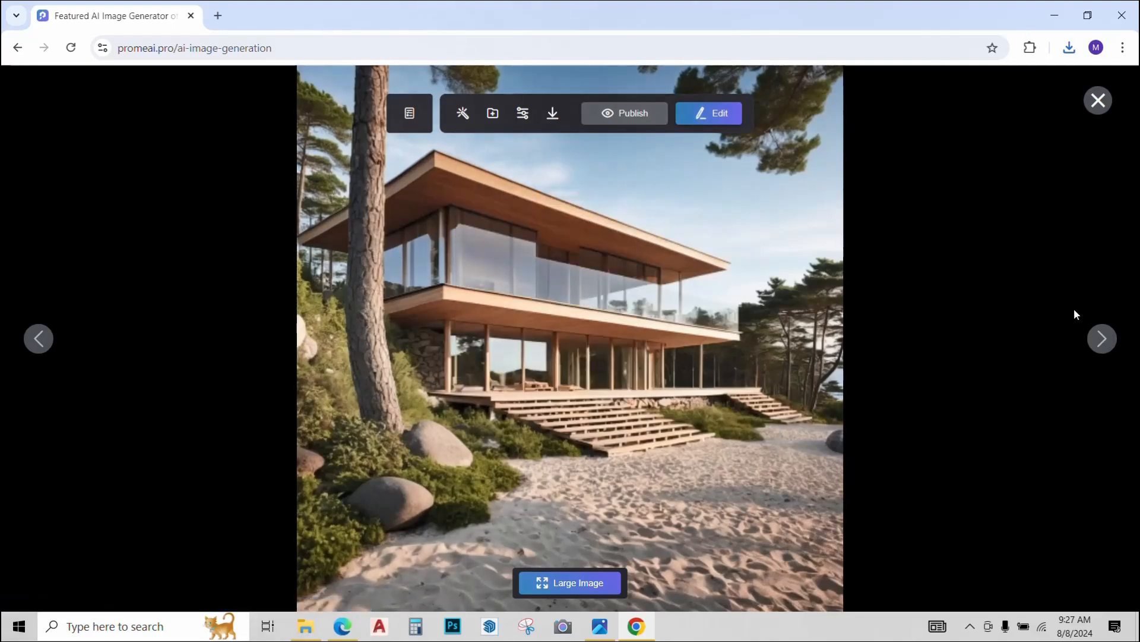
# Step: Browse the other generated houses and close the viewer
pyautogui.click(1102, 337)
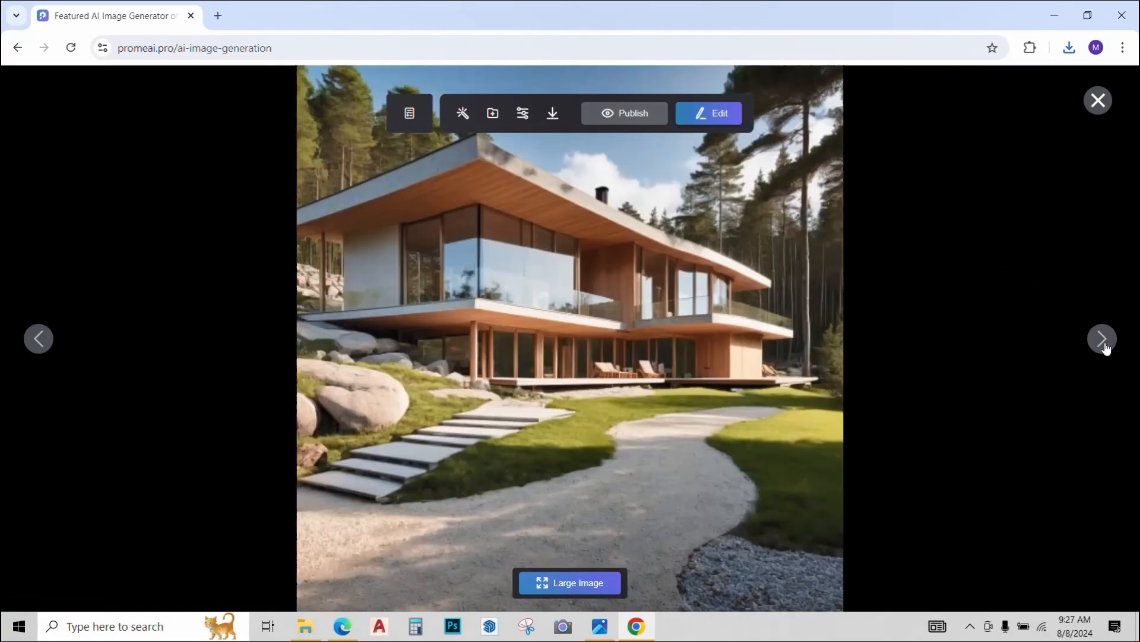
pyautogui.click(1102, 338)
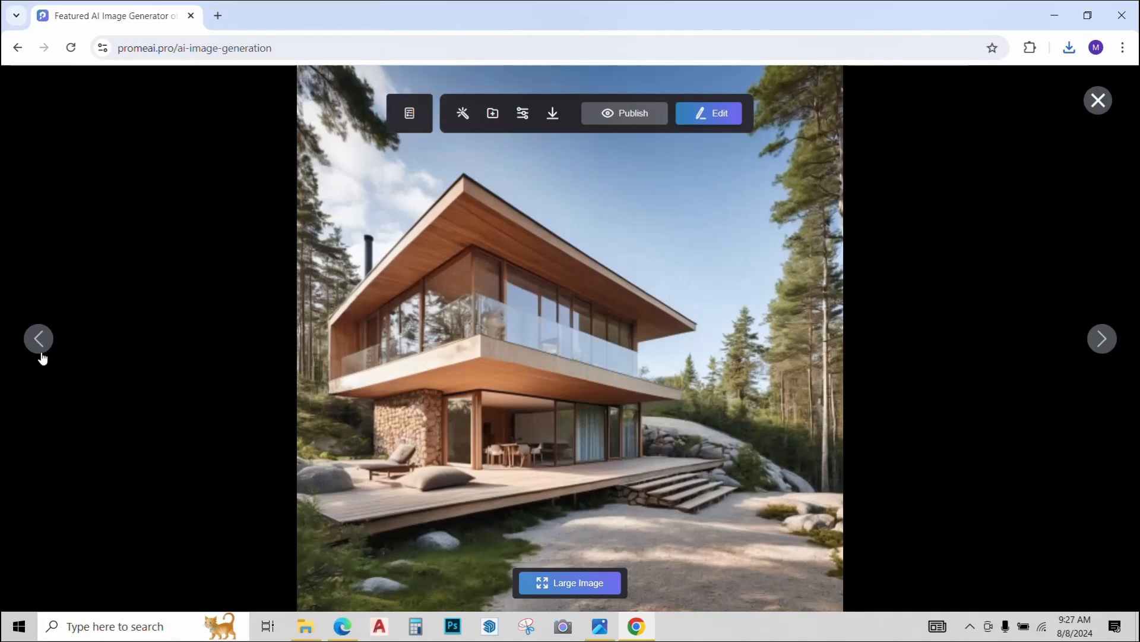
pyautogui.click(1099, 101)
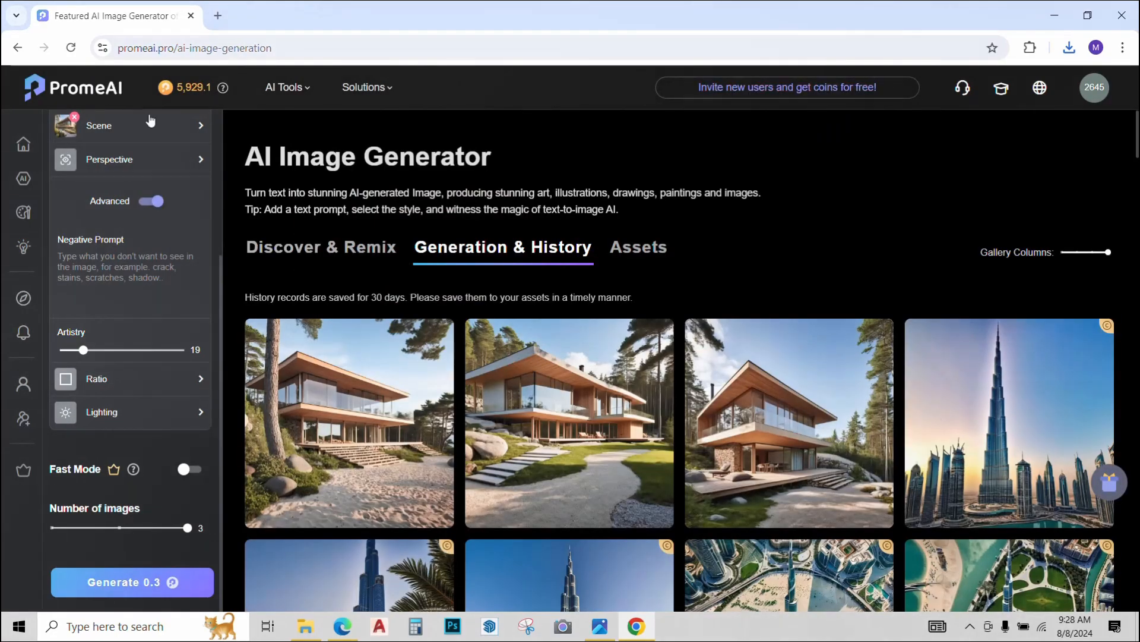
# Step: Open Sketch Rendering and scroll through its Discover & Remix gallery
pyautogui.click(285, 87)
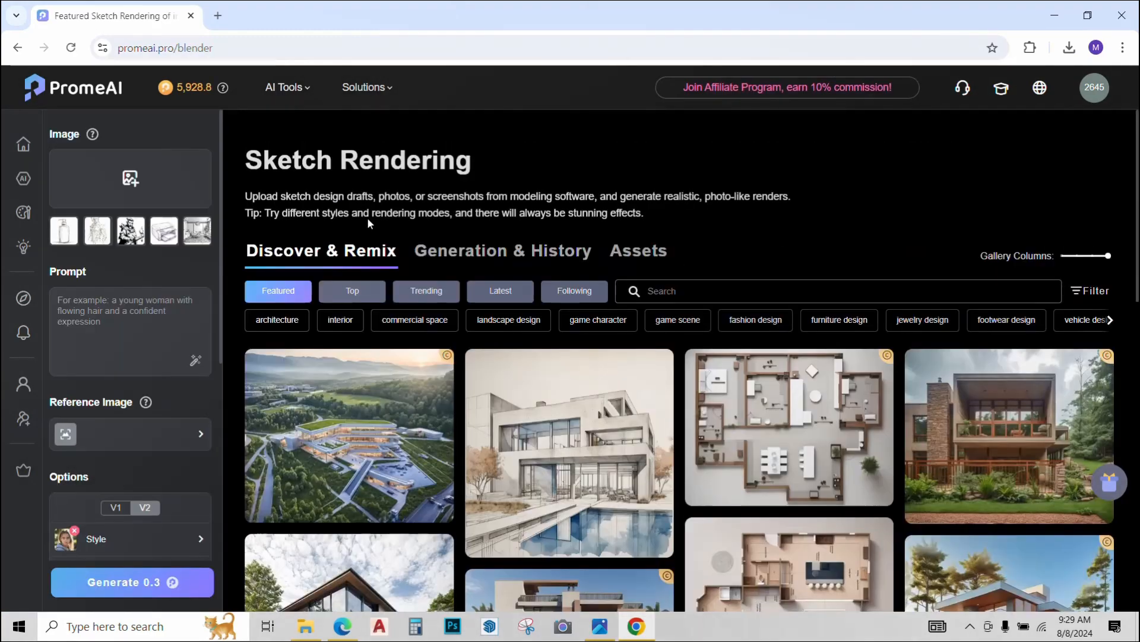
pyautogui.scroll(-3)
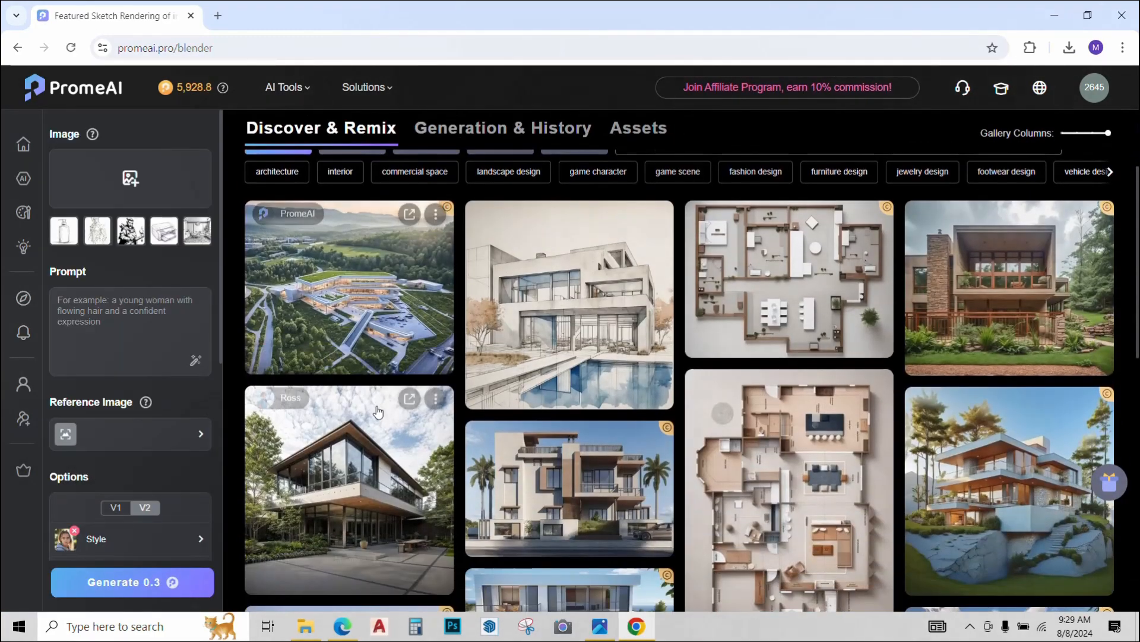
pyautogui.scroll(-3)
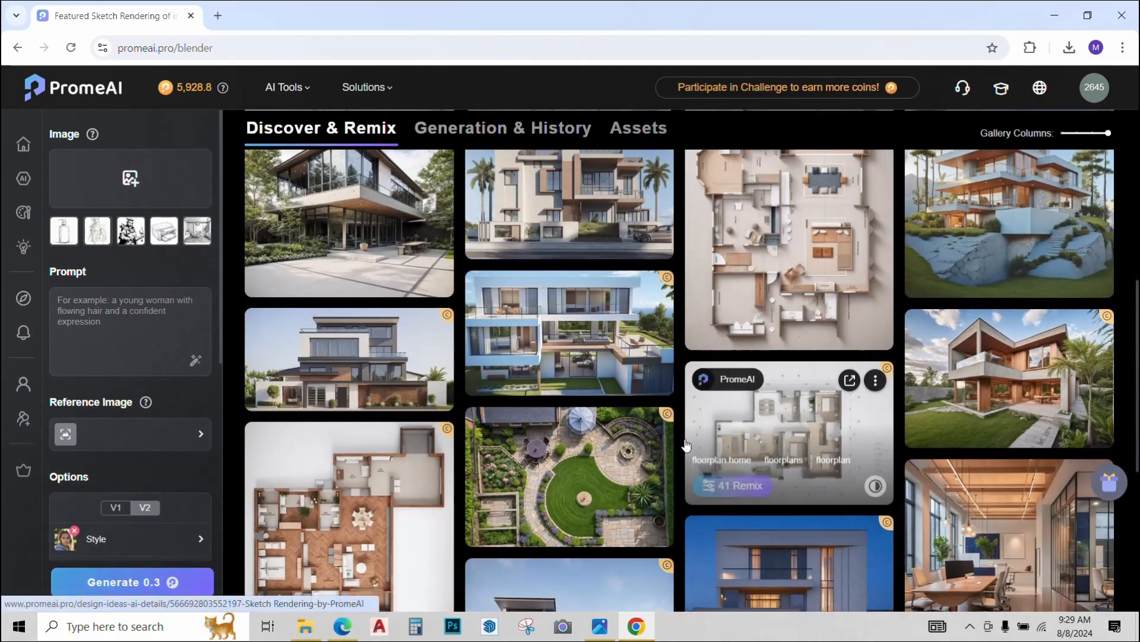
pyautogui.scroll(-3)
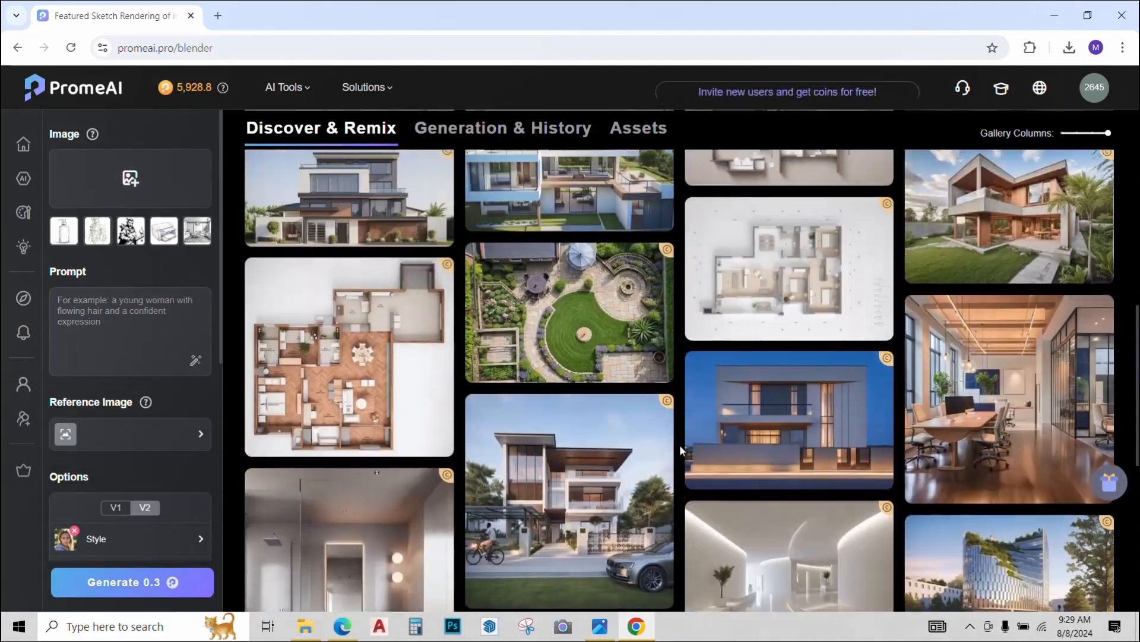
pyautogui.scroll(-3)
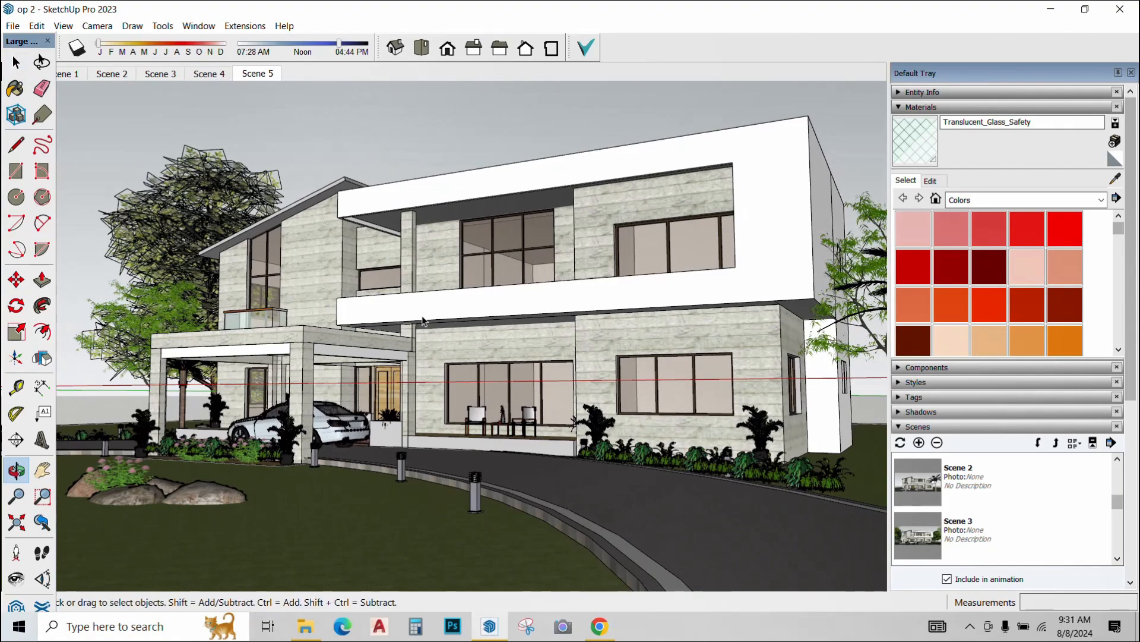
# Step: Export the SketchUp house view via File > Export > 2D Graphic
pyautogui.click(12, 26)
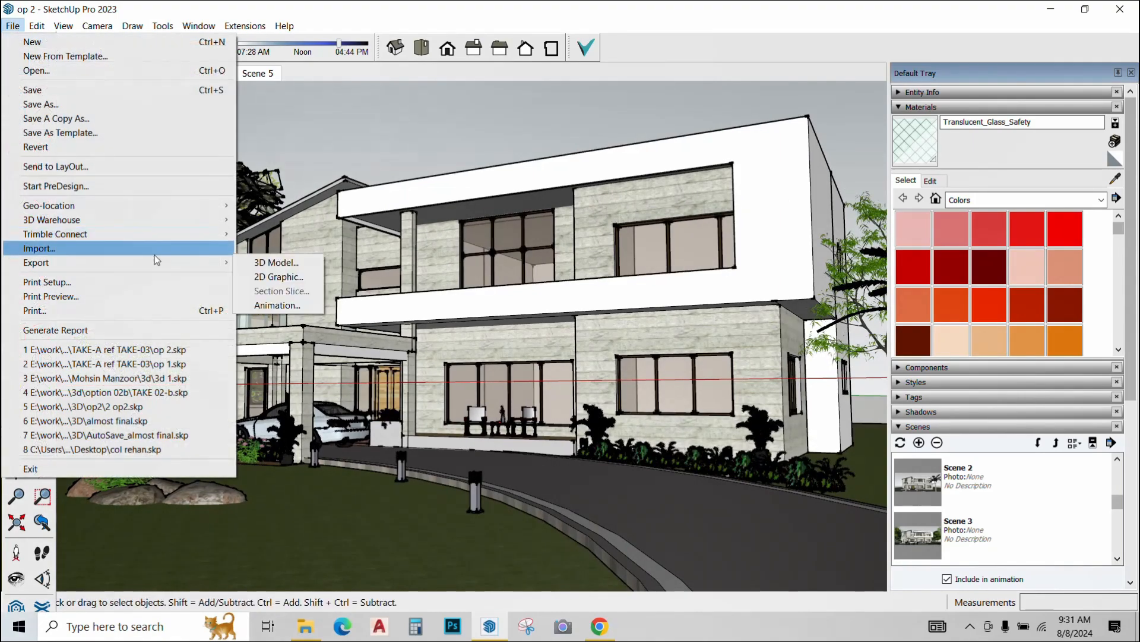
pyautogui.click(279, 277)
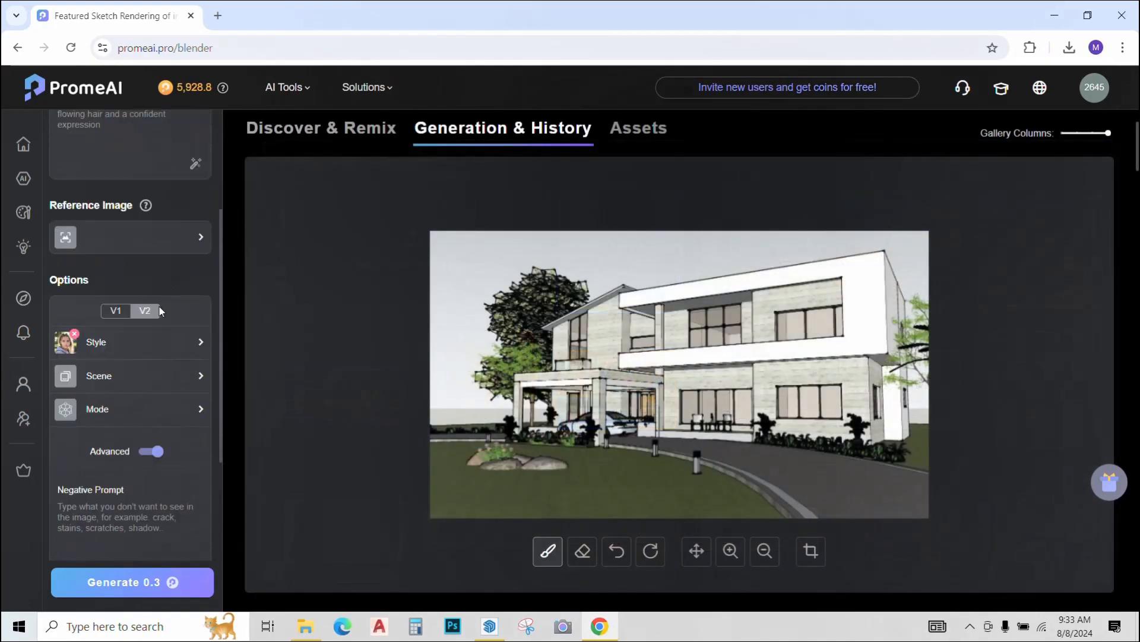
# Step: Apply Realistic photography style, Architecture scene and Precise mode, then generate renders
pyautogui.click(97, 343)
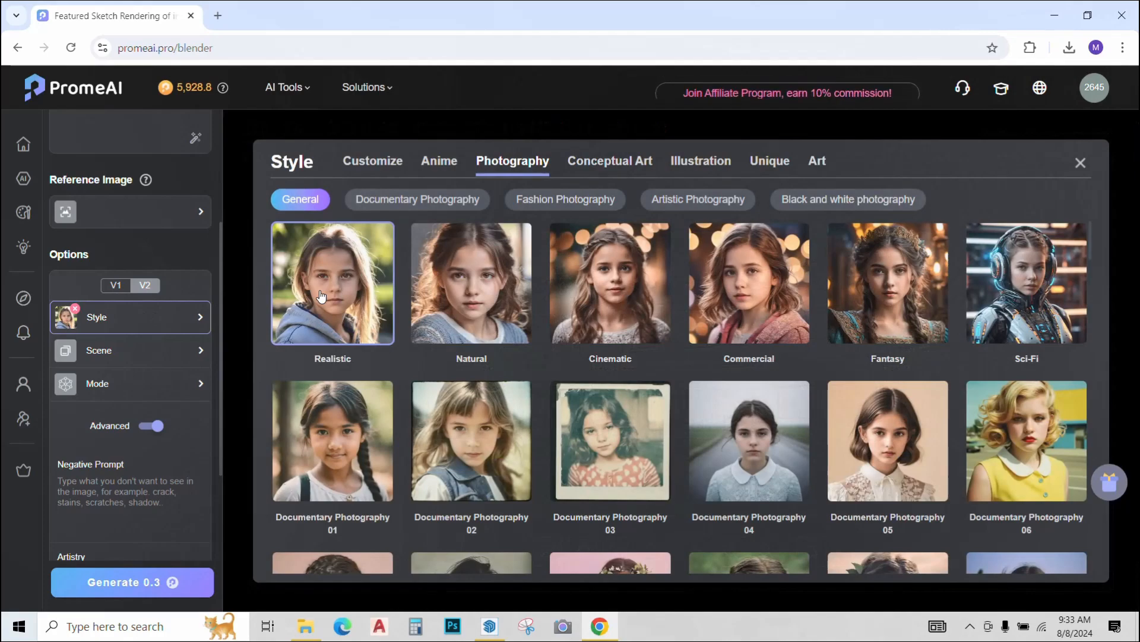
pyautogui.click(130, 350)
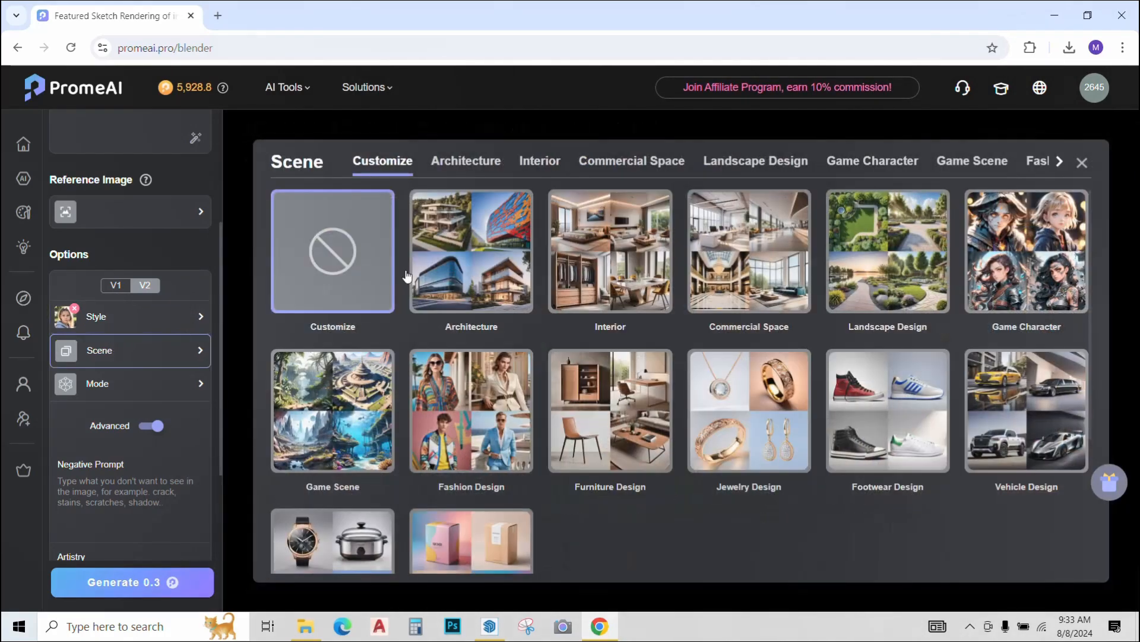
pyautogui.click(466, 161)
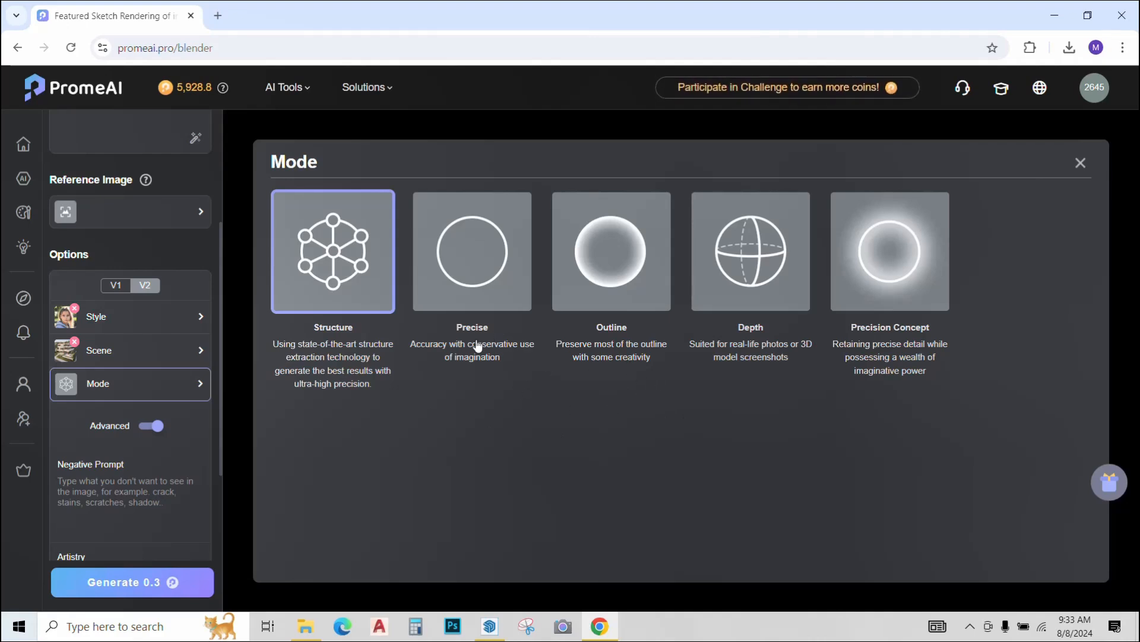
pyautogui.moveTo(444, 378)
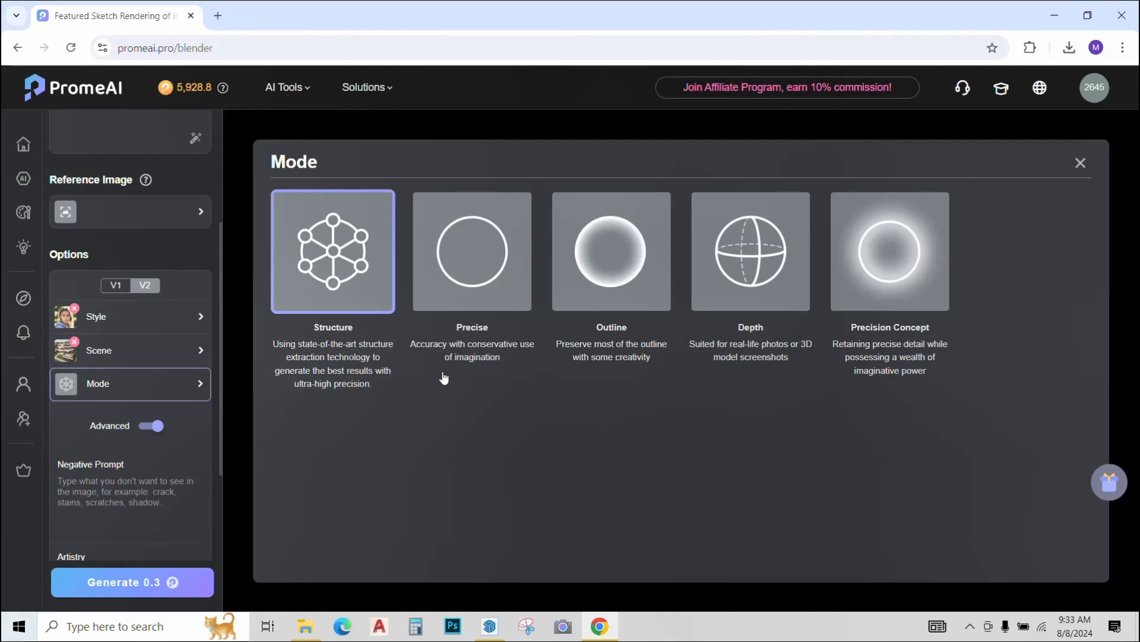
pyautogui.moveTo(458, 393)
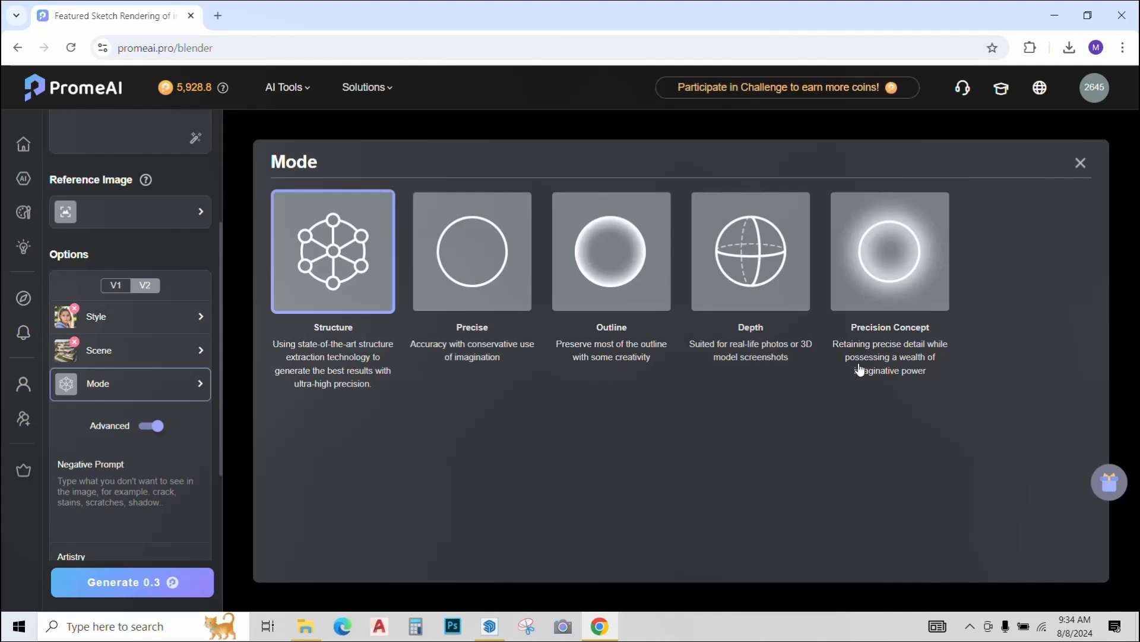
pyautogui.click(472, 251)
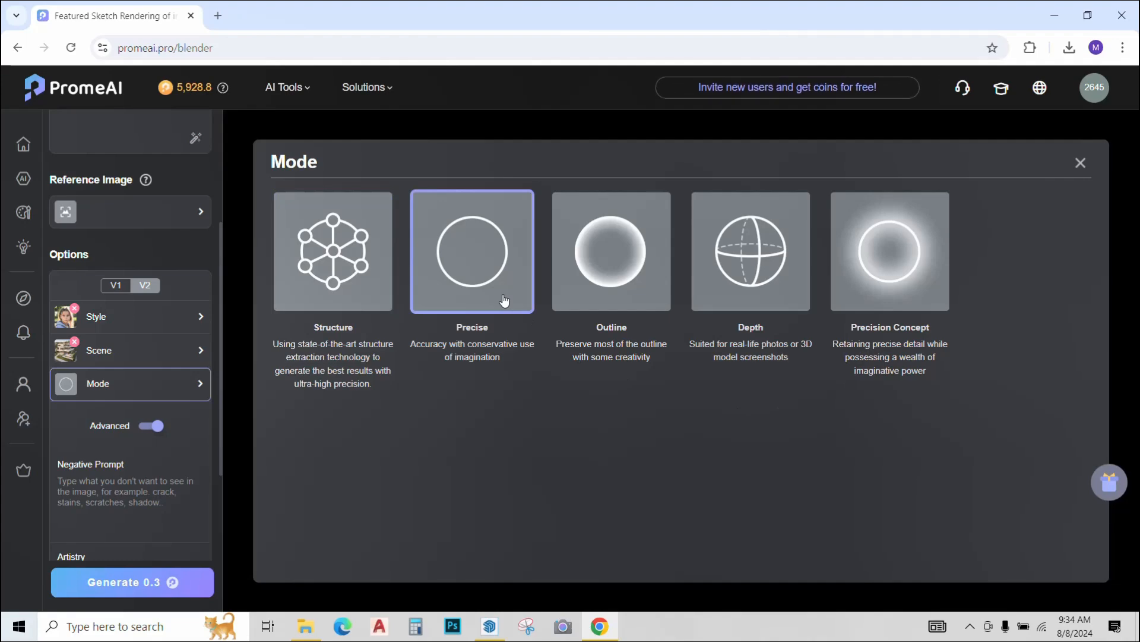
pyautogui.scroll(-3)
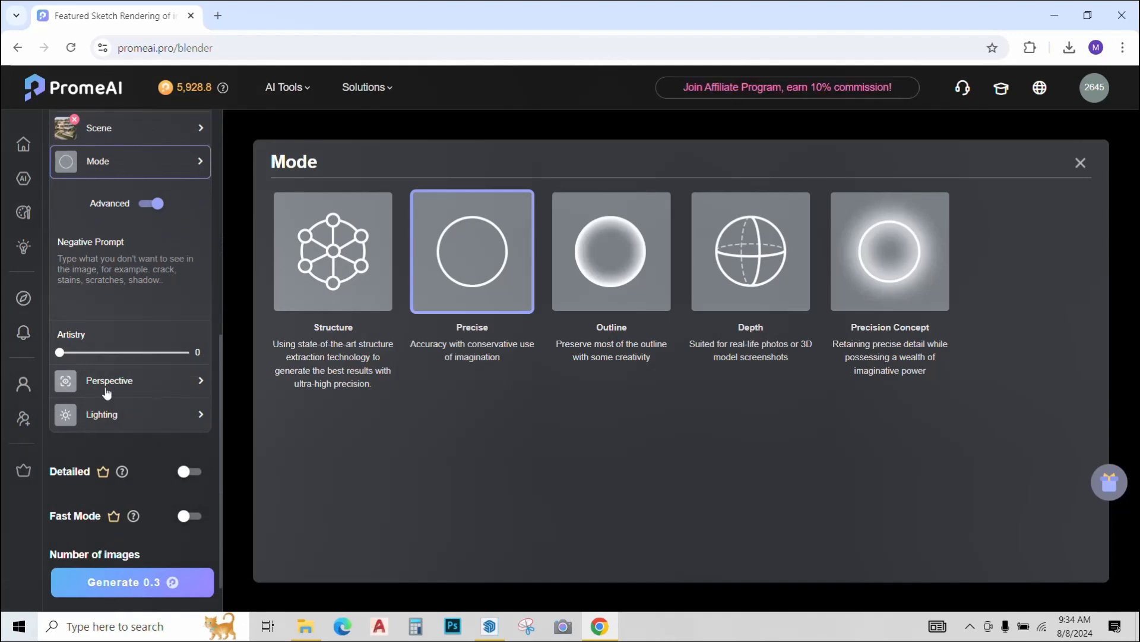
pyautogui.scroll(-3)
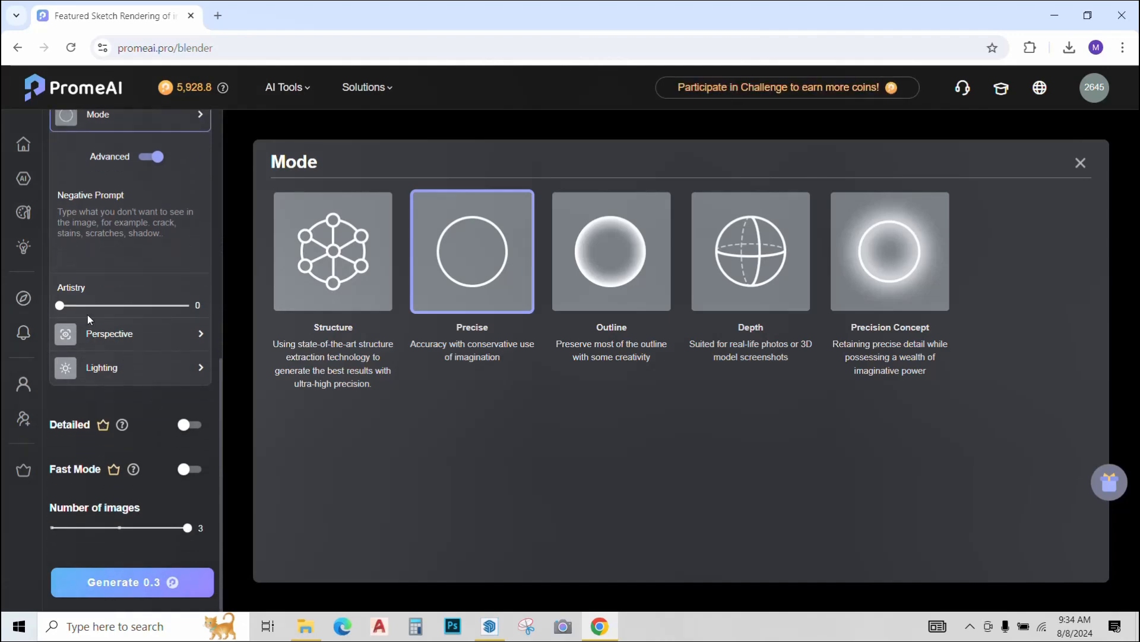
pyautogui.click(132, 582)
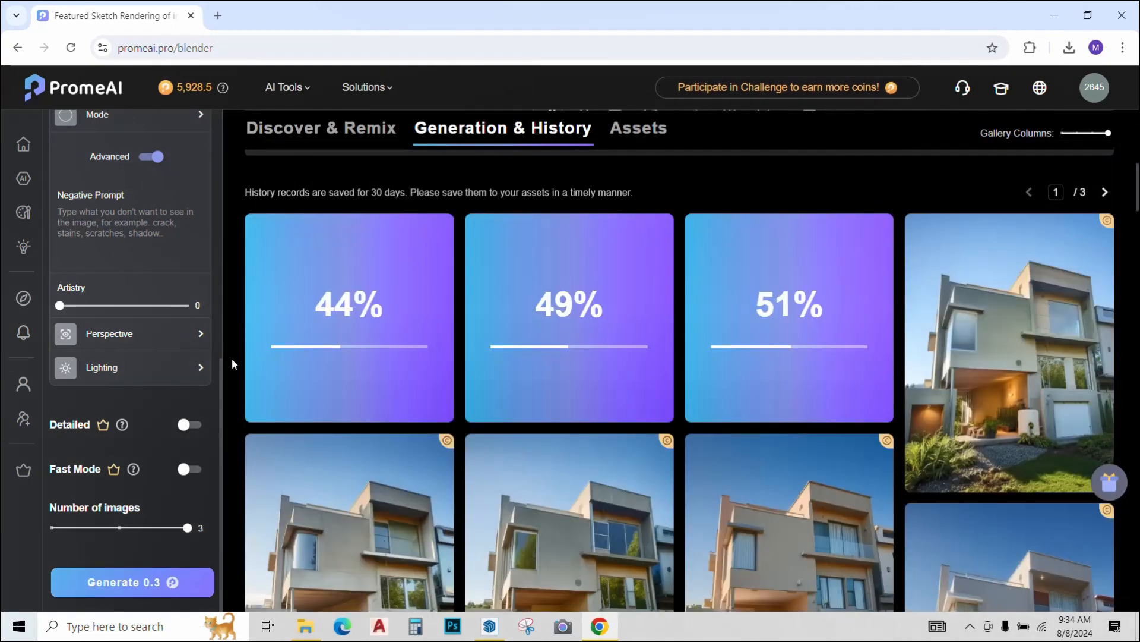
# Step: View the finished house renders one by one, then reopen the AI tools list
pyautogui.click(1009, 354)
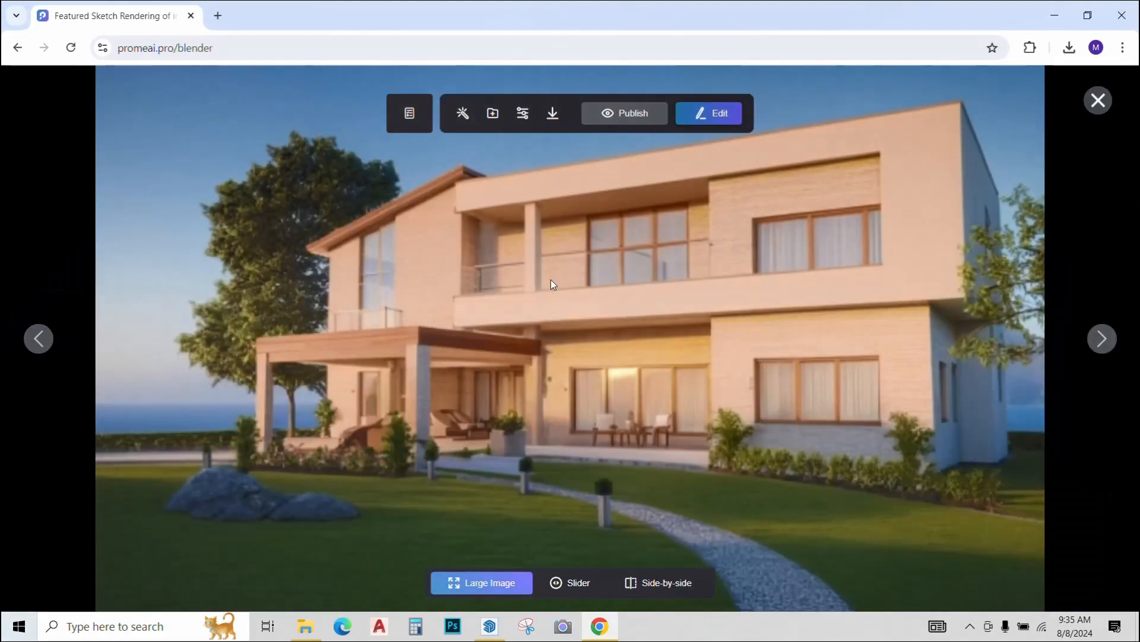
pyautogui.click(1101, 338)
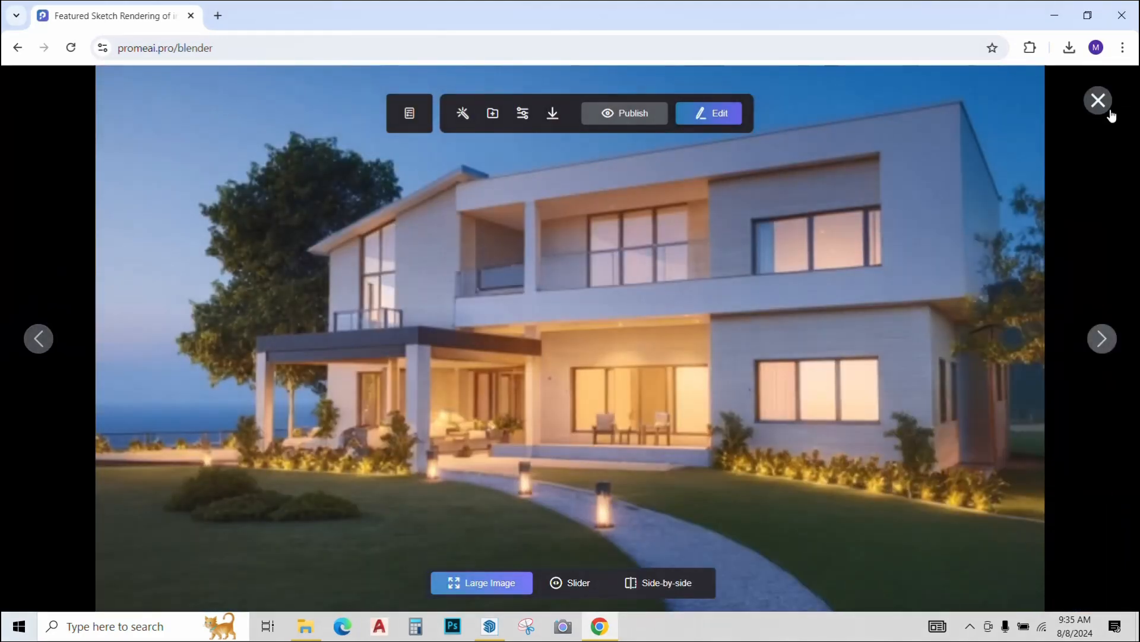
pyautogui.click(1098, 100)
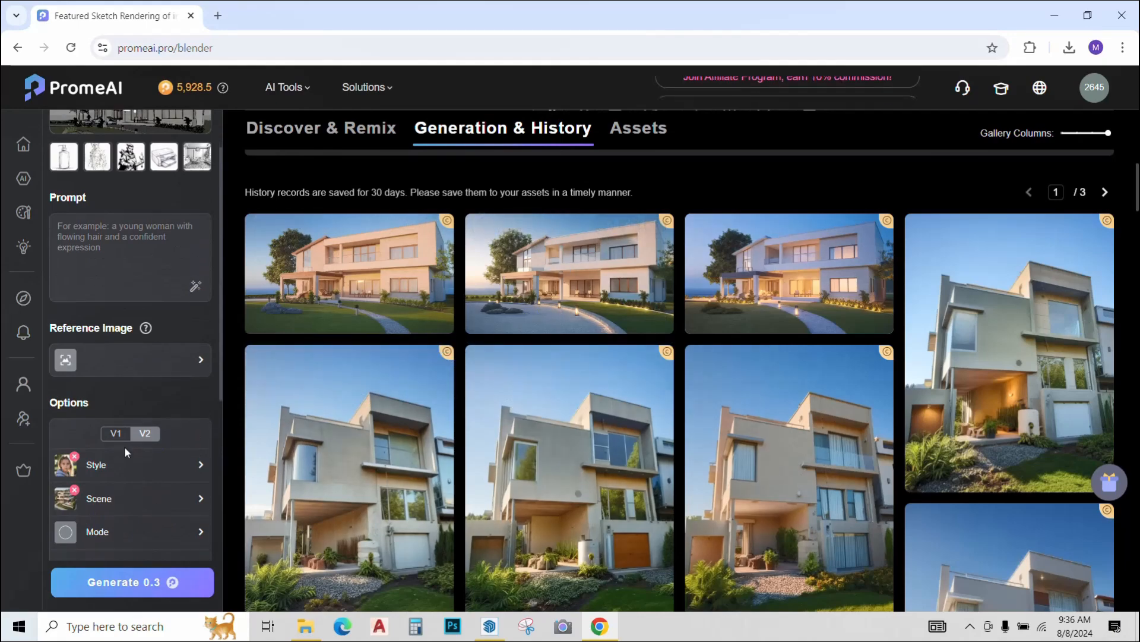
pyautogui.click(570, 273)
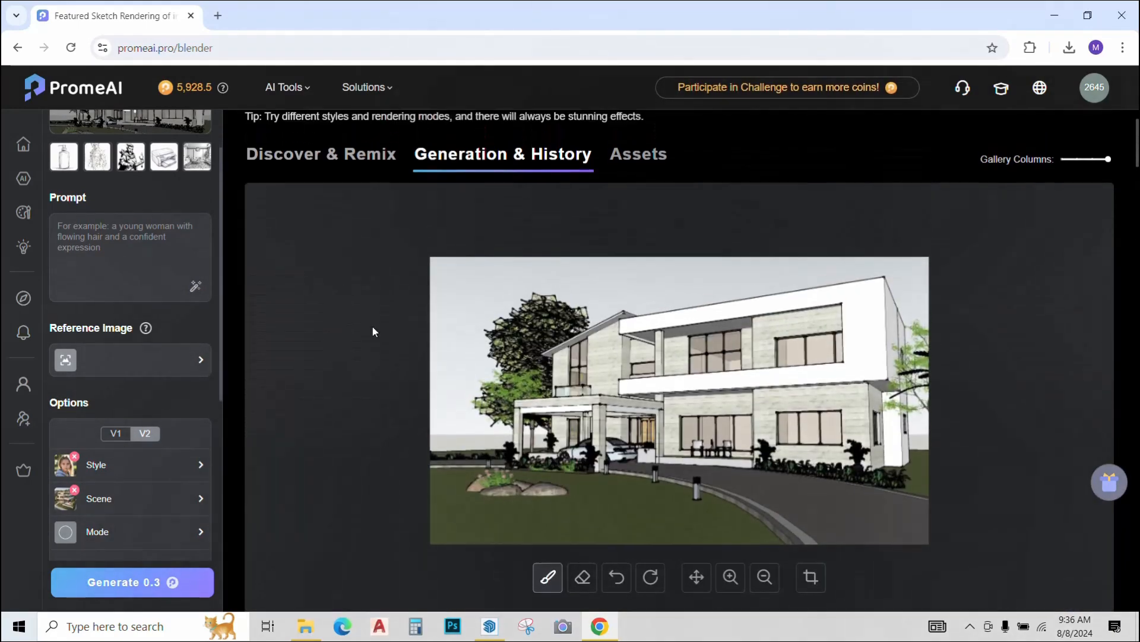
pyautogui.click(285, 87)
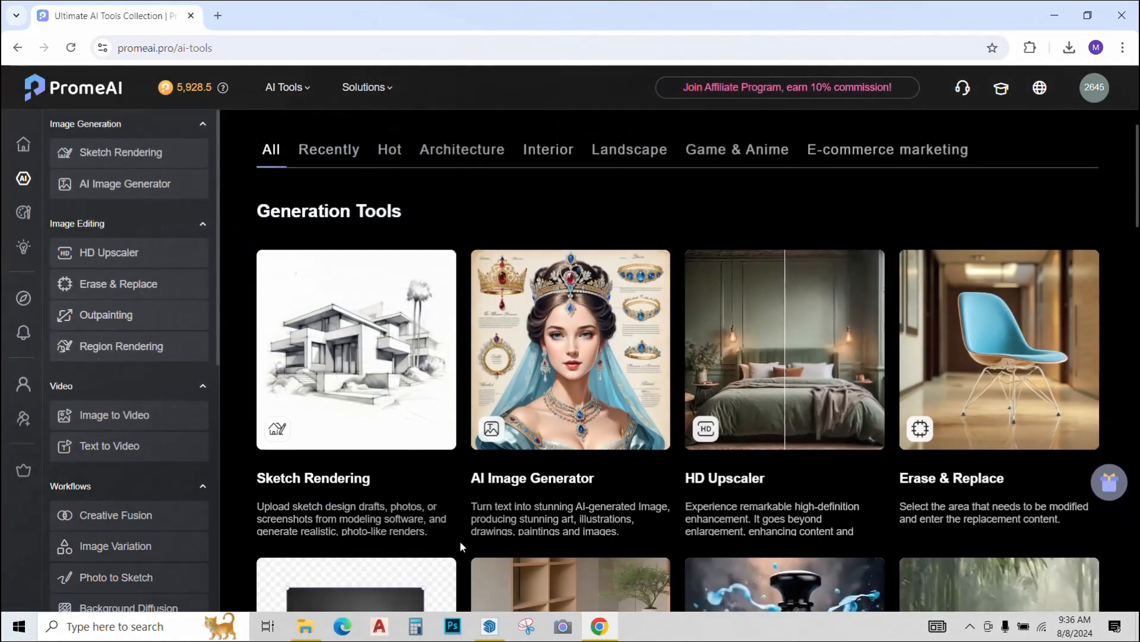
pyautogui.scroll(-3)
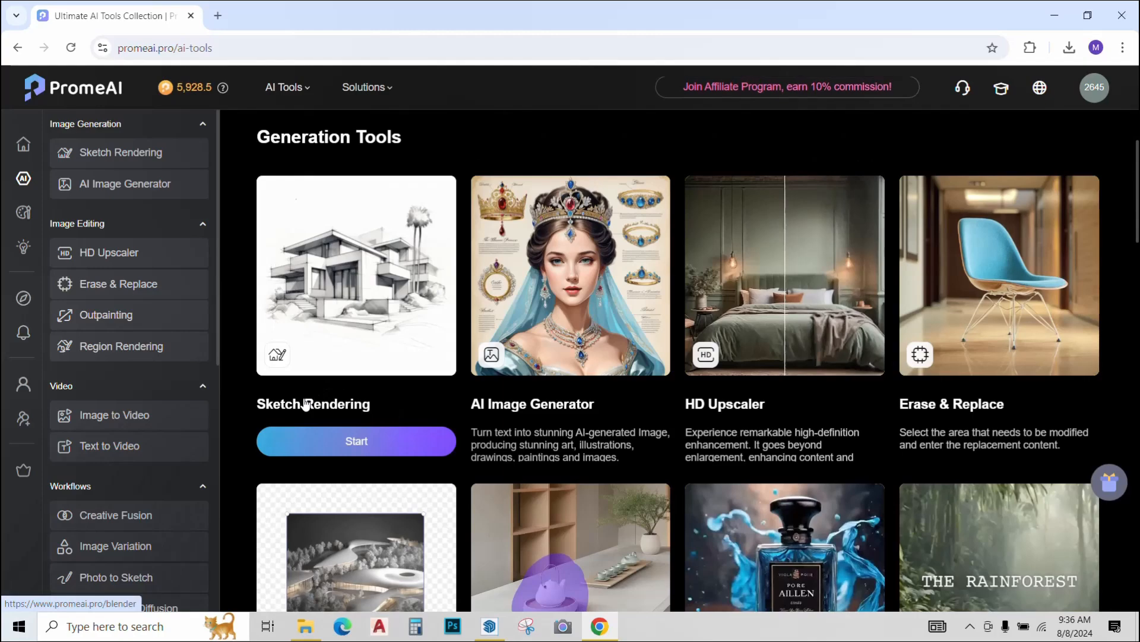
pyautogui.click(356, 441)
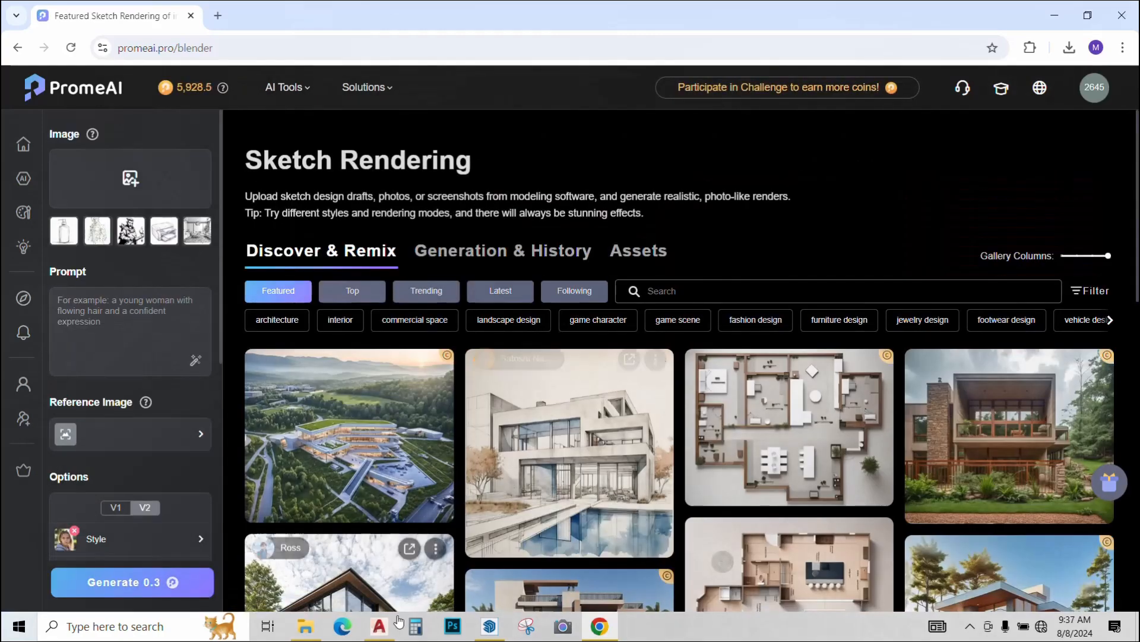
pyautogui.click(377, 625)
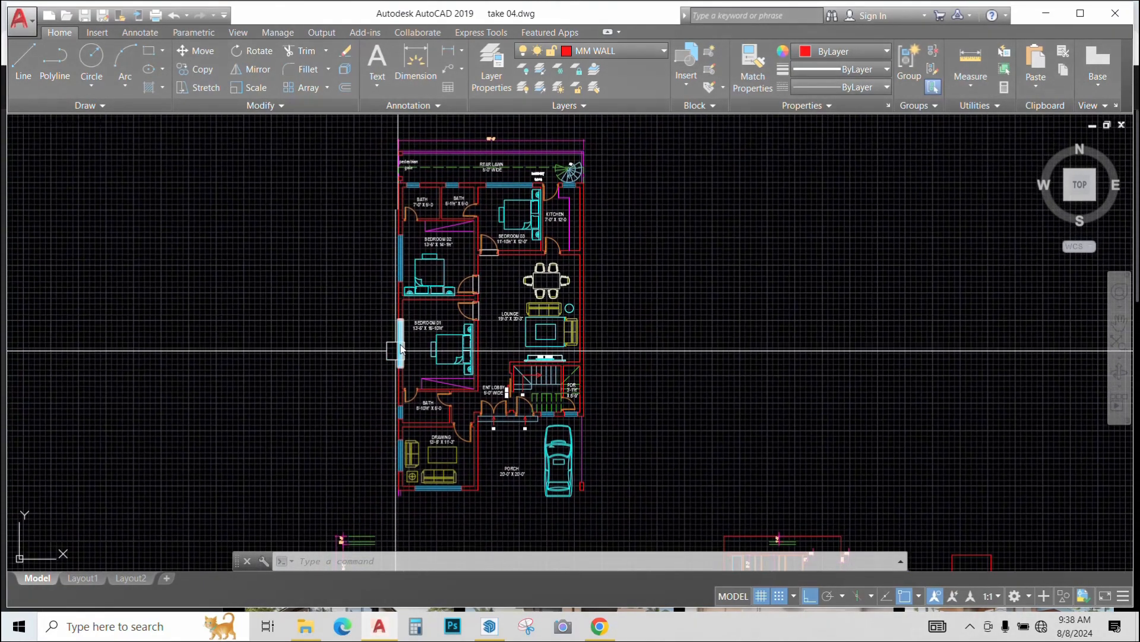
pyautogui.click(599, 625)
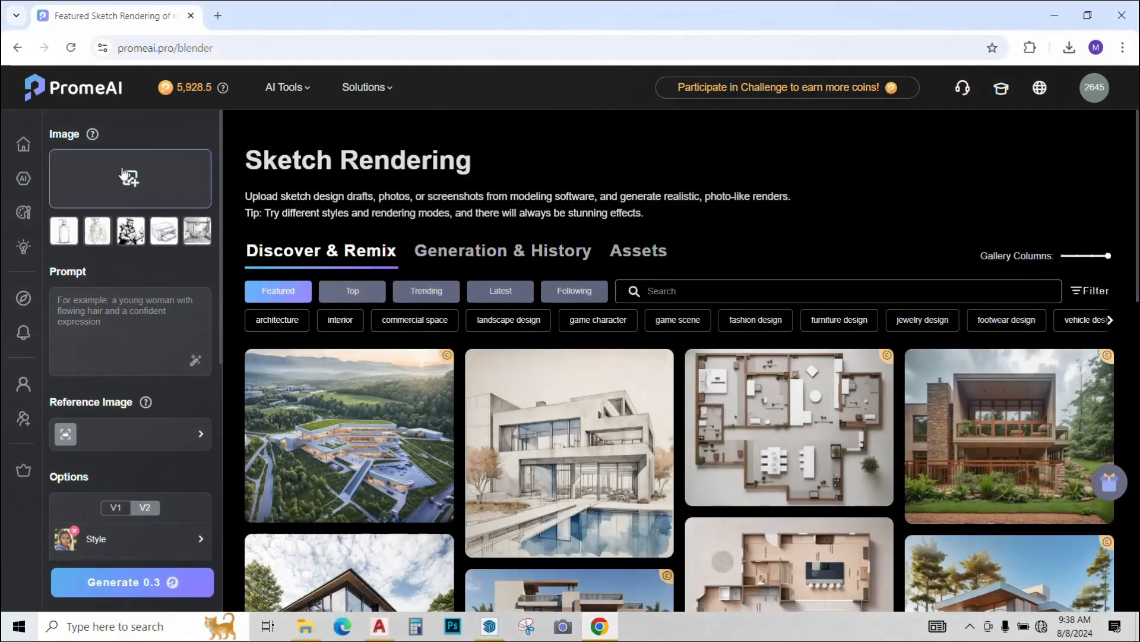
pyautogui.click(130, 177)
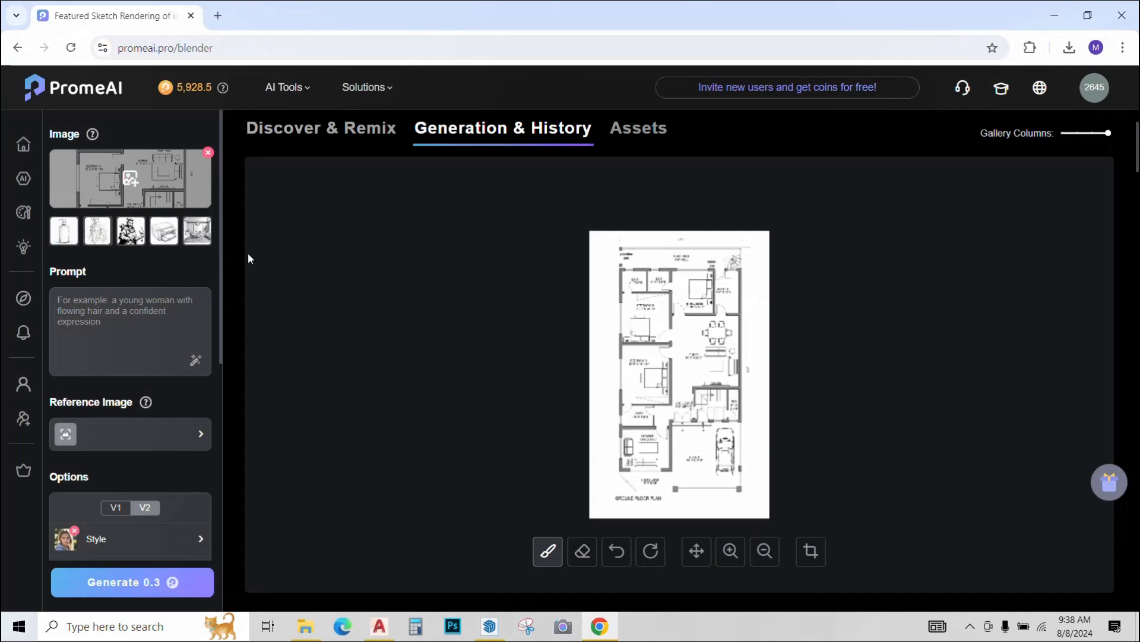
# Step: Upload the fp3 floor plan file as the reference image
pyautogui.scroll(-3)
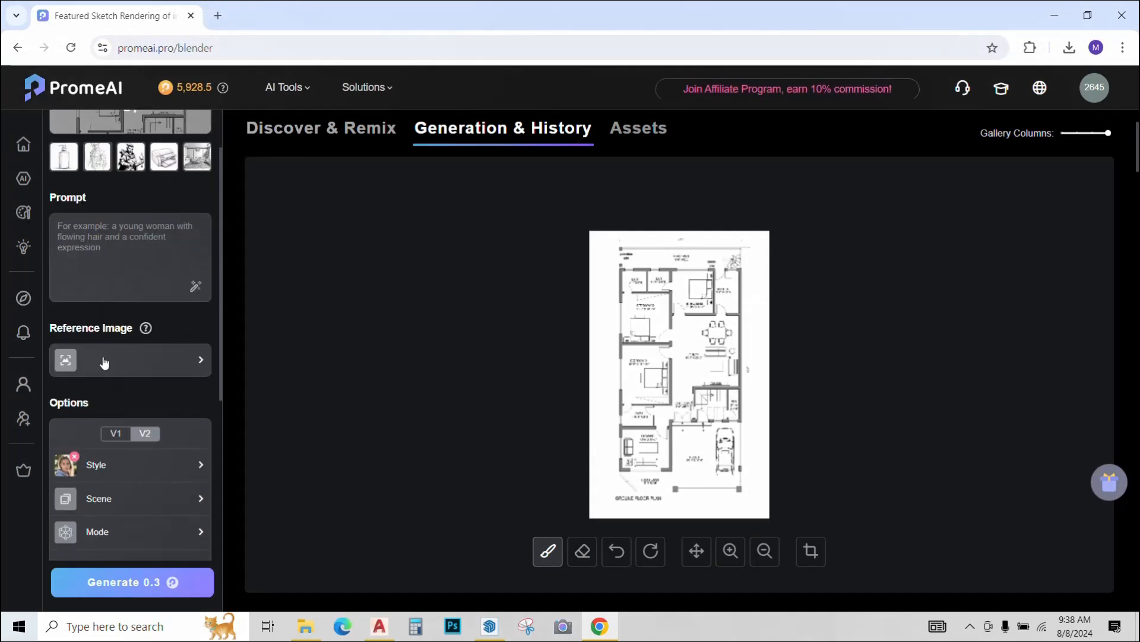
pyautogui.click(129, 359)
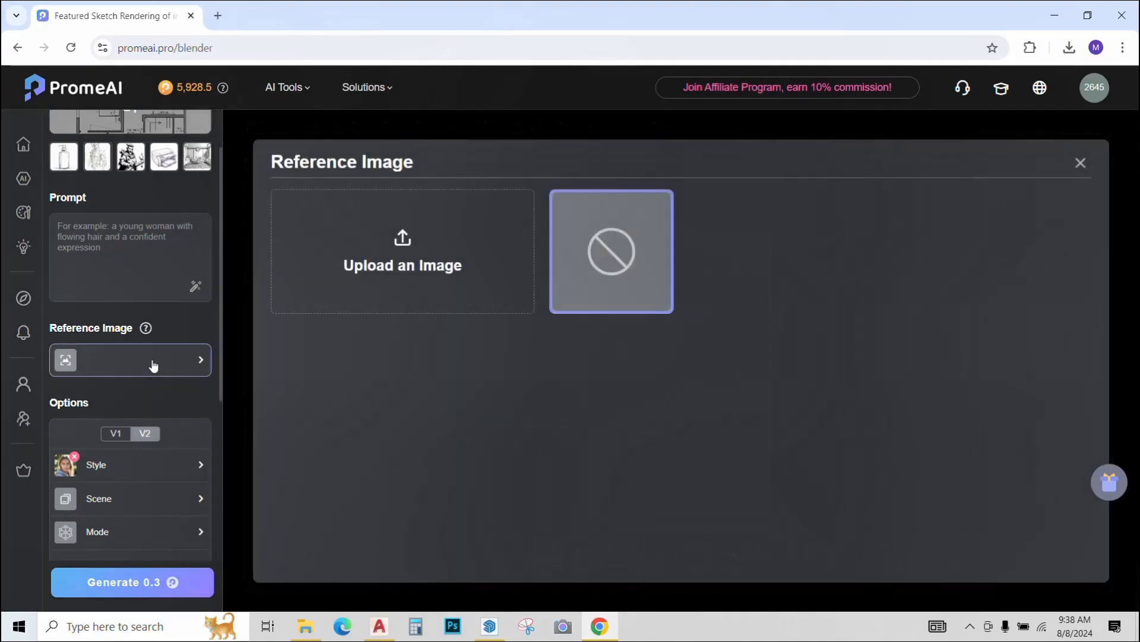
pyautogui.click(402, 251)
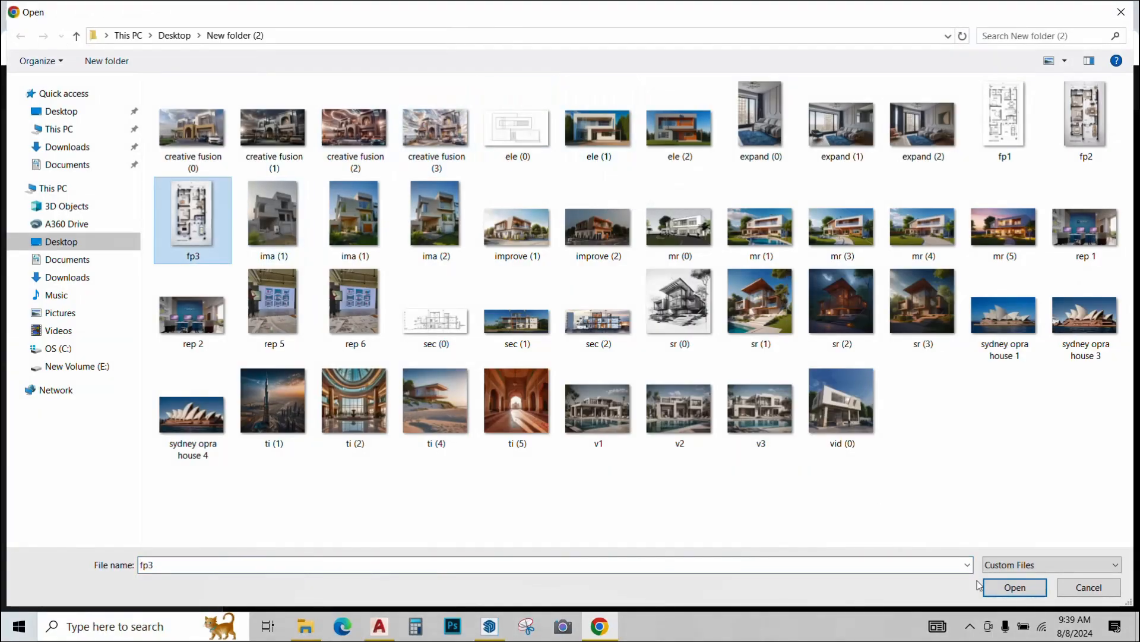
pyautogui.click(1014, 586)
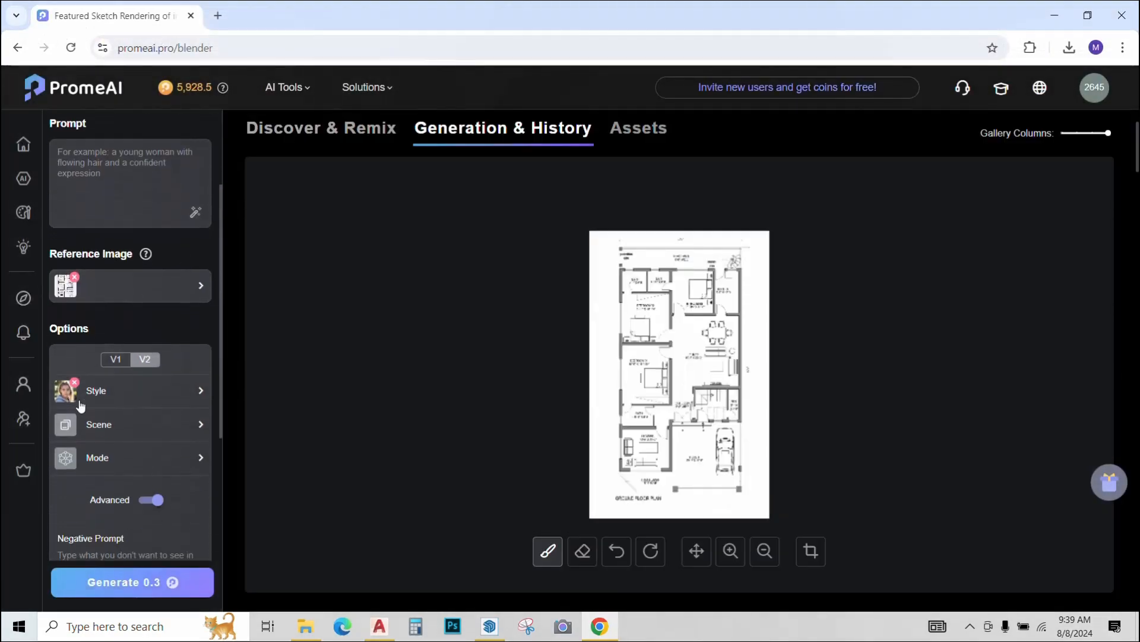
pyautogui.moveTo(106, 453)
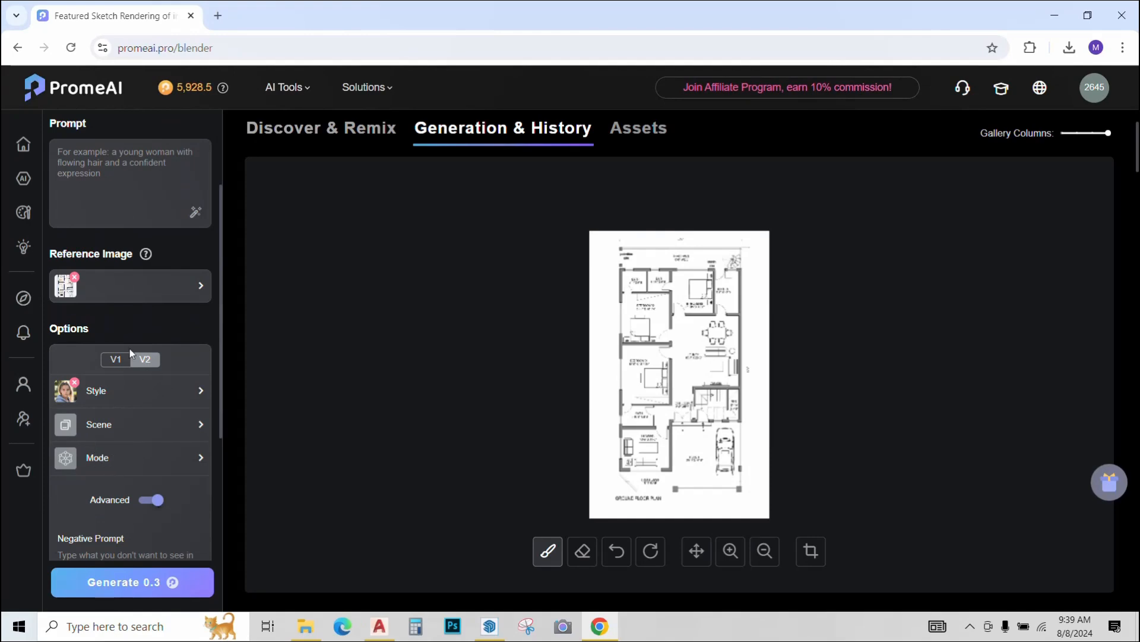
pyautogui.scroll(-3)
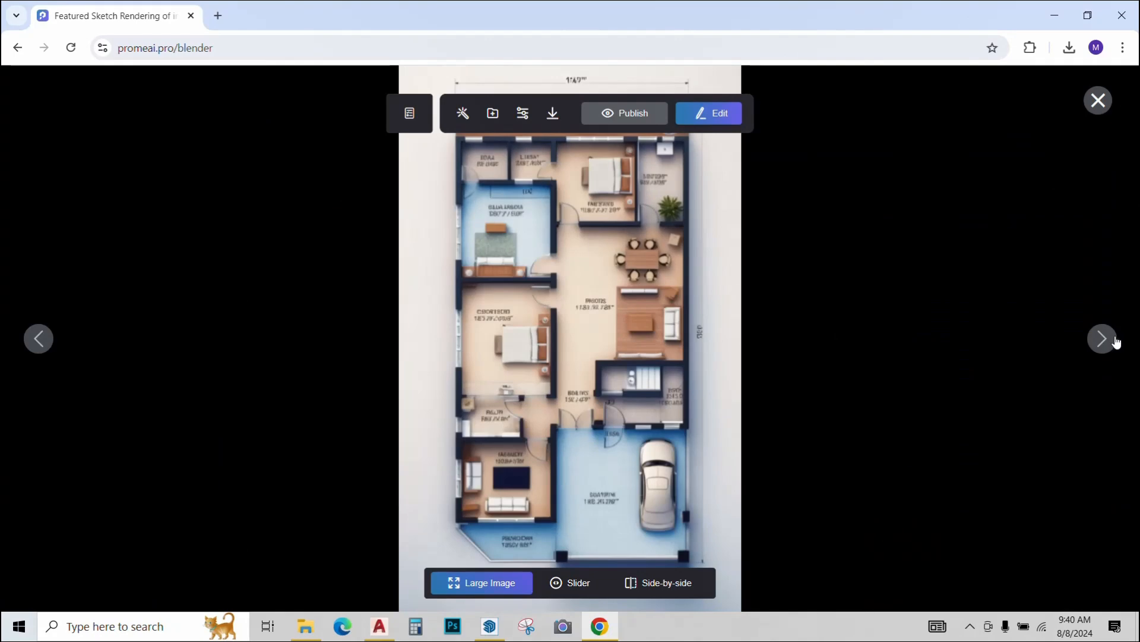
# Step: Compare the coloured floor plan render with the sketch using the before/after slider
pyautogui.click(1102, 338)
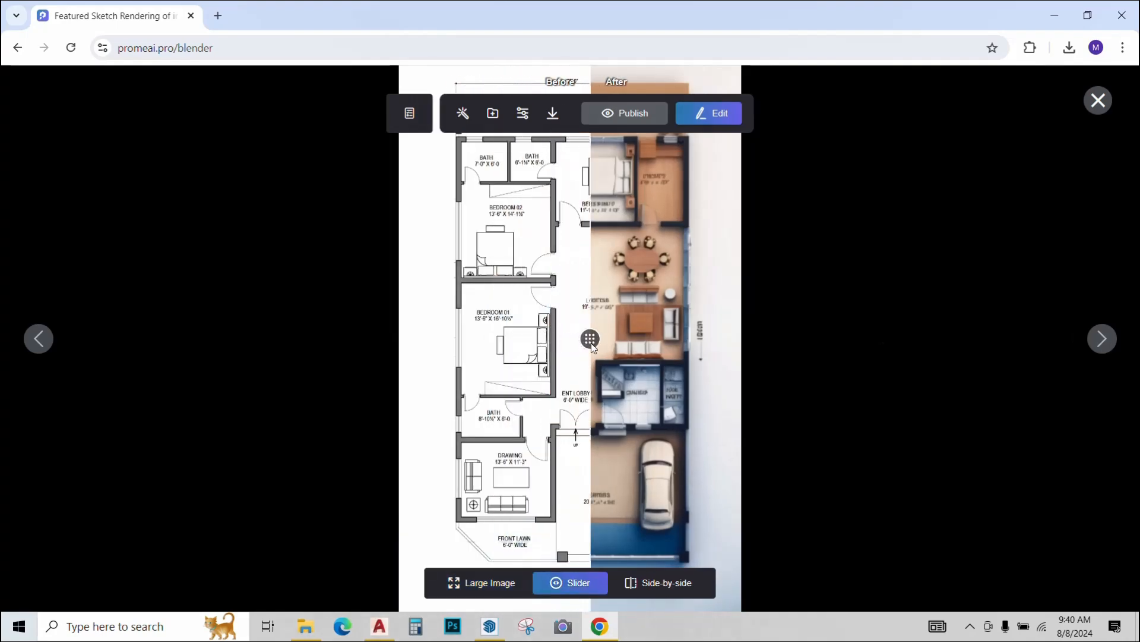
pyautogui.moveTo(590, 338); pyautogui.dragTo(461, 338)
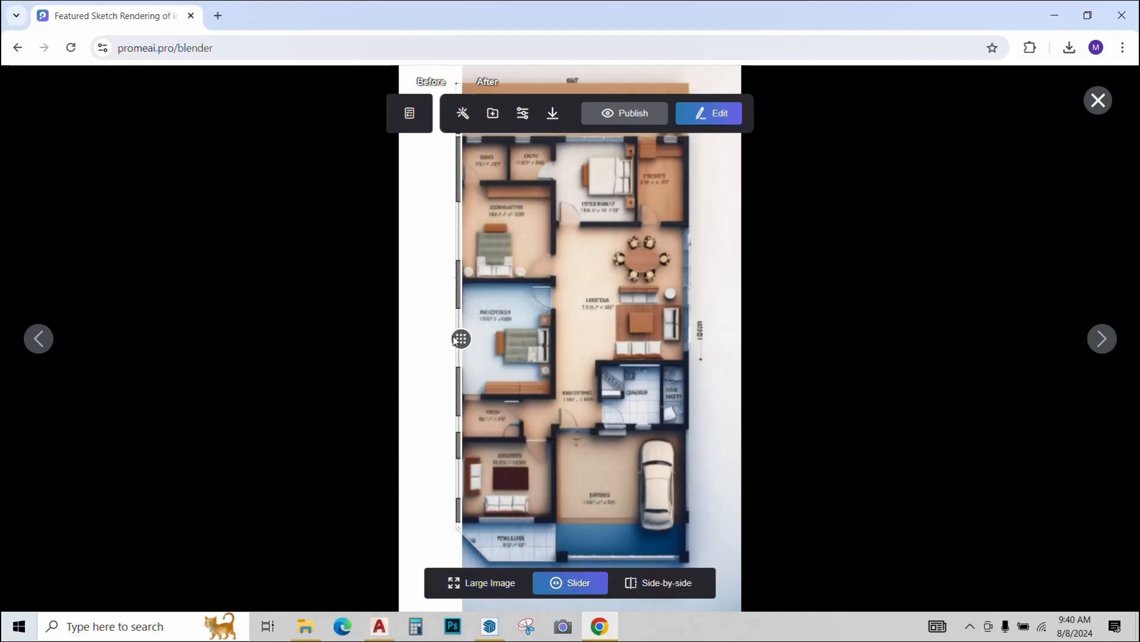
pyautogui.moveTo(462, 338); pyautogui.dragTo(434, 336)
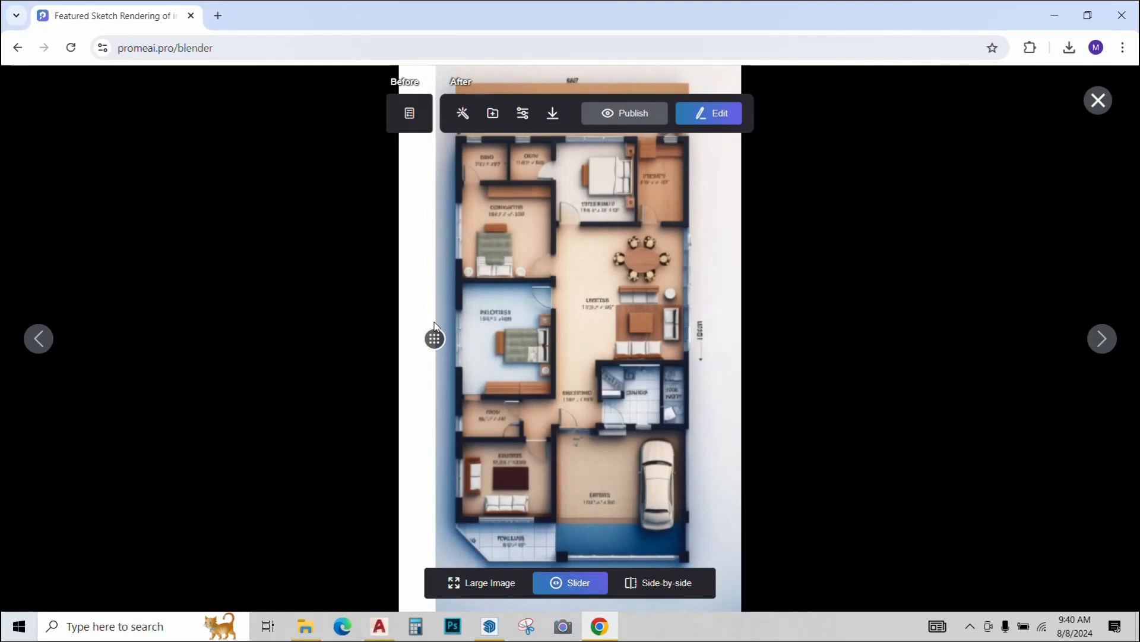
pyautogui.click(1097, 100)
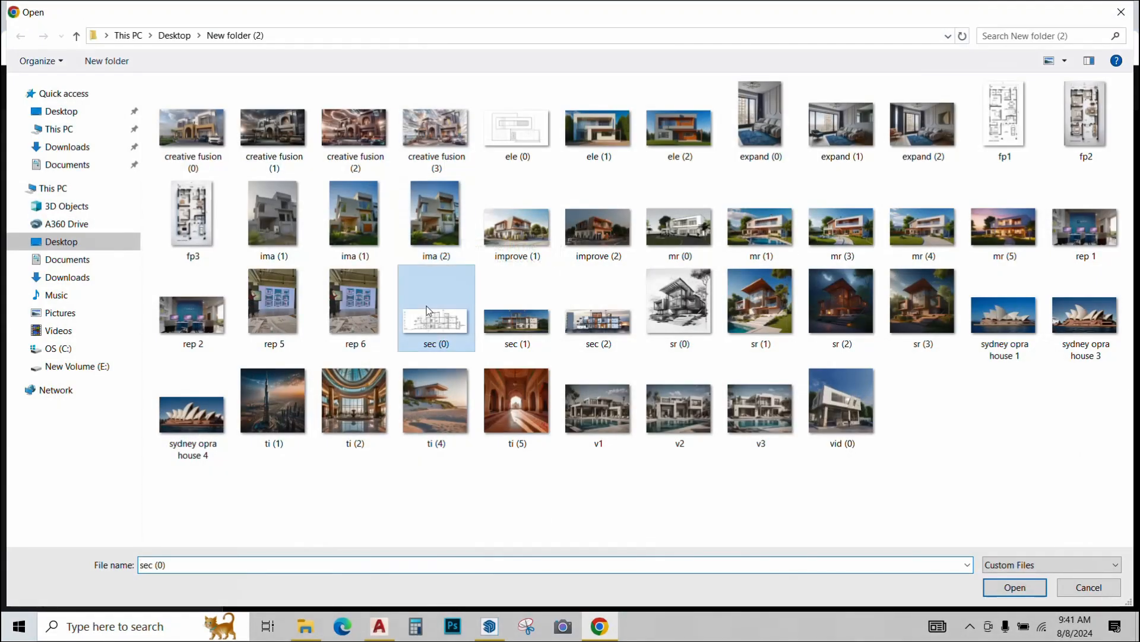
# Step: Render the sec (0) section drawing and compare it side by side with the original
pyautogui.click(1013, 587)
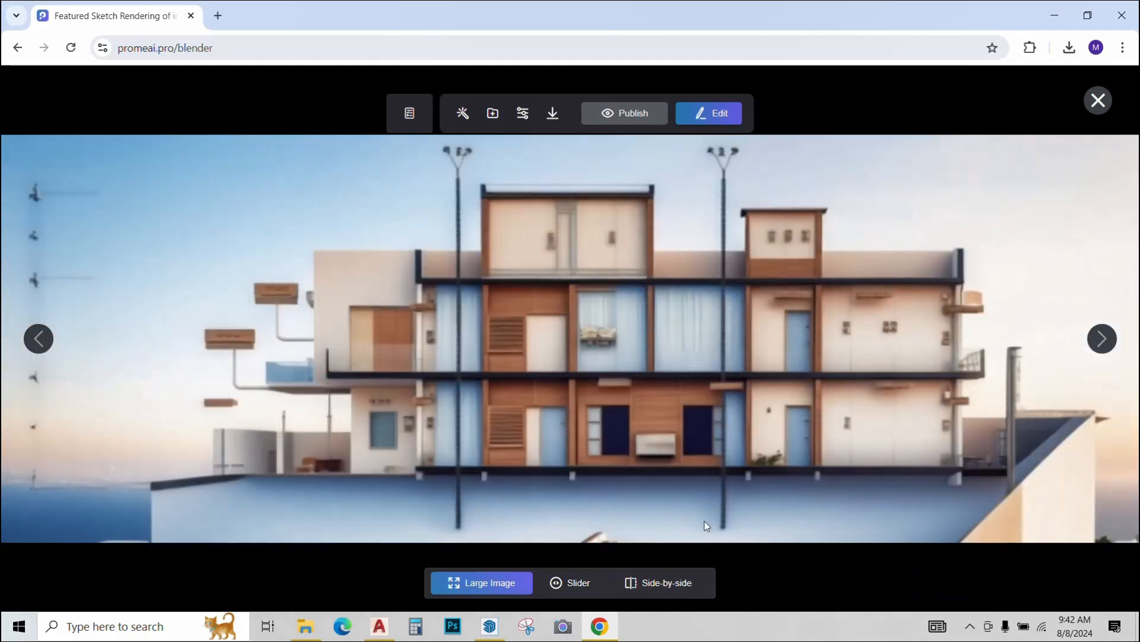
pyautogui.click(660, 582)
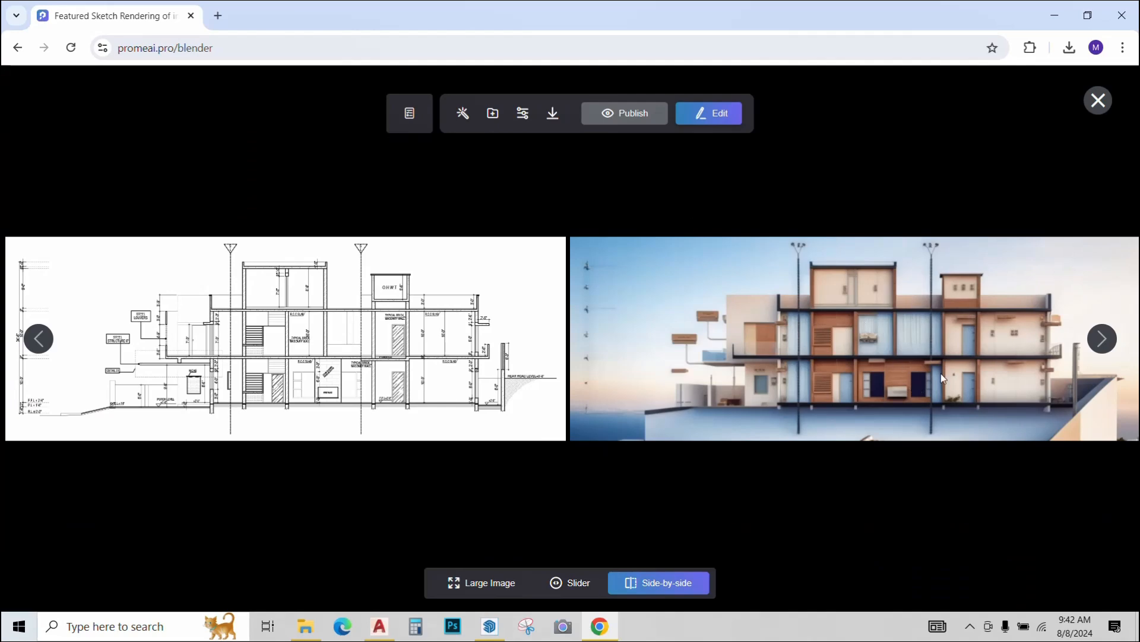
pyautogui.click(1098, 100)
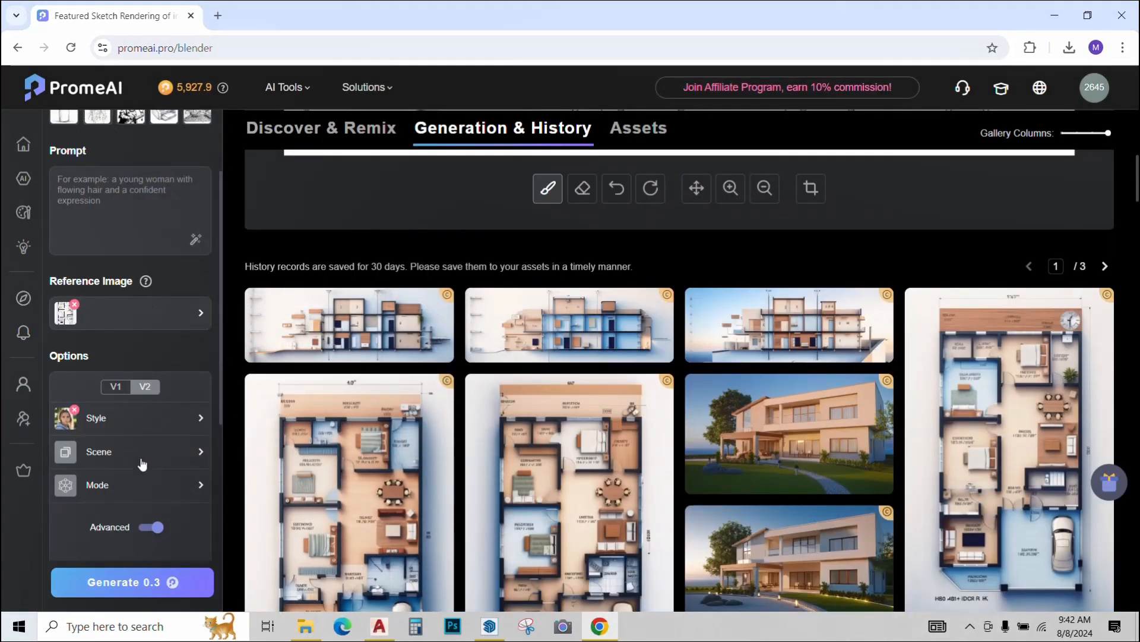
pyautogui.moveTo(311, 450)
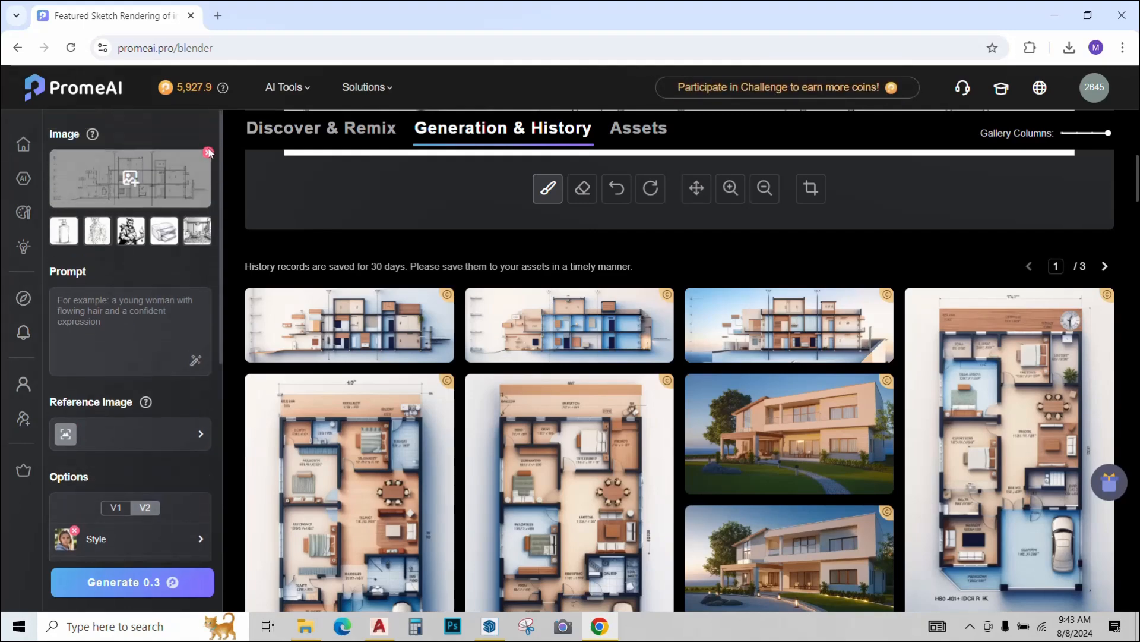
# Step: Replace the source image with ele (0) and enter prompt 'modern house elevation with wooden tiles'
pyautogui.click(129, 178)
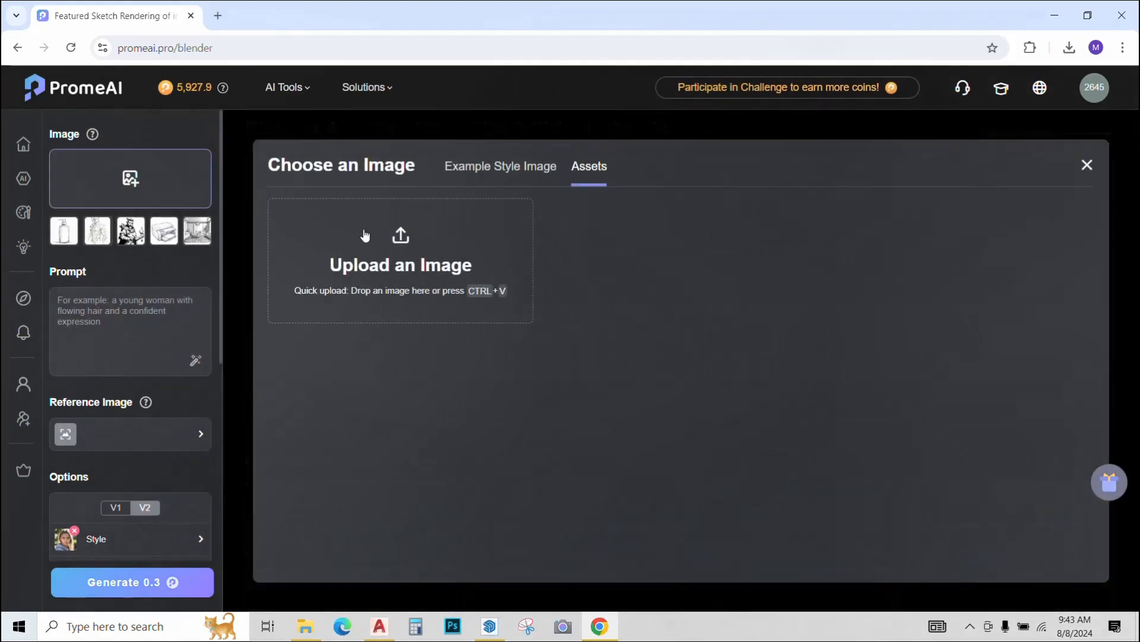
pyautogui.click(399, 264)
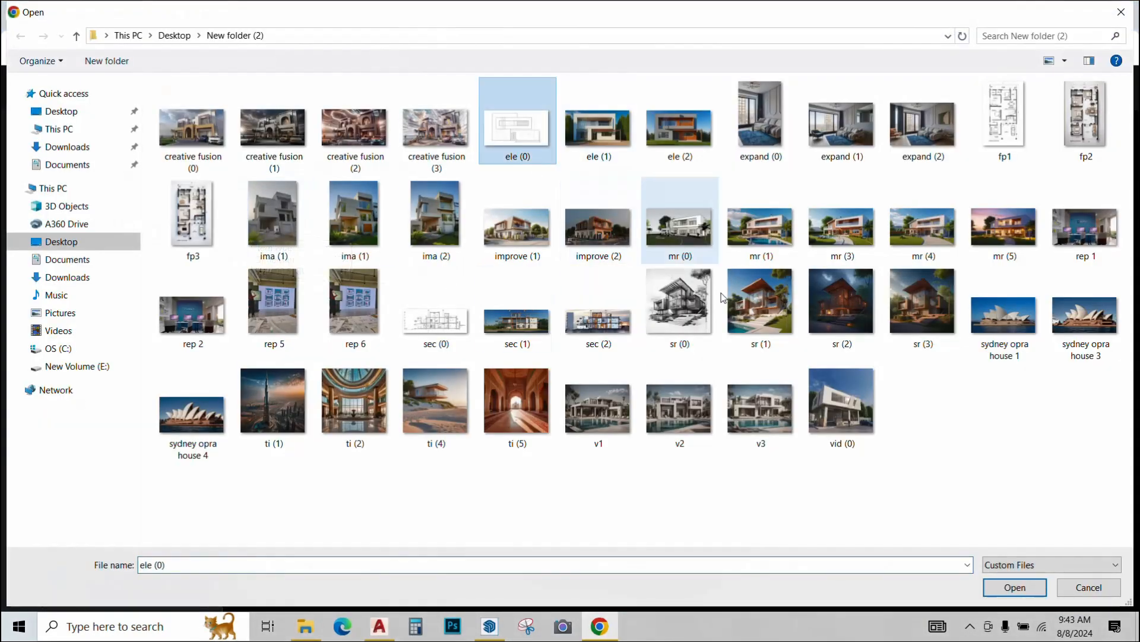
pyautogui.click(1014, 586)
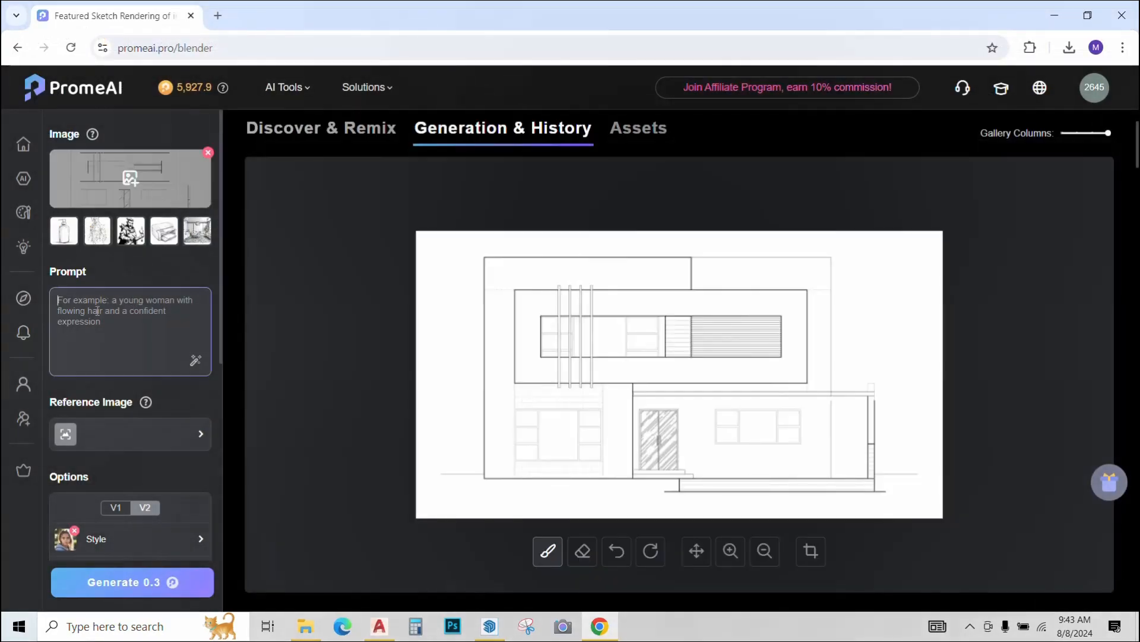
pyautogui.write('m')
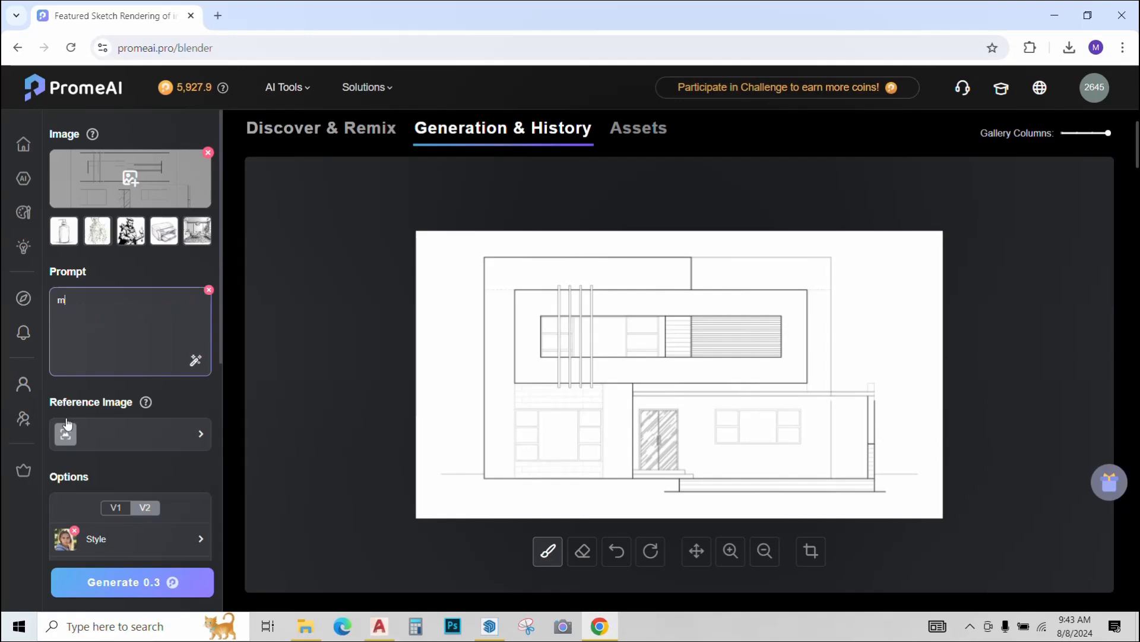
pyautogui.write('odern house elevation with wooden tiles')
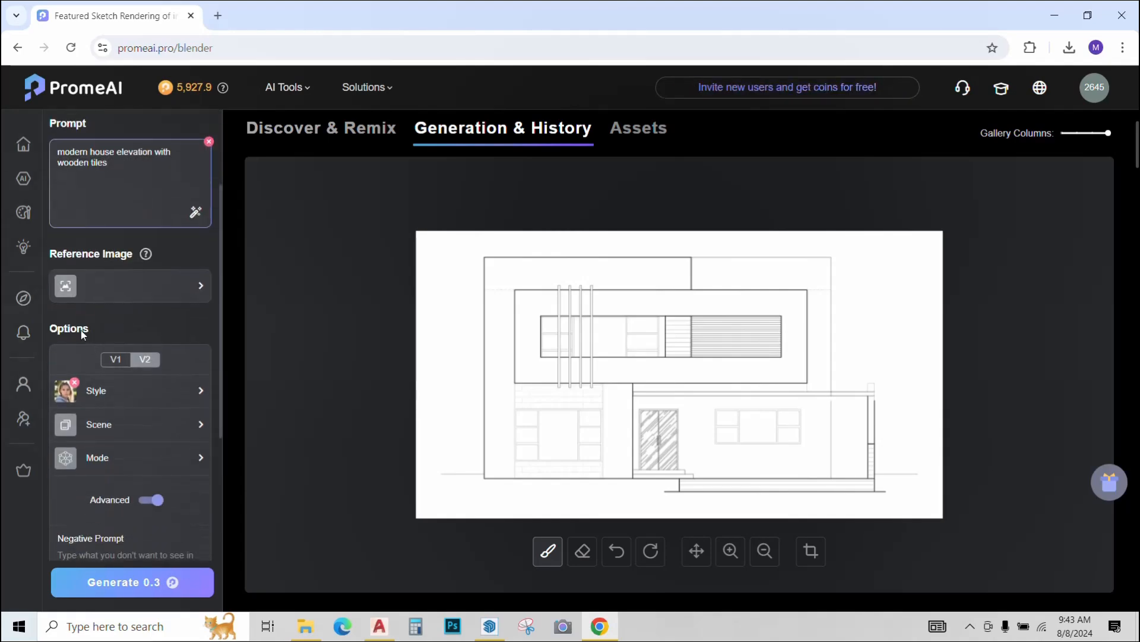
# Step: Pick a scene preset and a rendering mode, then generate the elevation renders
pyautogui.click(123, 424)
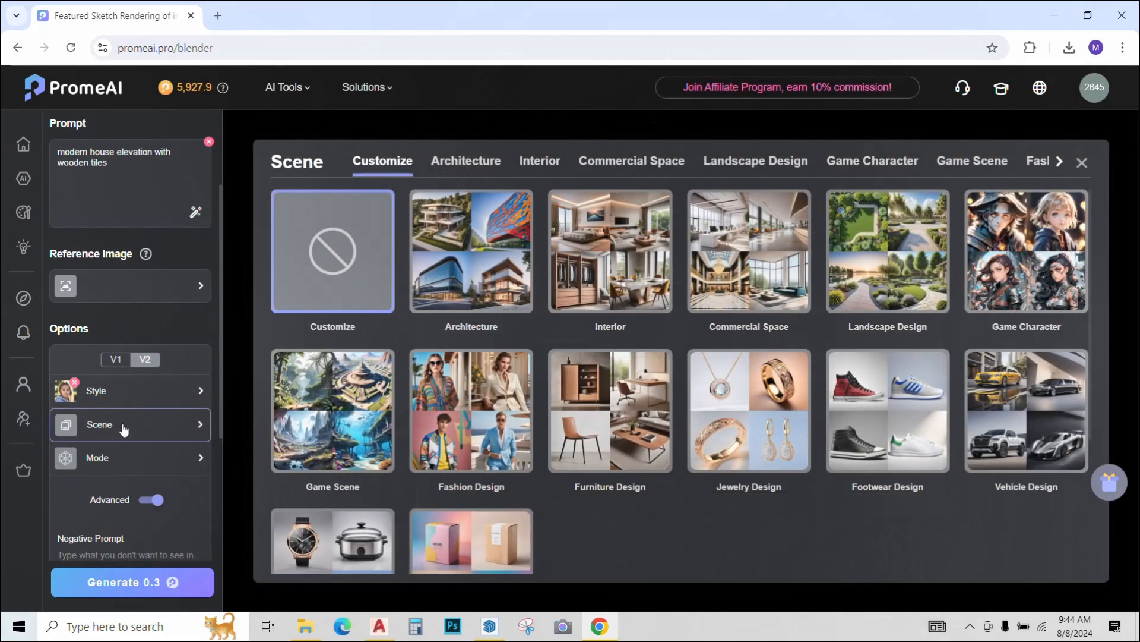
pyautogui.click(466, 161)
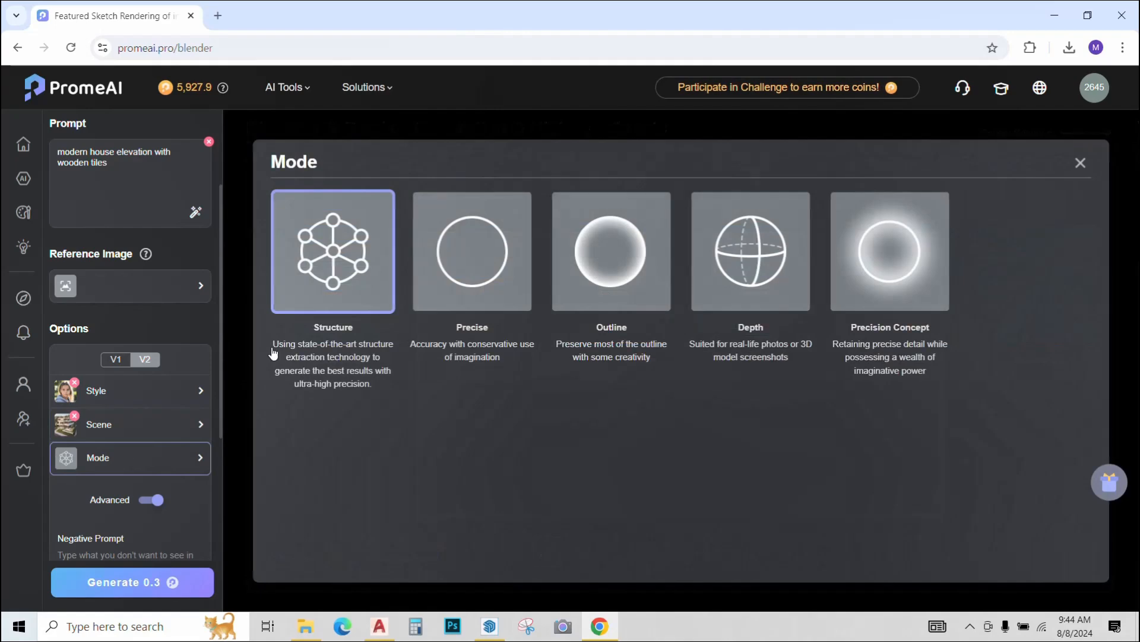
pyautogui.click(471, 251)
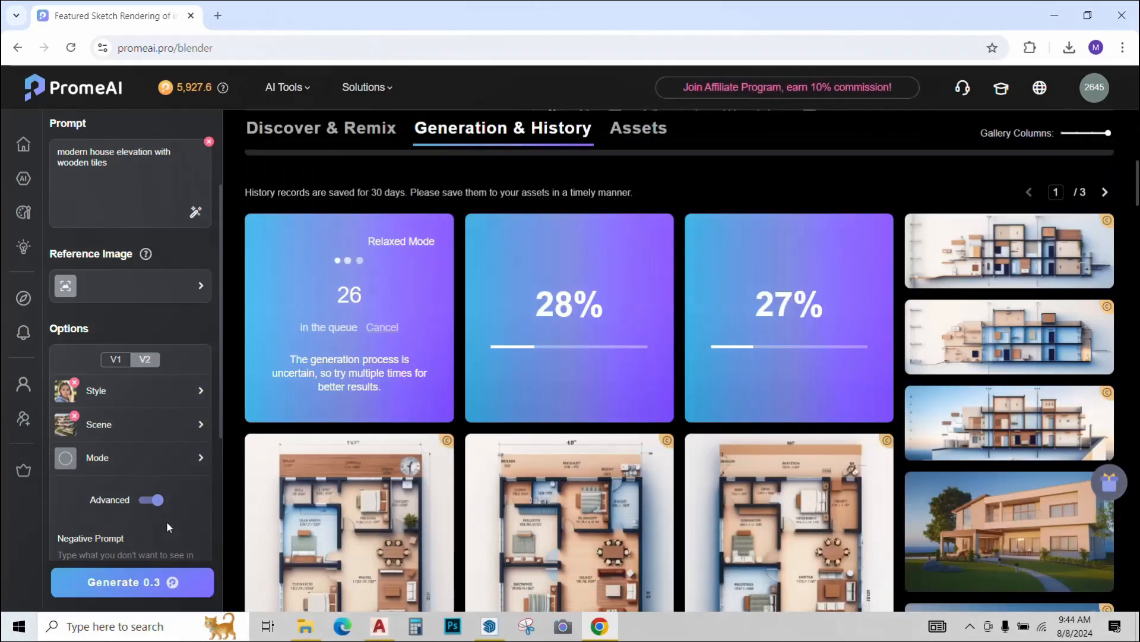
pyautogui.click(1008, 530)
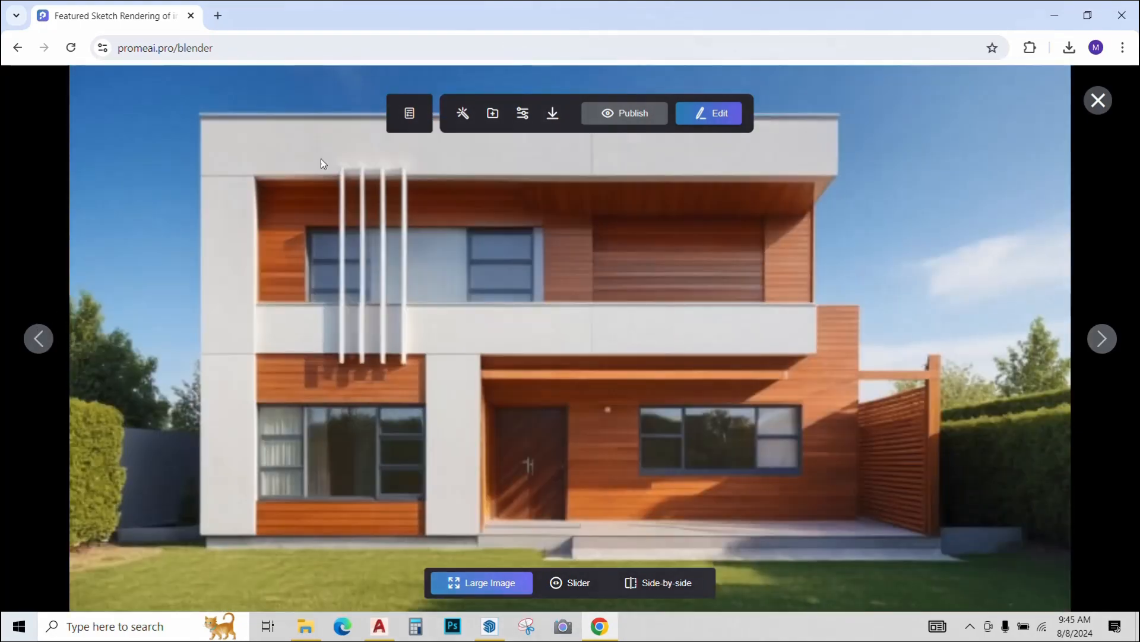
pyautogui.moveTo(503, 363)
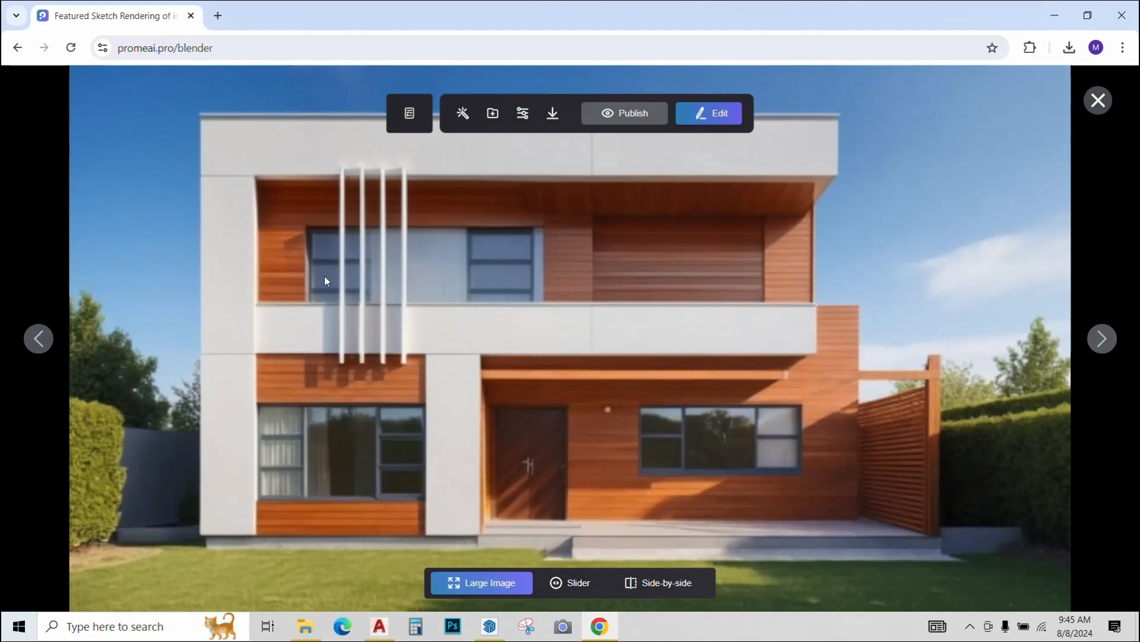
pyautogui.moveTo(1102, 354)
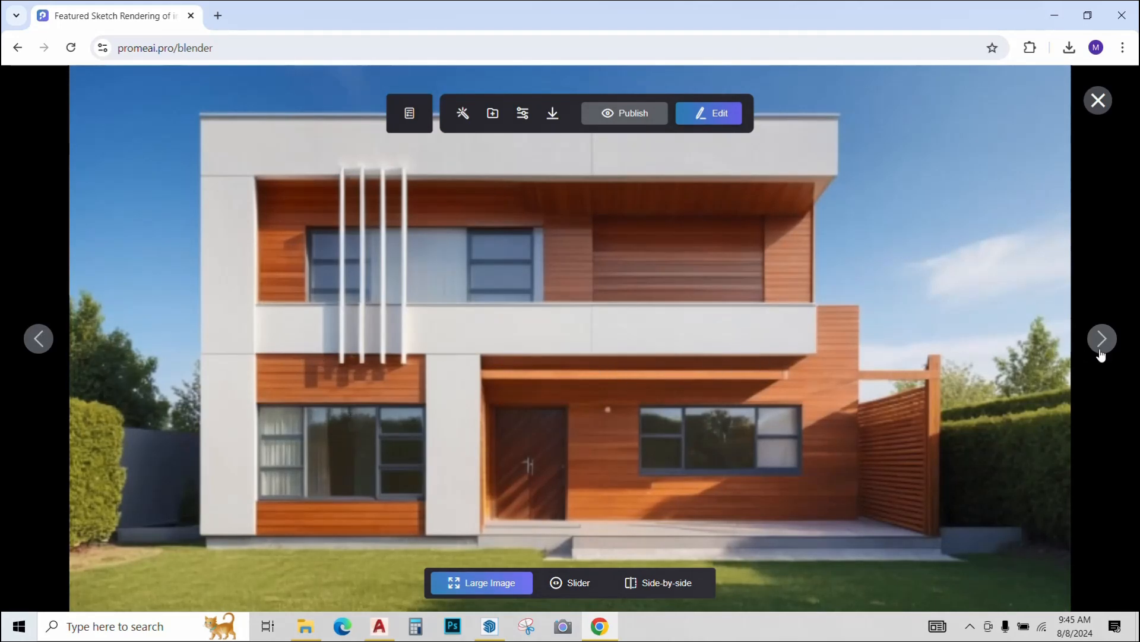
# Step: Review the next wood-clad house render, then close the full-size viewer
pyautogui.click(1101, 338)
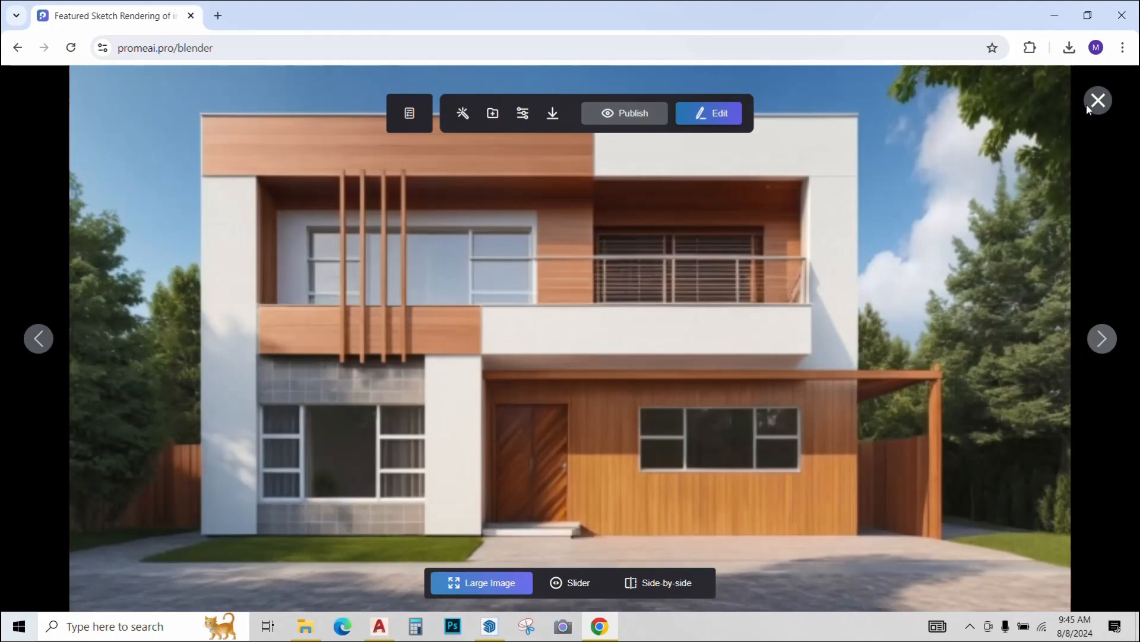
pyautogui.click(1098, 100)
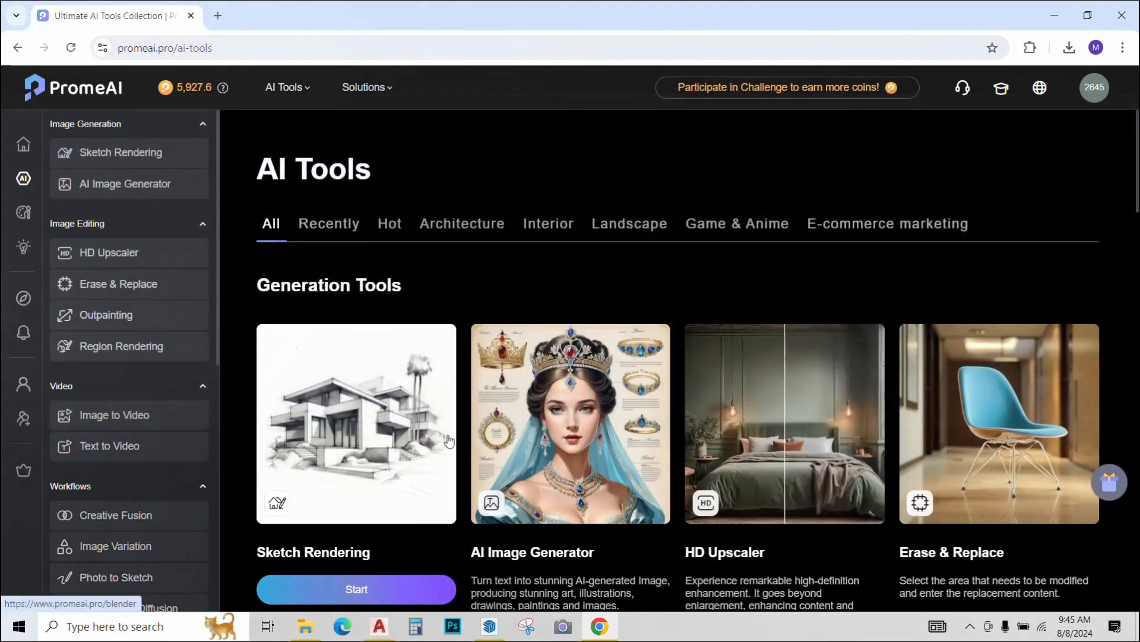
# Step: Scroll down the AI tools page to reach Image to Video
pyautogui.scroll(-3)
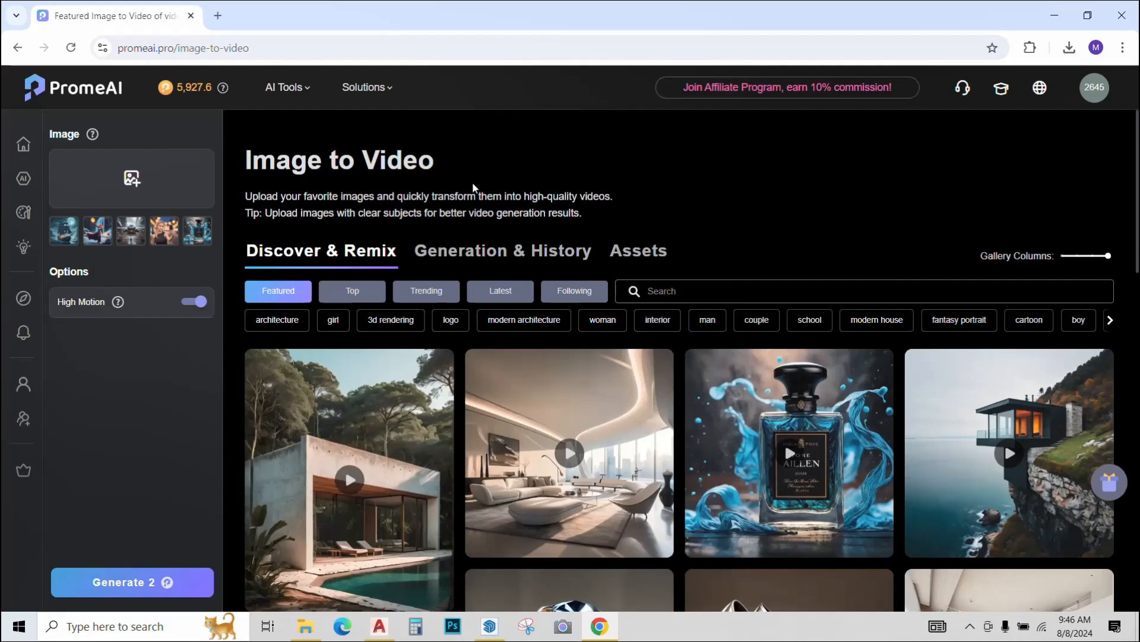
# Step: Upload the poolside house image, toggle High Motion off and on, and generate
pyautogui.click(132, 178)
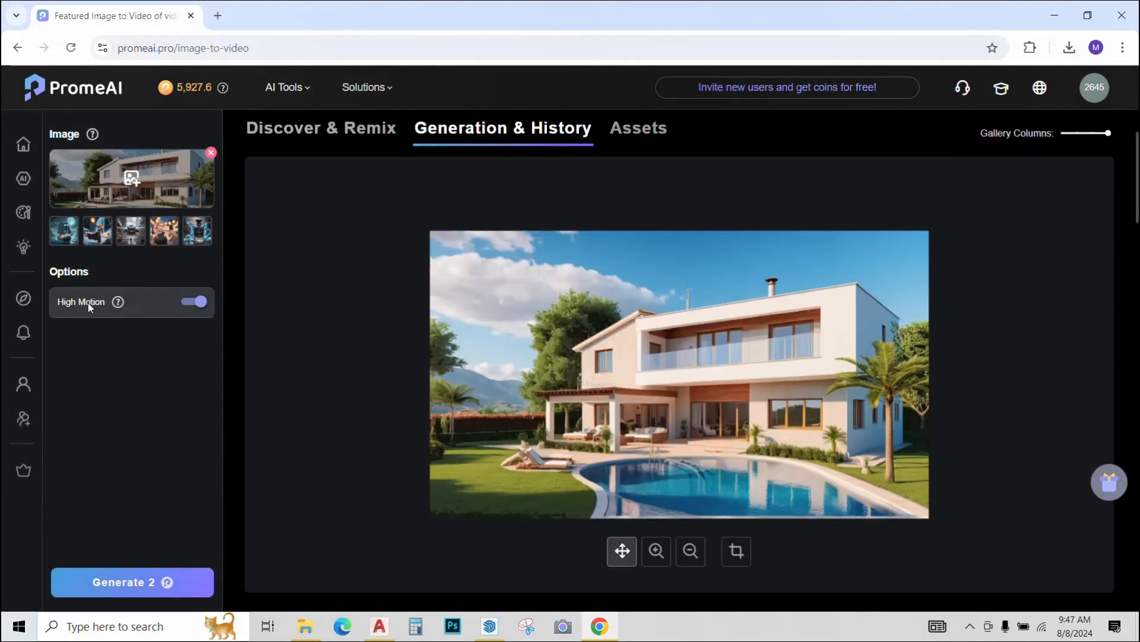
pyautogui.click(193, 301)
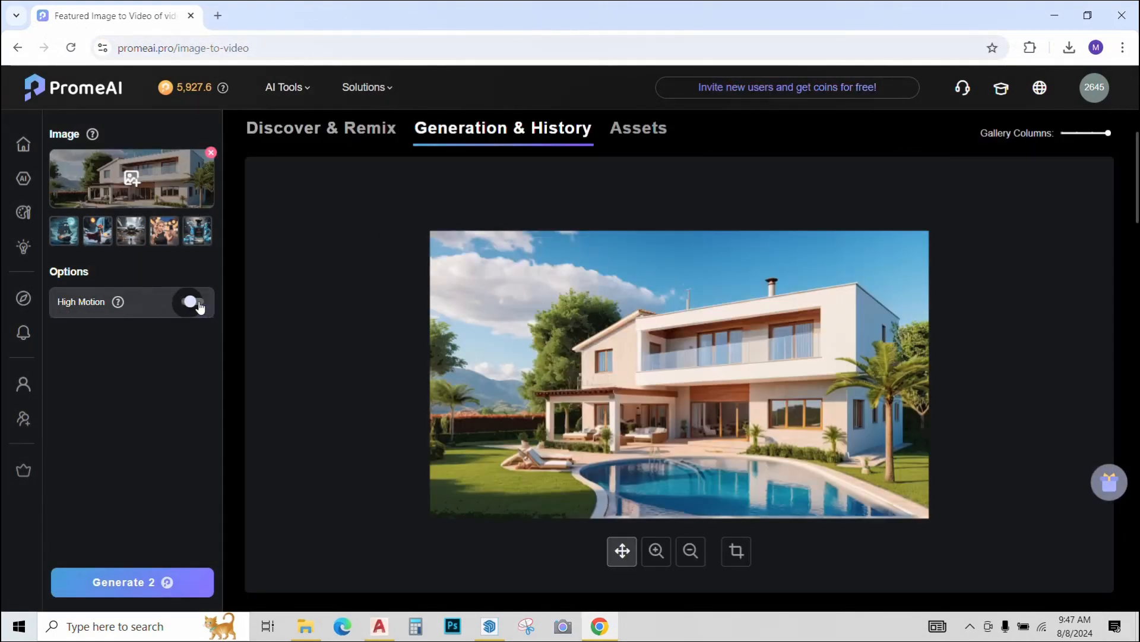
pyautogui.click(193, 302)
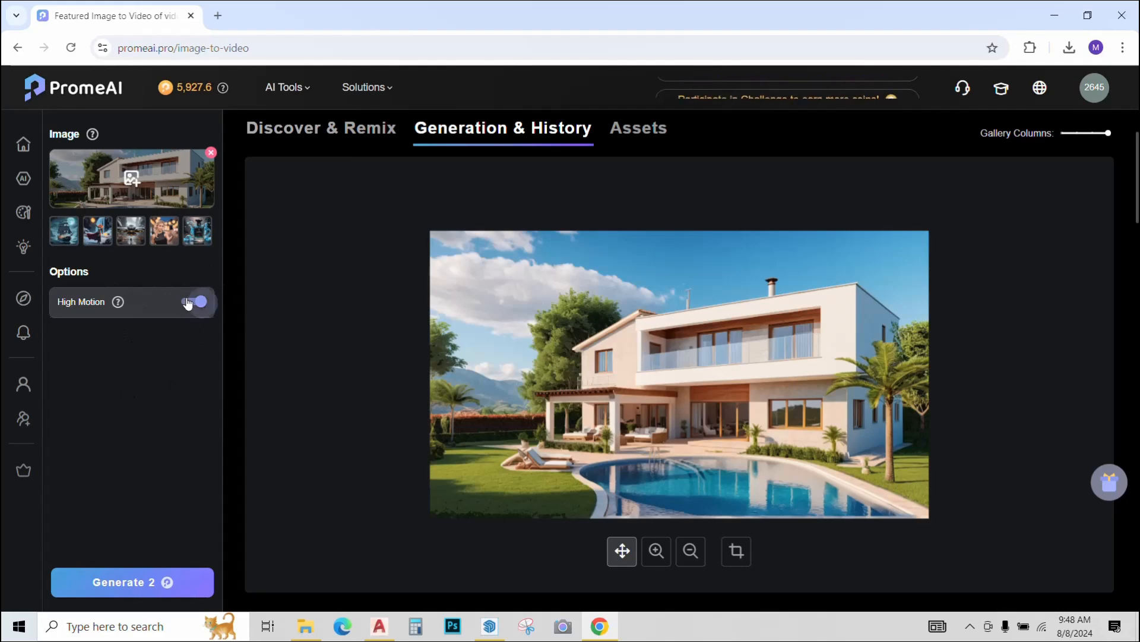
pyautogui.click(198, 301)
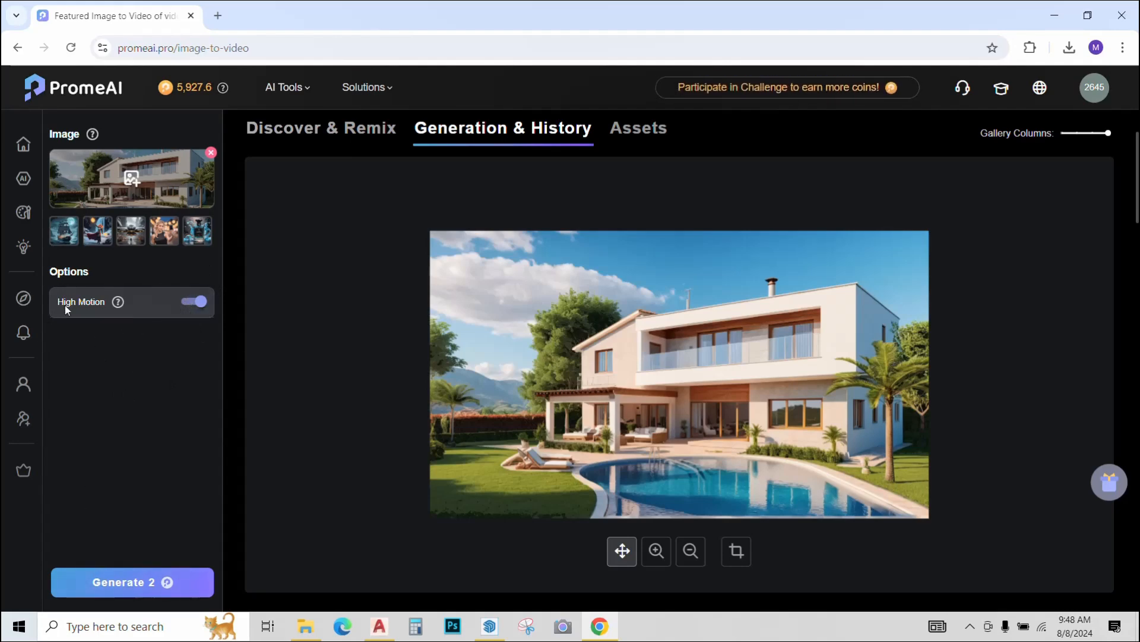
pyautogui.click(132, 582)
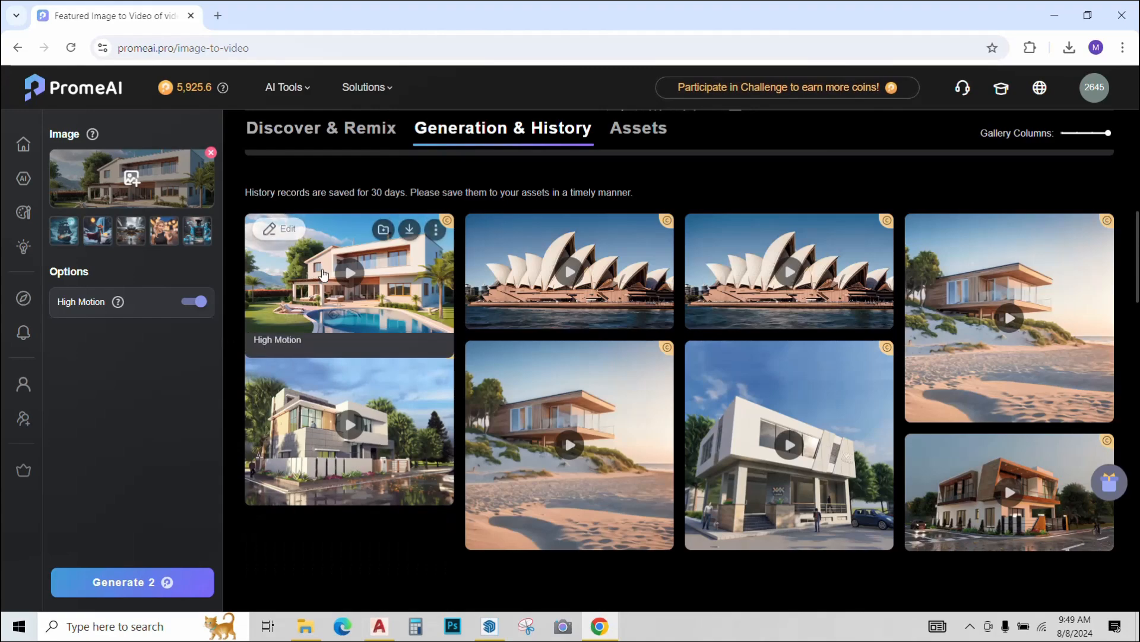
# Step: Preview and download the high-motion video, then preview a standard-motion version
pyautogui.click(350, 273)
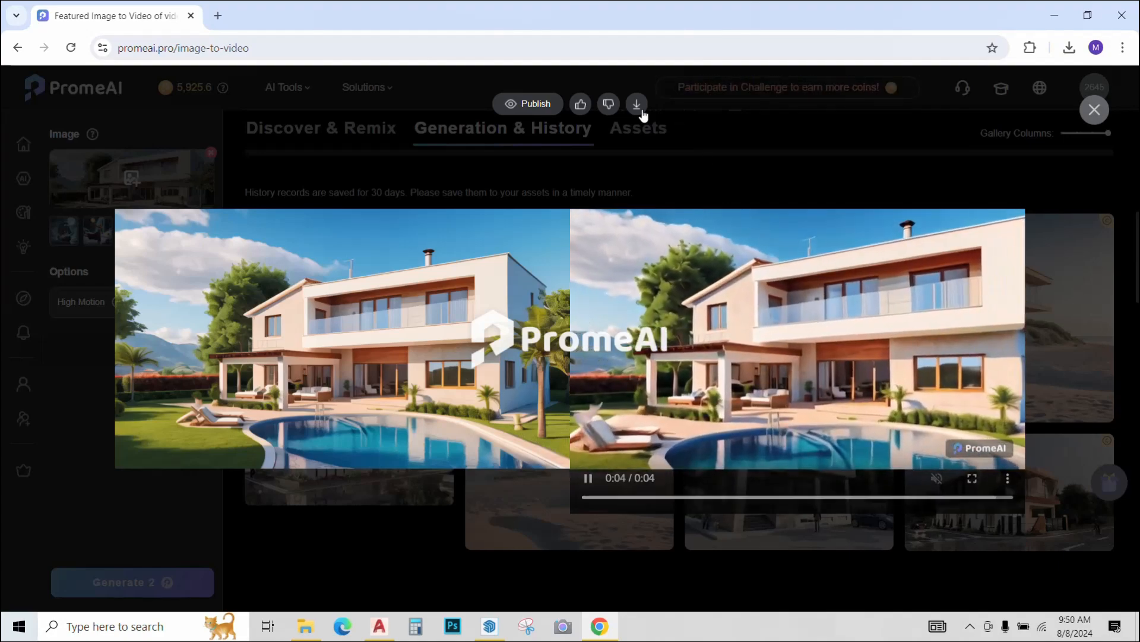
pyautogui.click(636, 103)
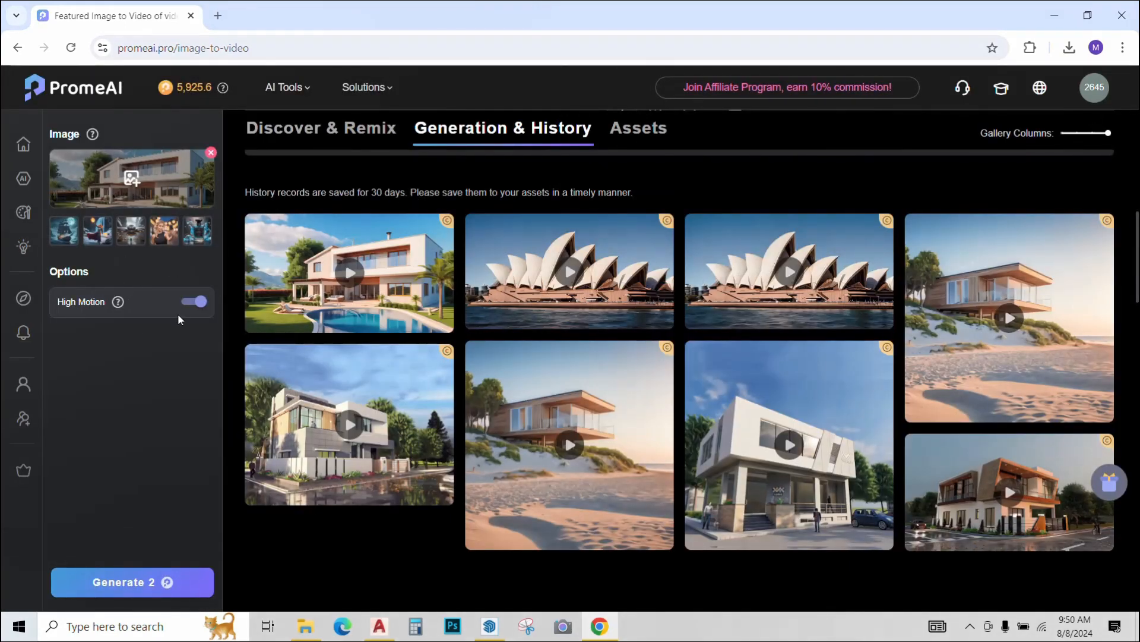
pyautogui.click(194, 301)
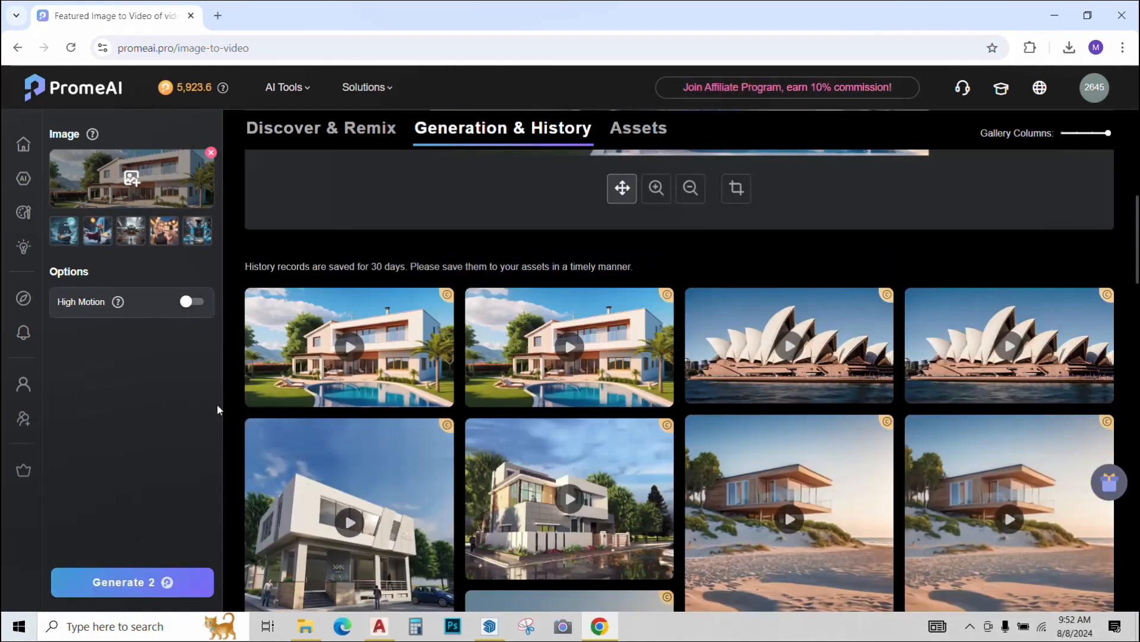
pyautogui.click(349, 346)
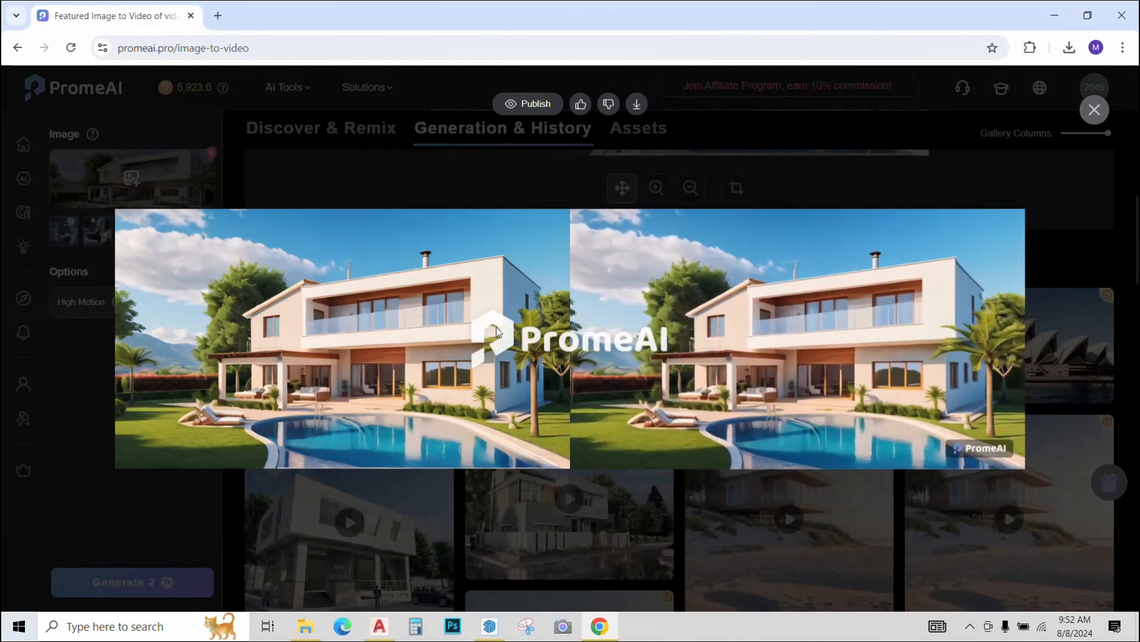
pyautogui.click(797, 338)
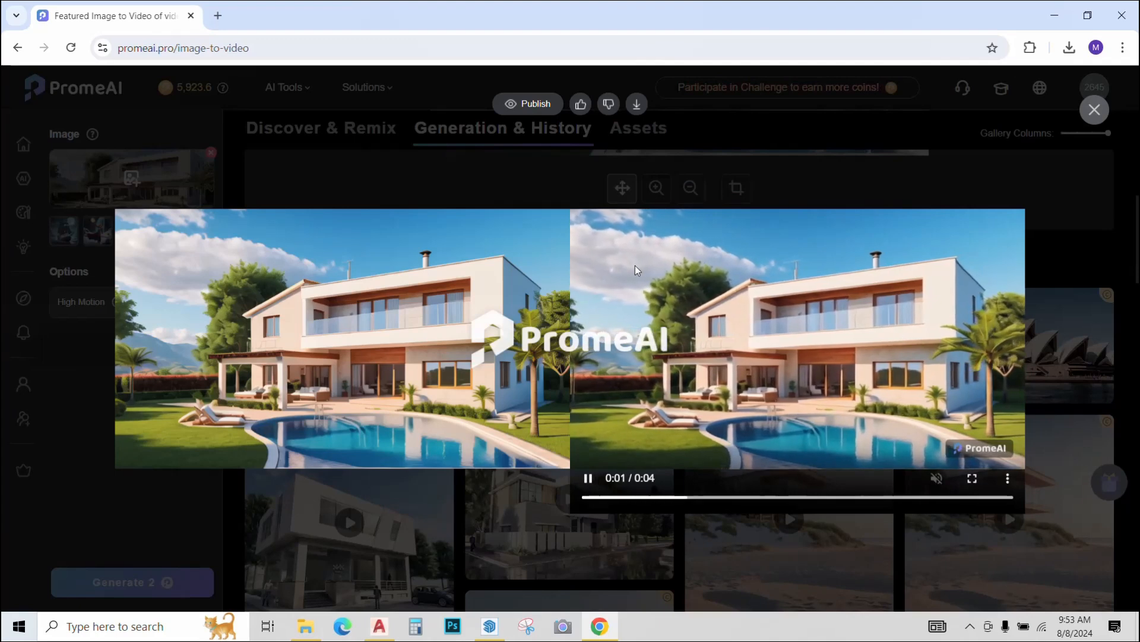
pyautogui.click(635, 103)
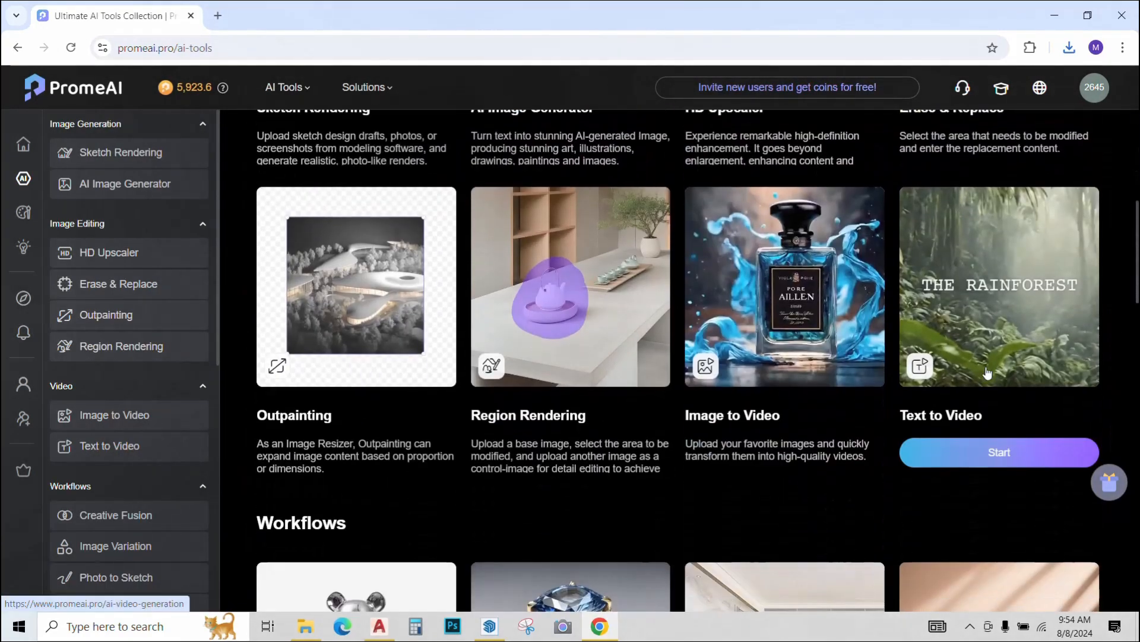
# Step: Generate a Text to Video clip from 'women walking on street' and preview it
pyautogui.click(998, 451)
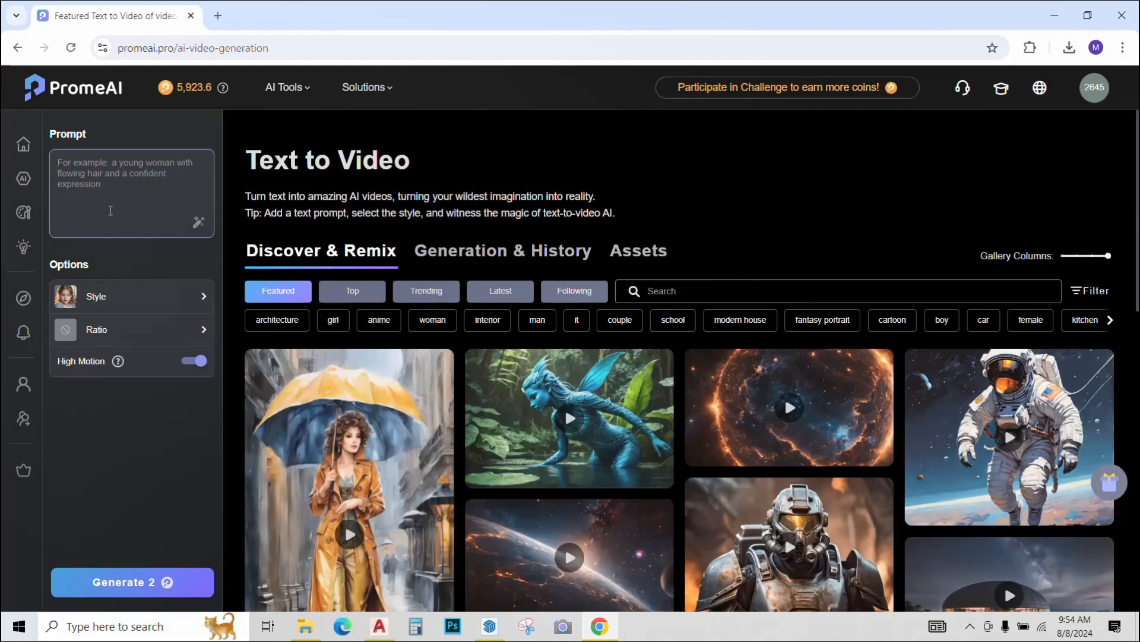
pyautogui.write('women walking on')
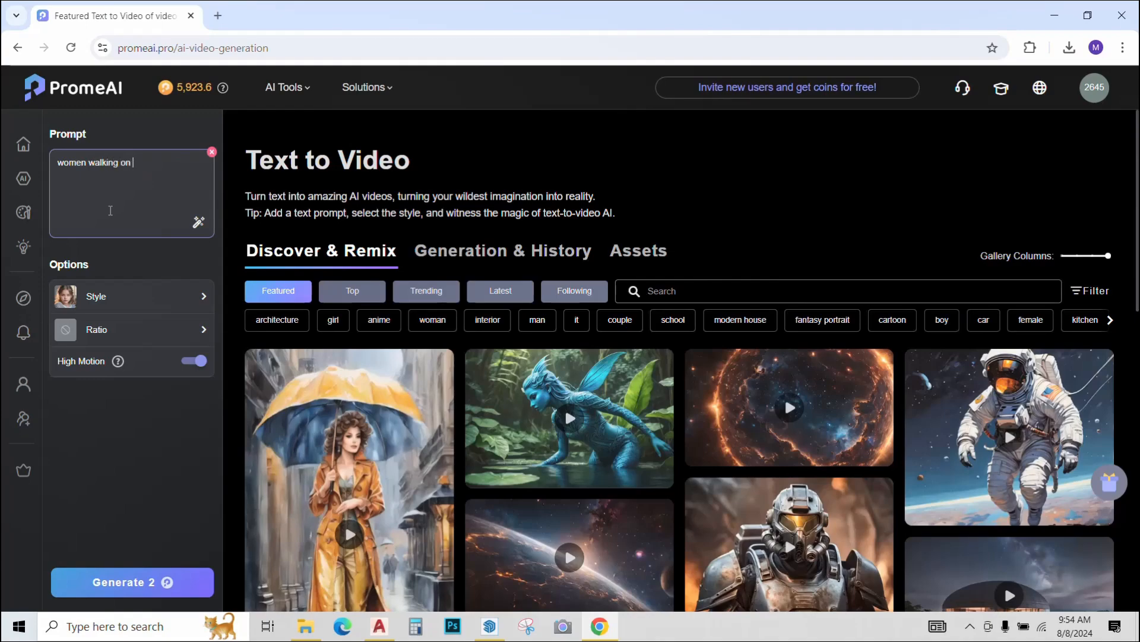
pyautogui.write('street')
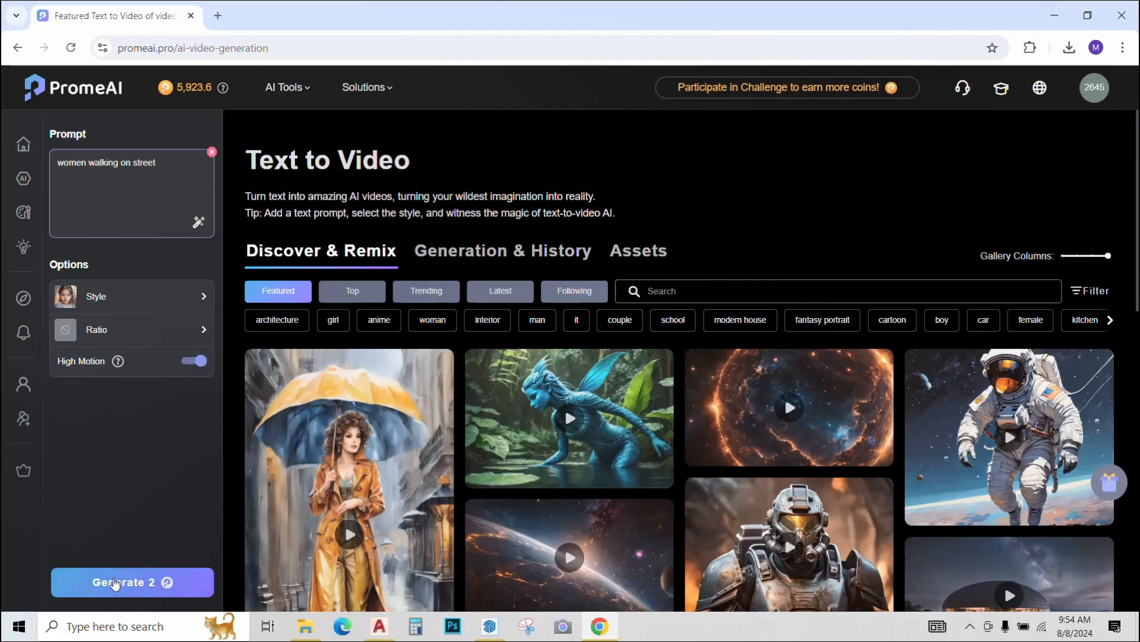
pyautogui.click(131, 583)
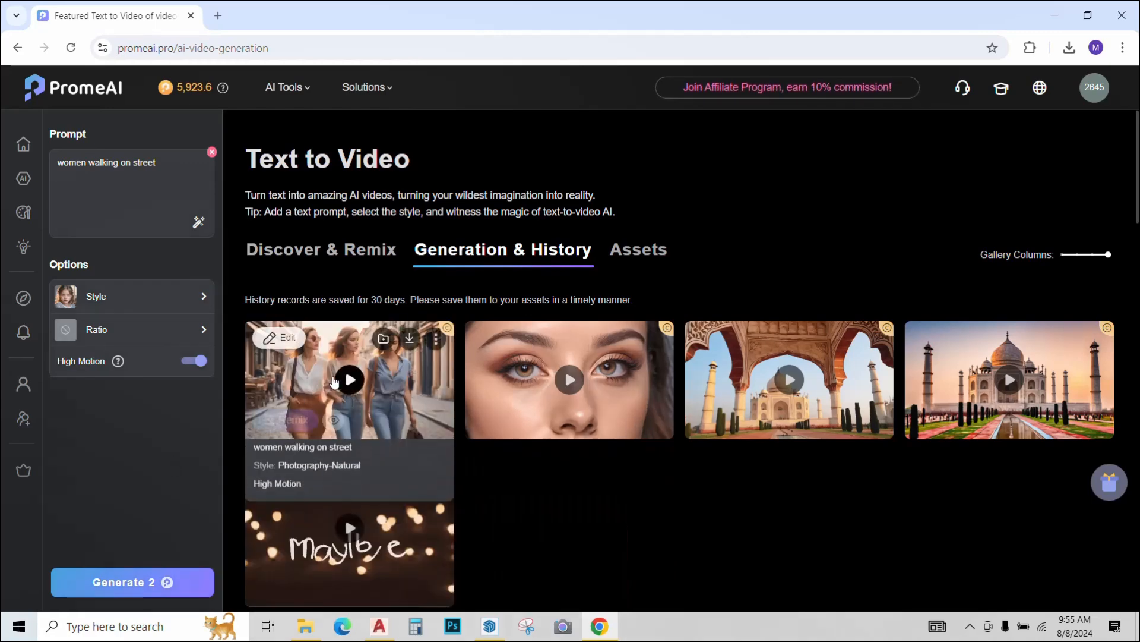
pyautogui.click(349, 380)
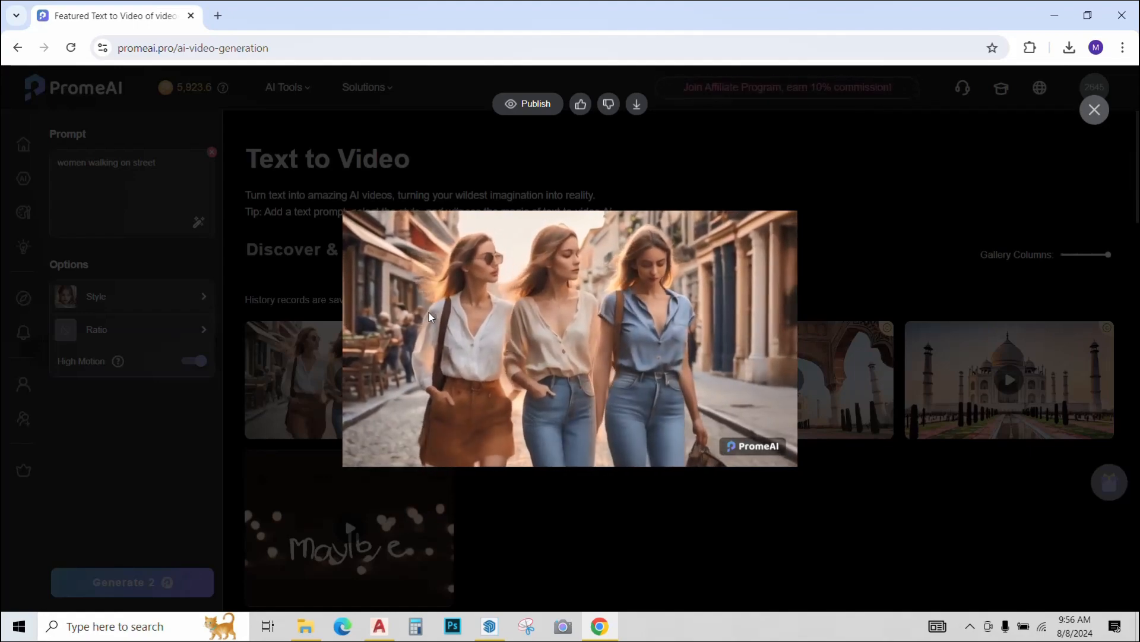
pyautogui.click(1094, 110)
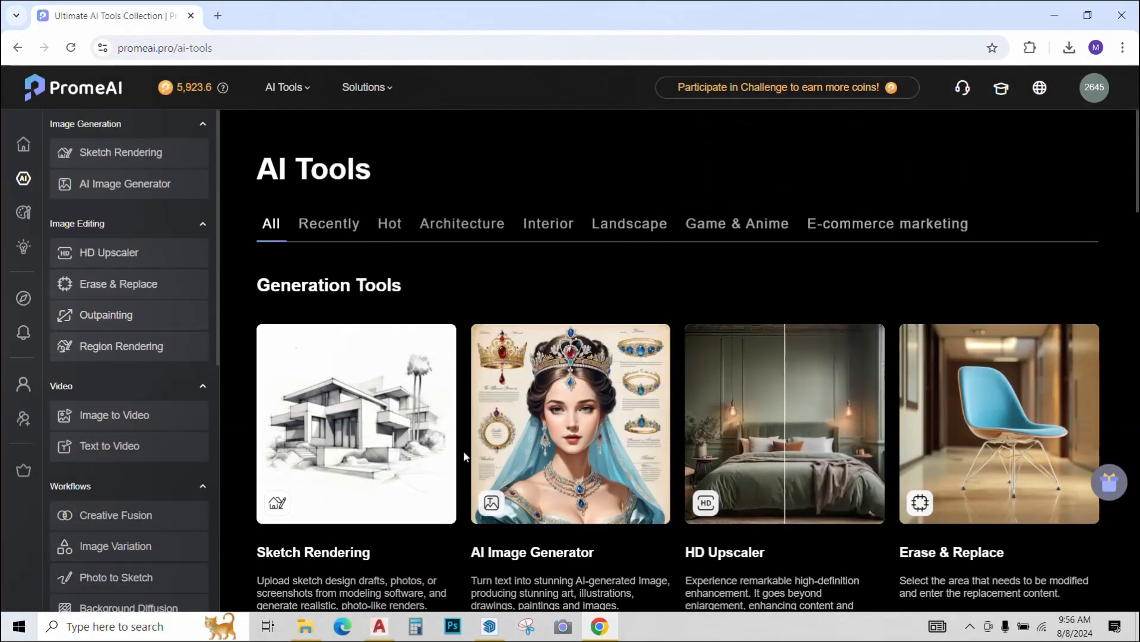
# Step: Load the modern house image from Assets into Image Variation
pyautogui.scroll(-3)
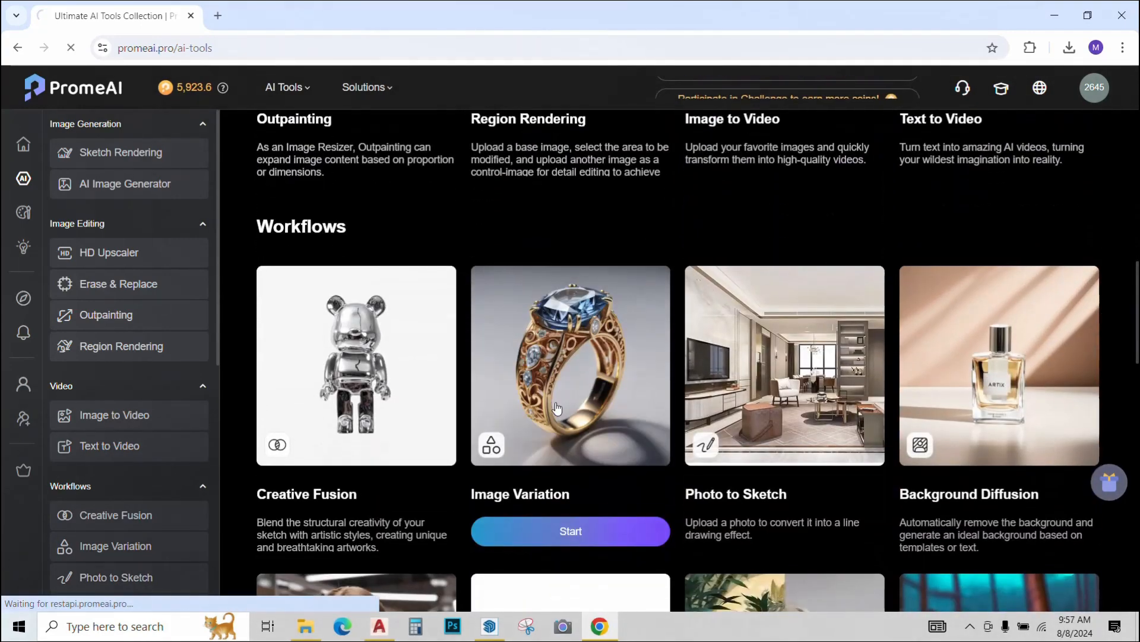
pyautogui.click(570, 530)
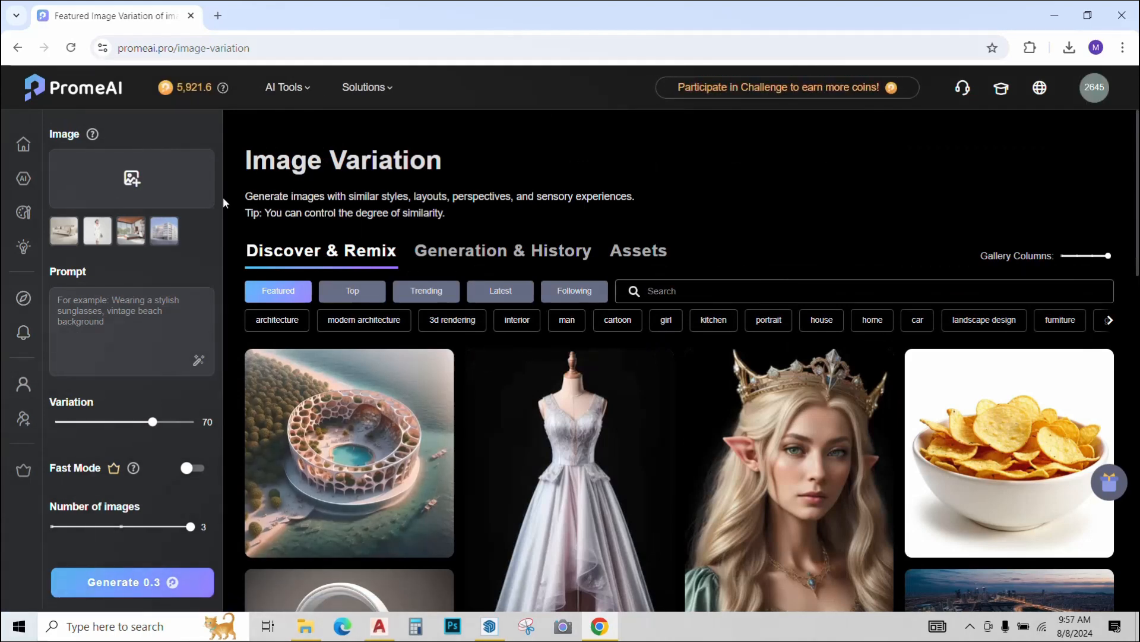
pyautogui.click(131, 178)
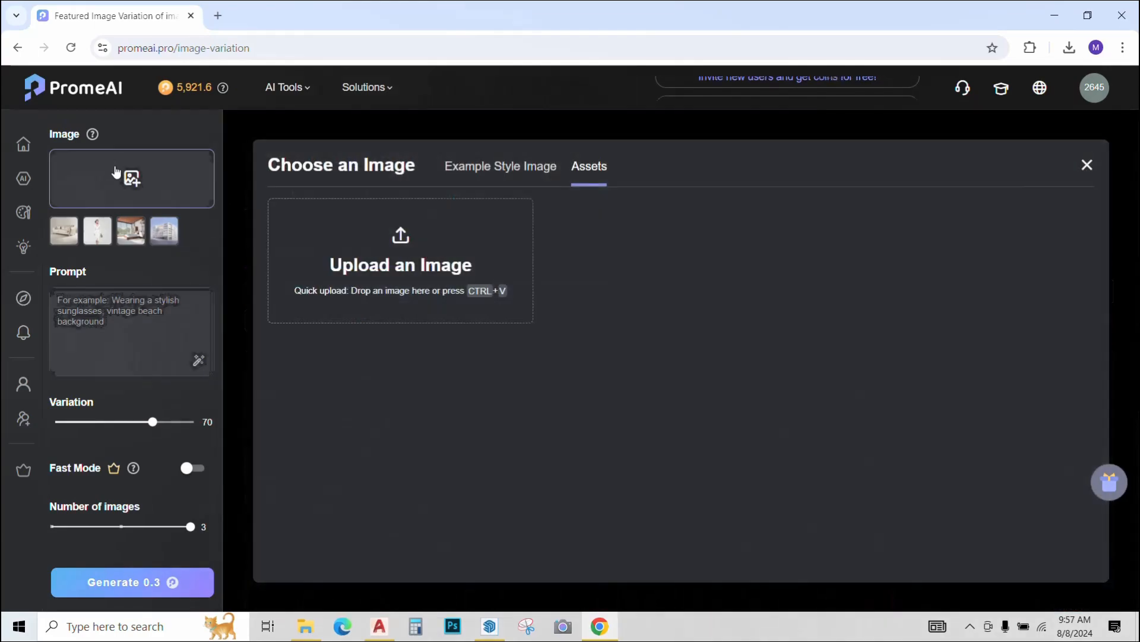
pyautogui.click(400, 262)
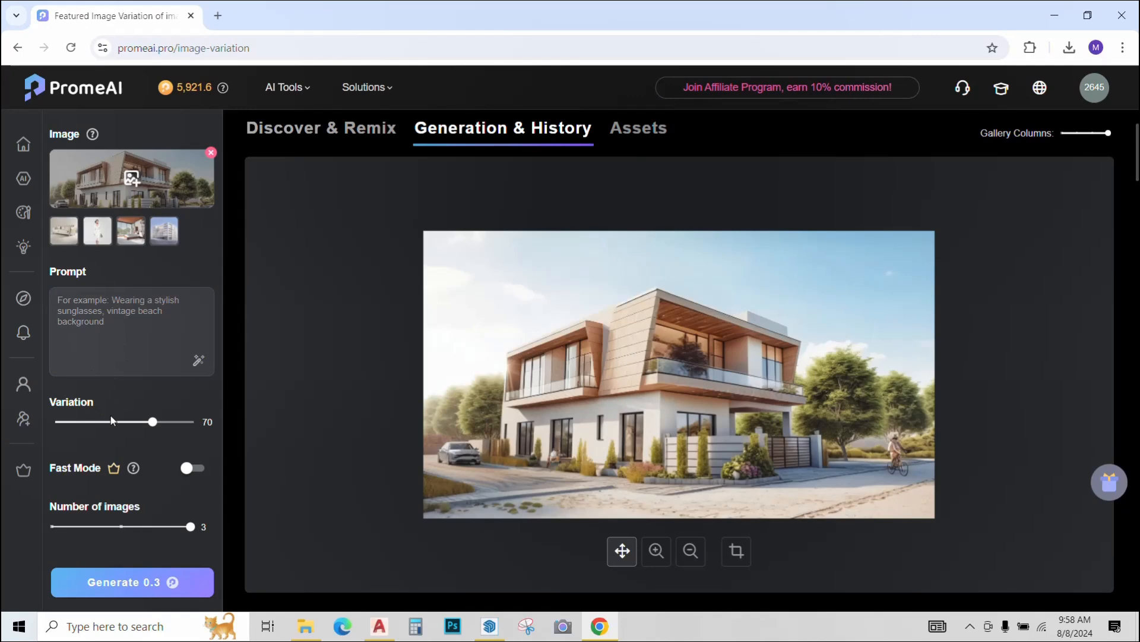
# Step: Adjust the Variation slider to about 42
pyautogui.moveTo(151, 421); pyautogui.dragTo(96, 422)
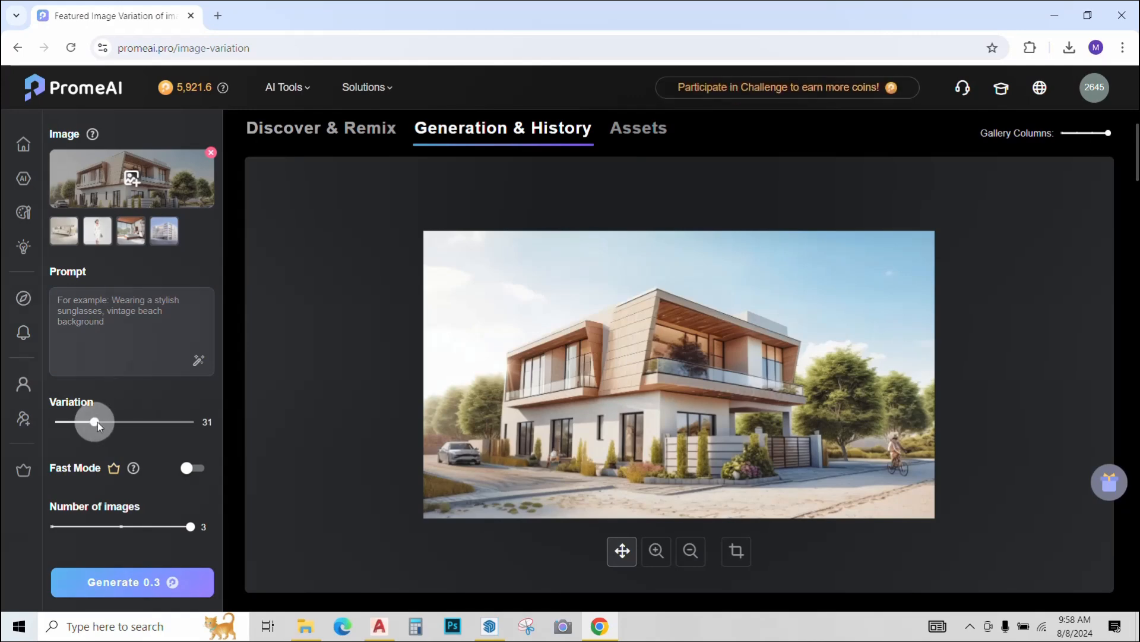
pyautogui.moveTo(95, 422); pyautogui.dragTo(110, 422)
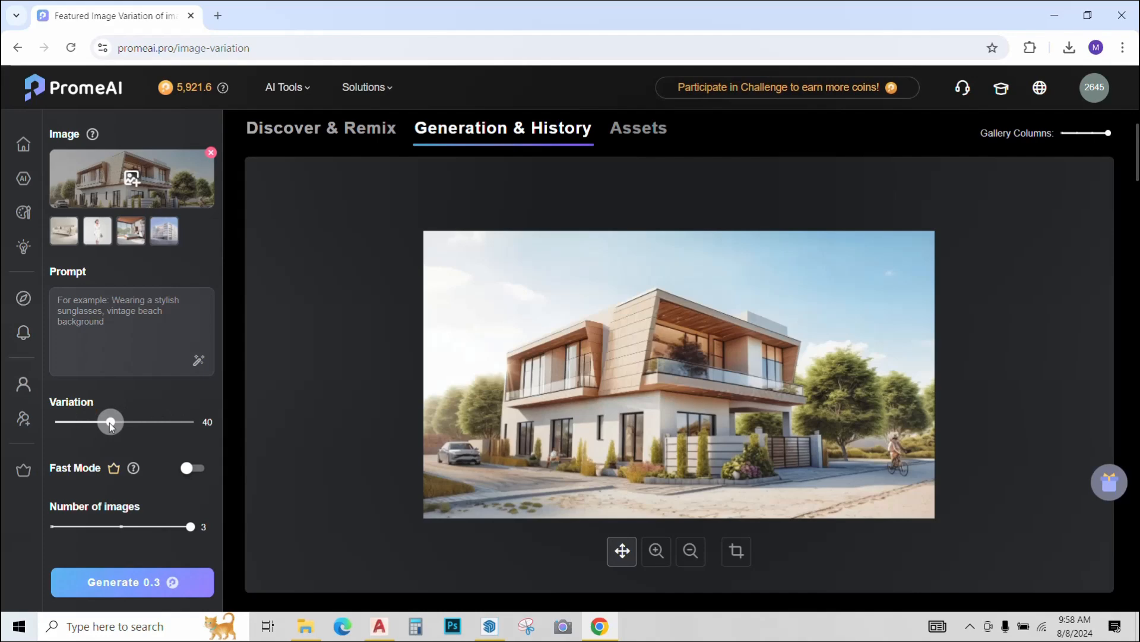
pyautogui.moveTo(110, 422); pyautogui.dragTo(113, 422)
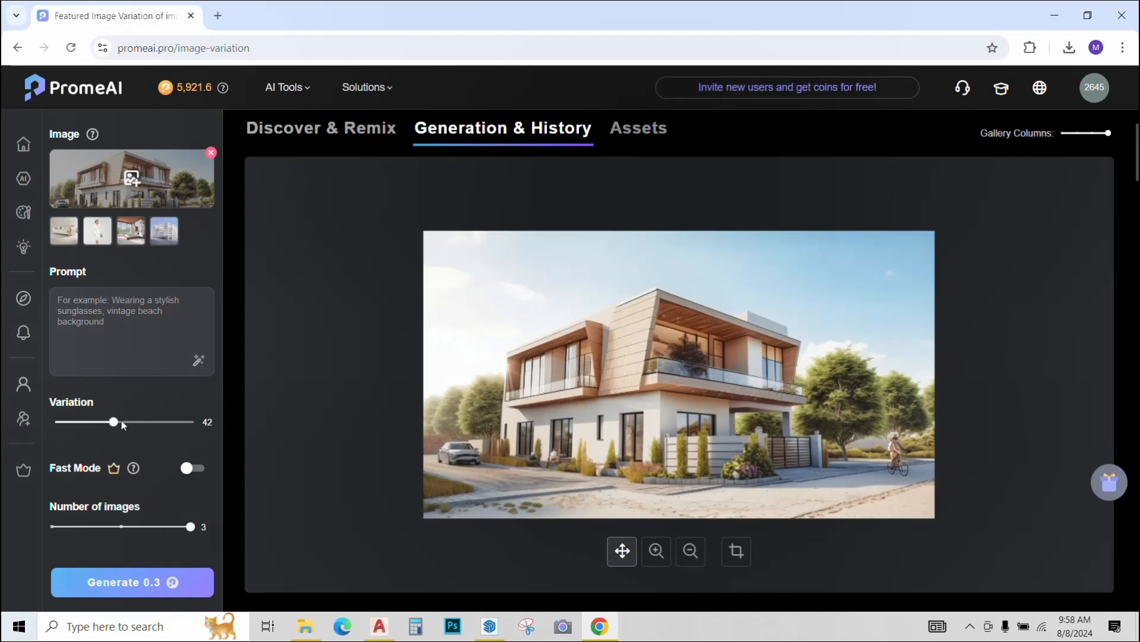
pyautogui.moveTo(113, 421); pyautogui.dragTo(111, 421)
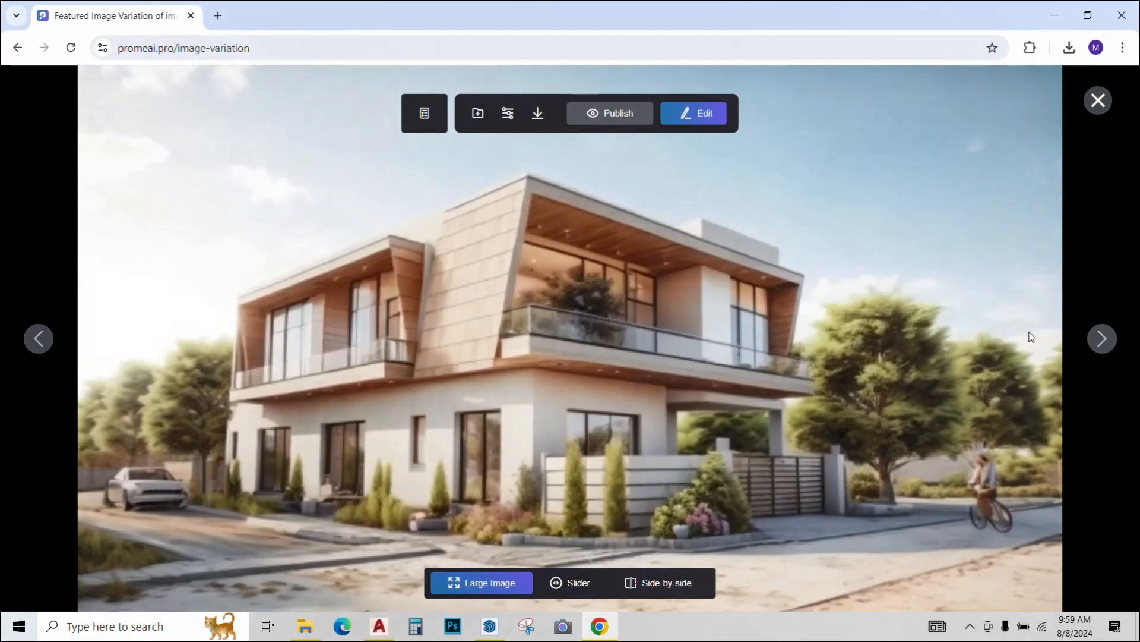
# Step: Close the image viewer and raise the variation strength to 72
pyautogui.click(1101, 338)
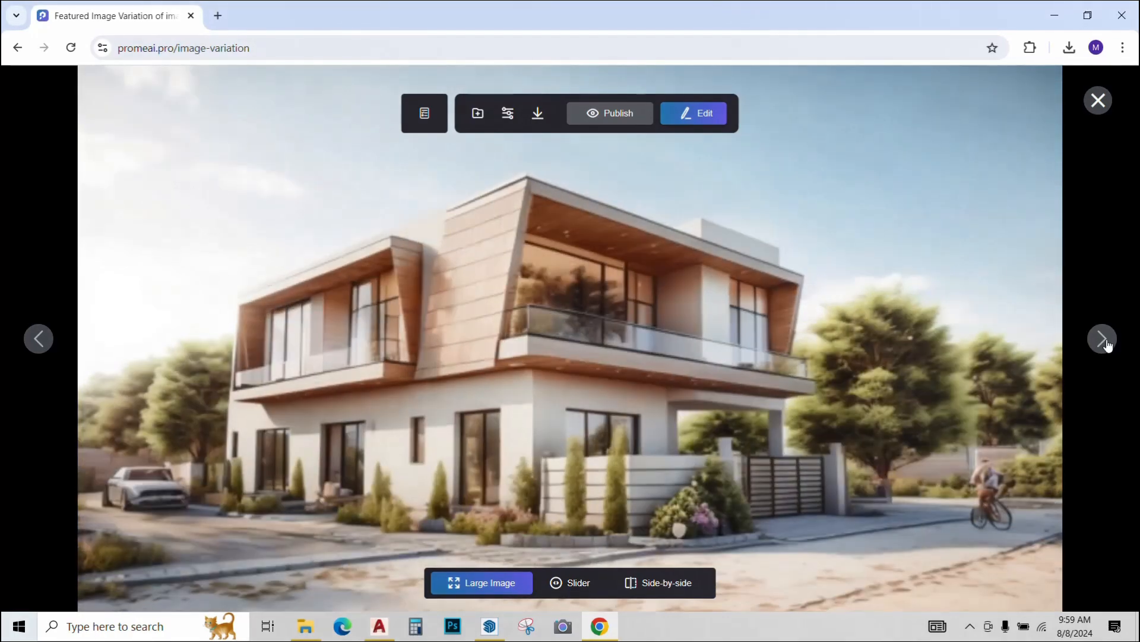
pyautogui.click(1097, 101)
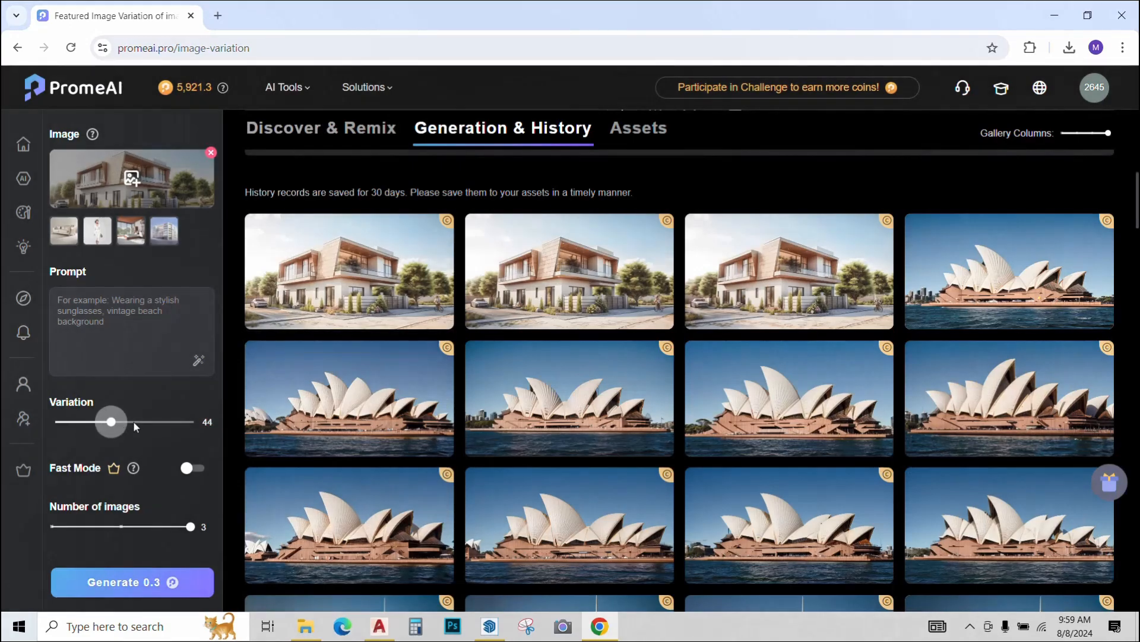
pyautogui.moveTo(111, 421); pyautogui.dragTo(154, 421)
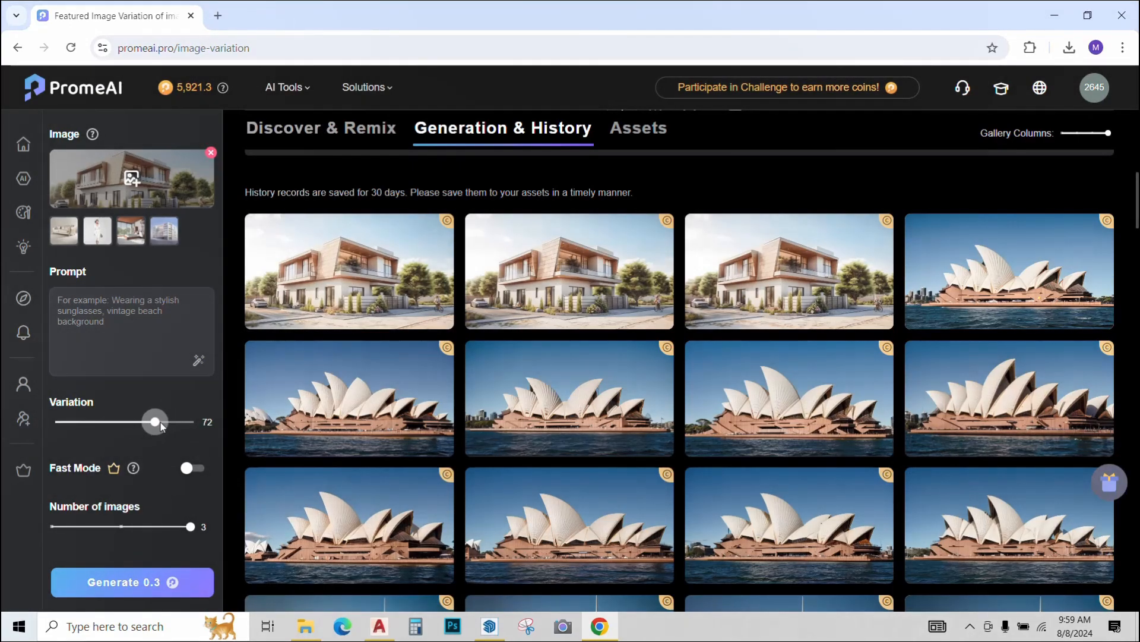
# Step: Browse the generated house variations and compare one side by side with the original
pyautogui.click(132, 580)
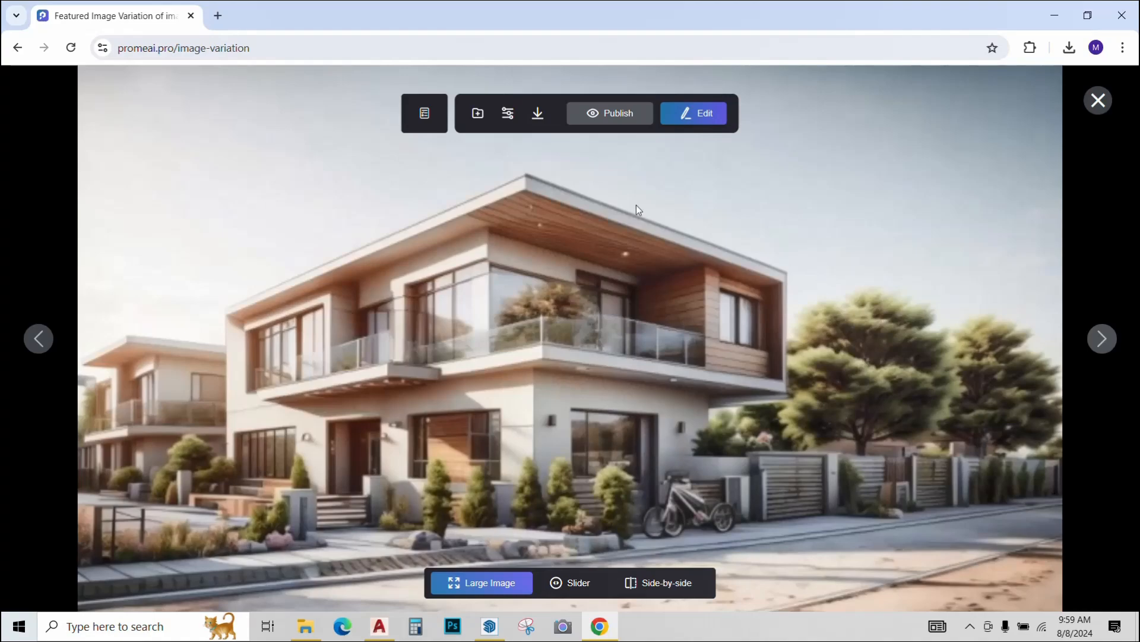
pyautogui.click(1102, 338)
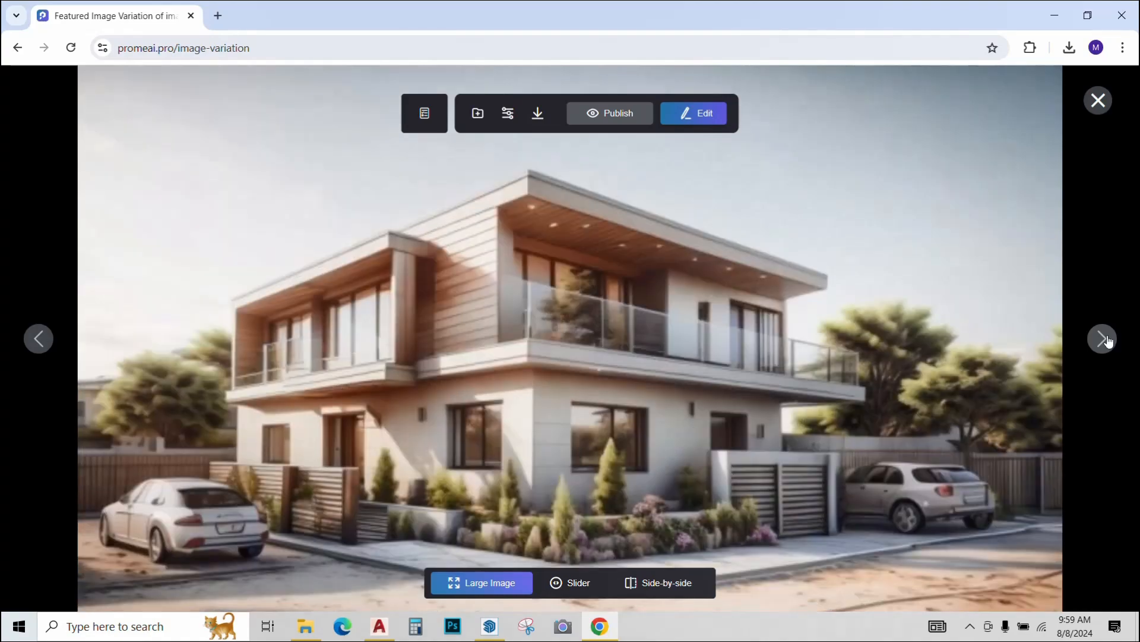
pyautogui.click(1102, 338)
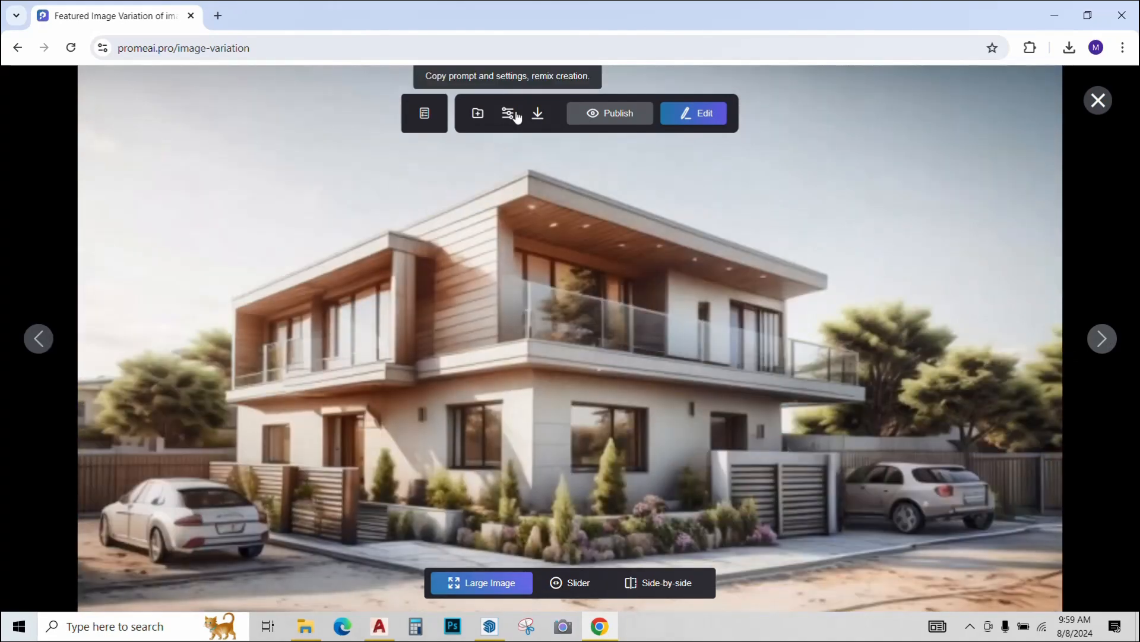
pyautogui.click(658, 582)
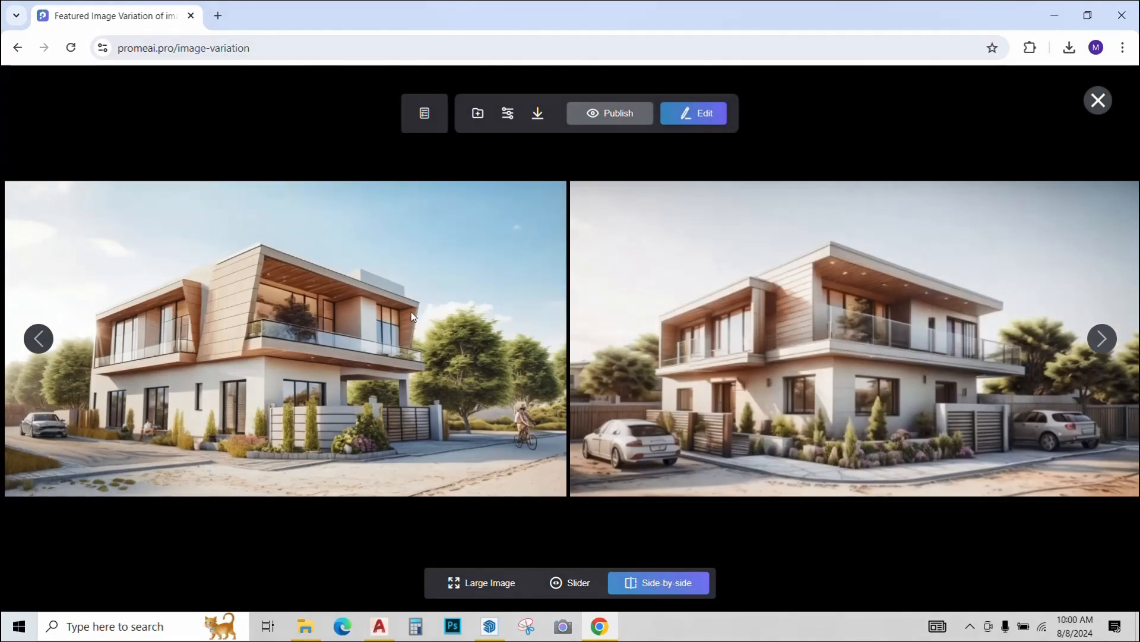
pyautogui.moveTo(947, 323)
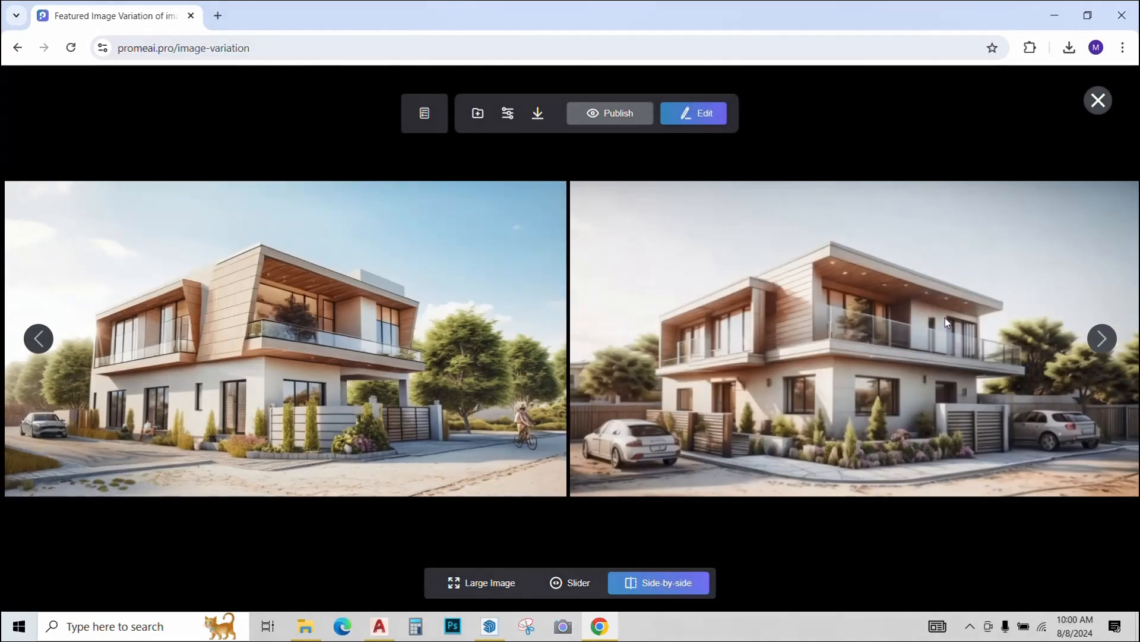
pyautogui.click(1102, 338)
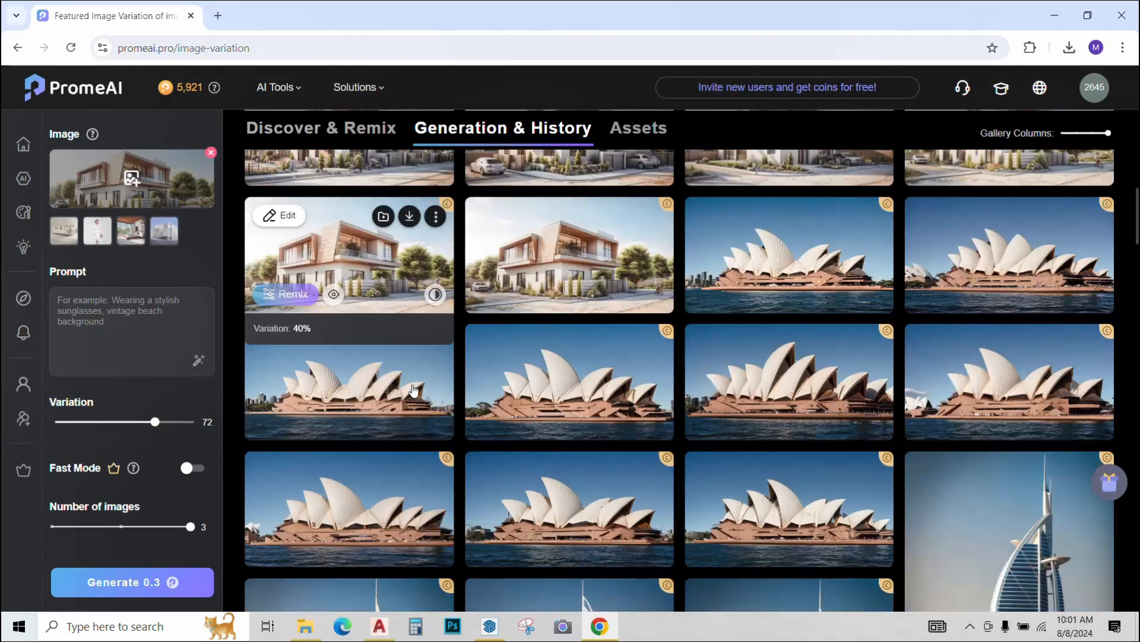
# Step: Scroll past the earlier variation results and return to the AI tools collection page
pyautogui.scroll(-3)
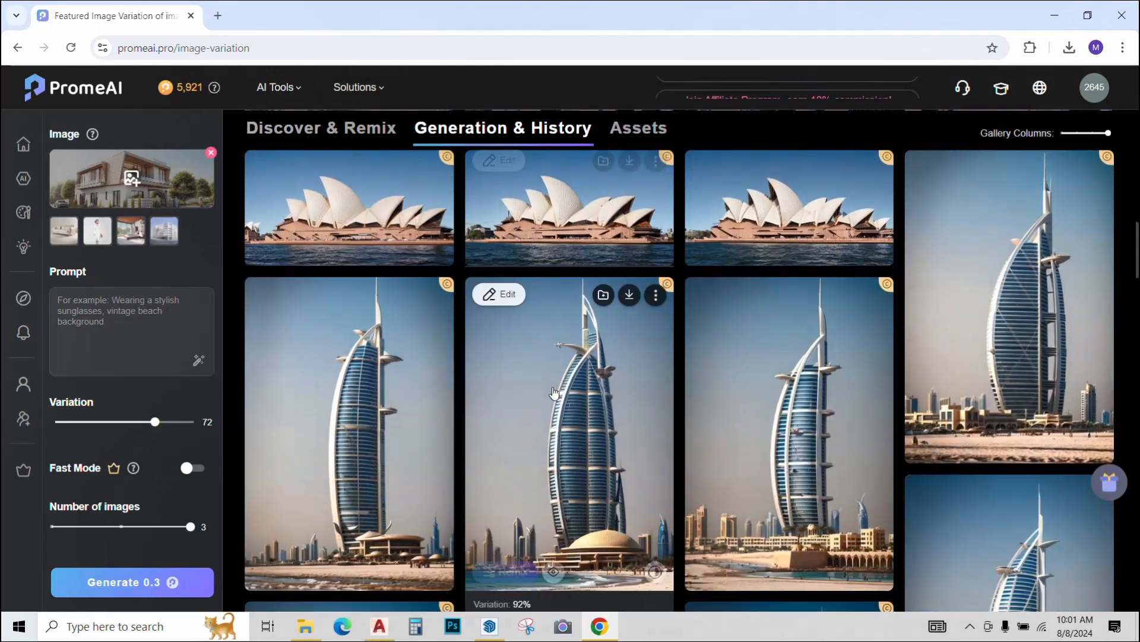
pyautogui.scroll(-3)
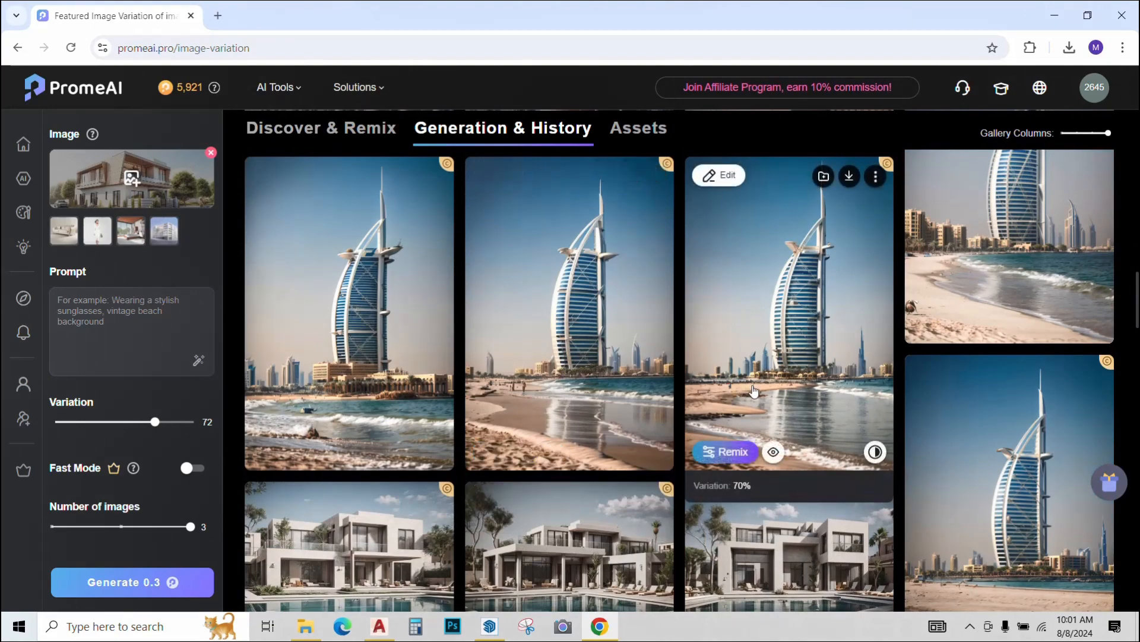
pyautogui.click(275, 87)
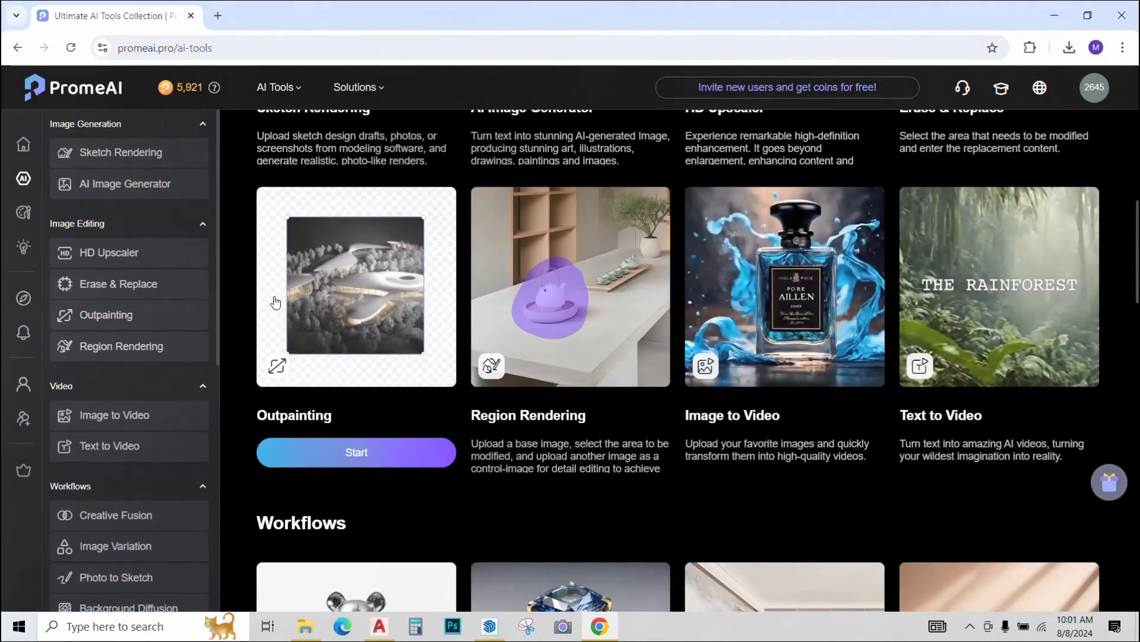
# Step: Outpaint the vid (0) building render into three wider results and view the first full size
pyautogui.click(356, 452)
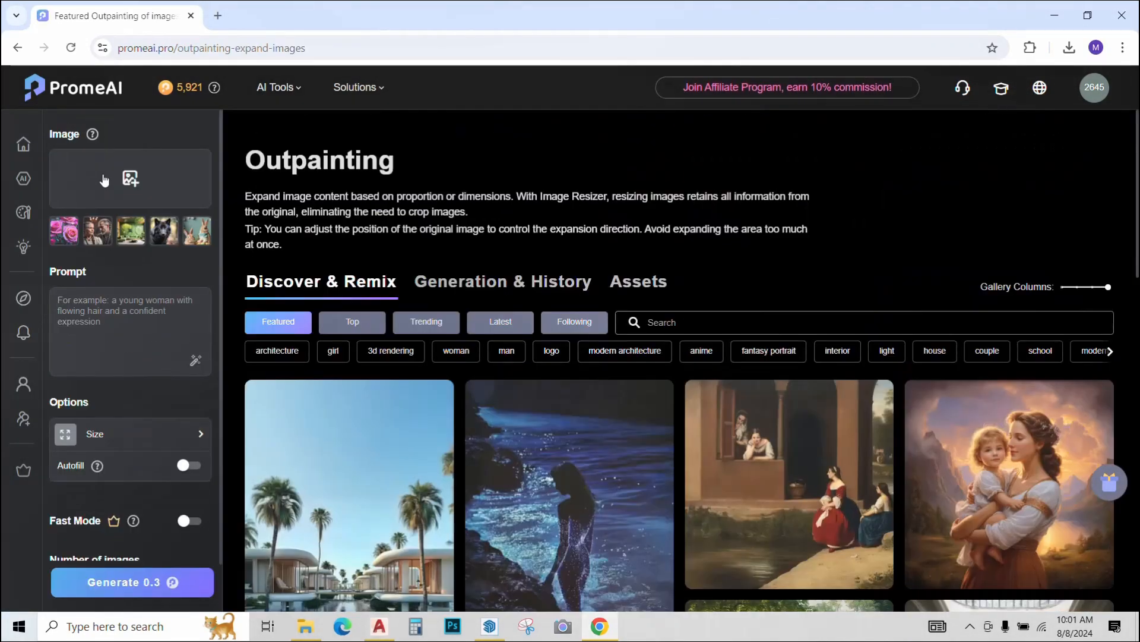
pyautogui.click(130, 177)
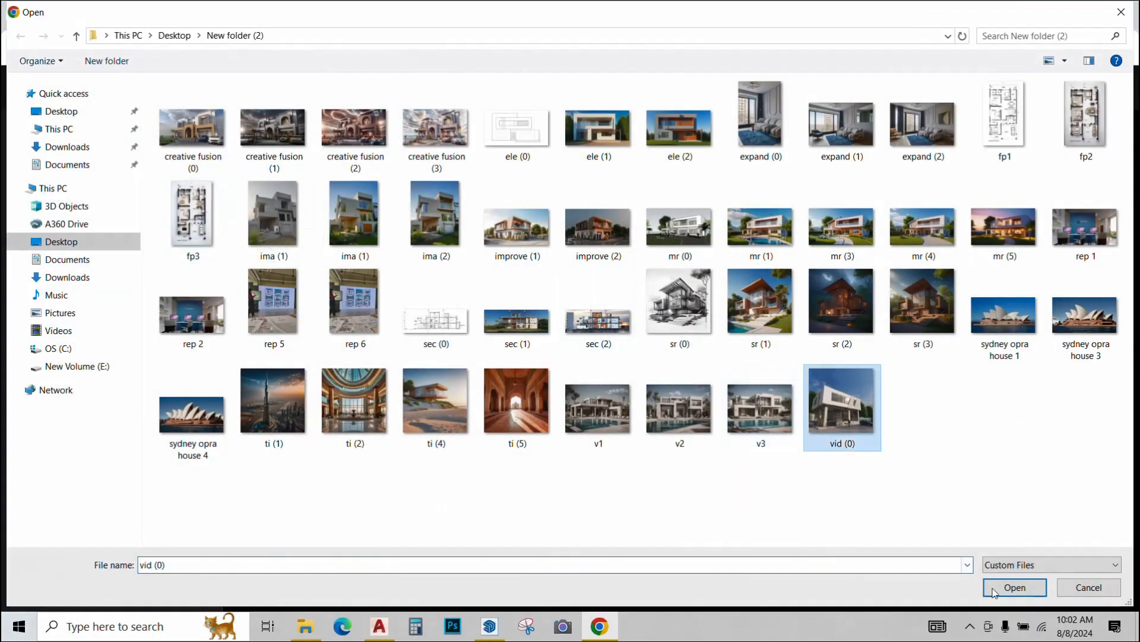
pyautogui.click(1013, 587)
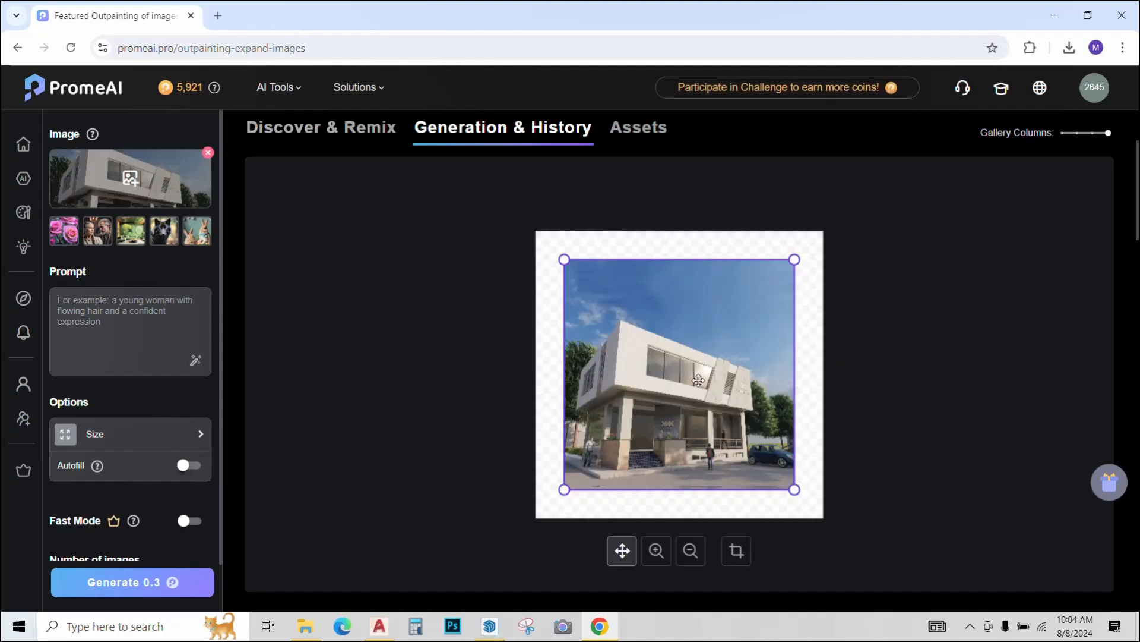
pyautogui.moveTo(679, 373); pyautogui.dragTo(653, 363)
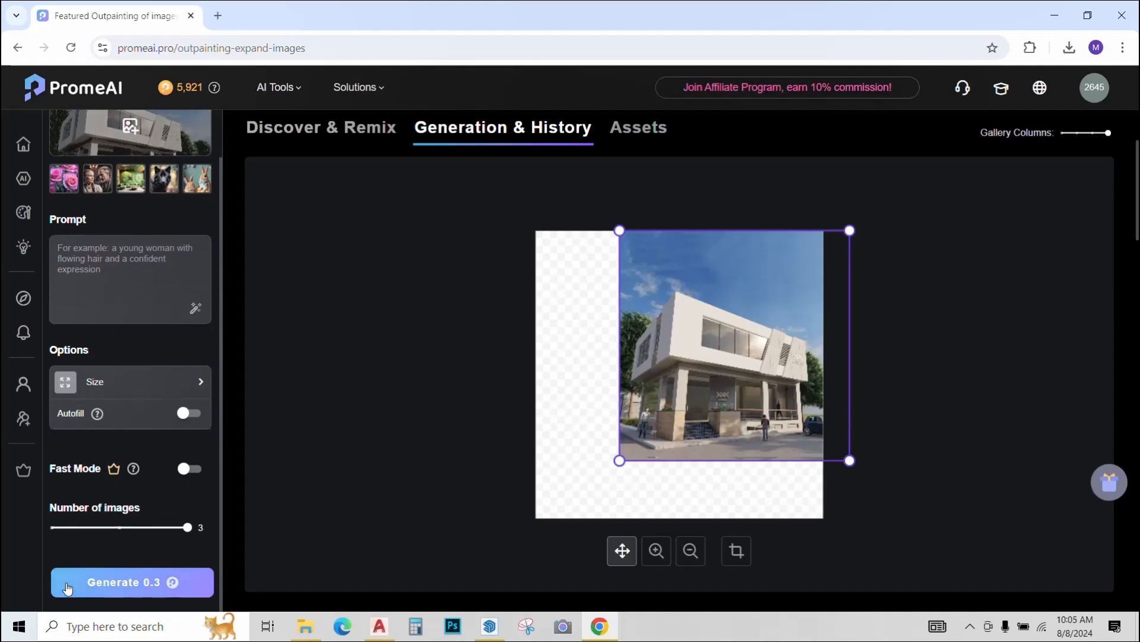
pyautogui.click(132, 582)
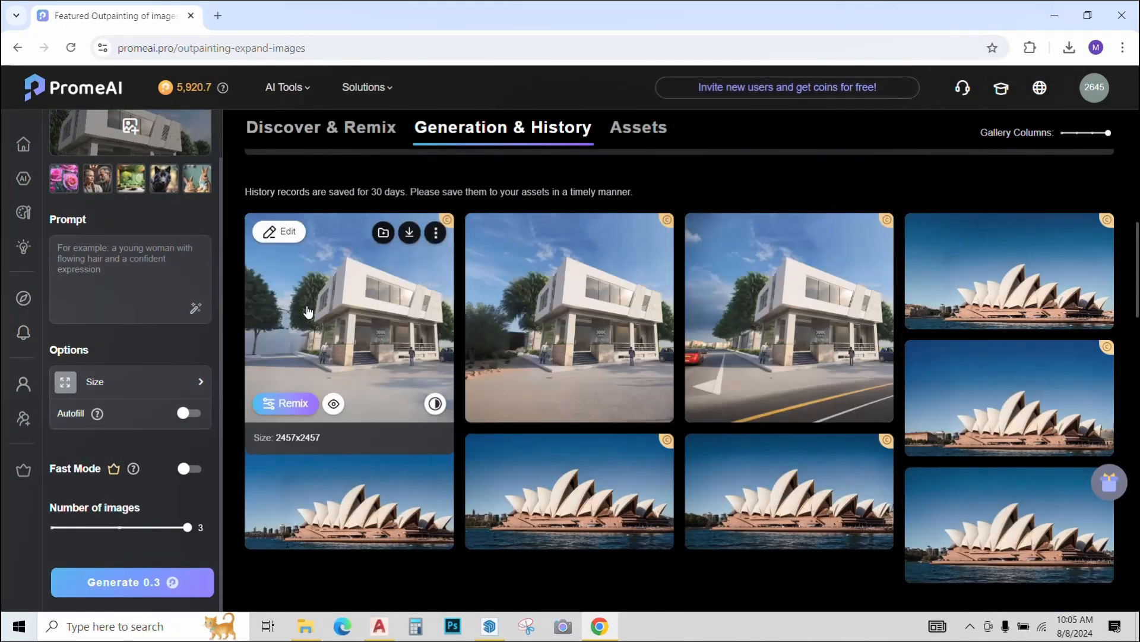
pyautogui.click(349, 317)
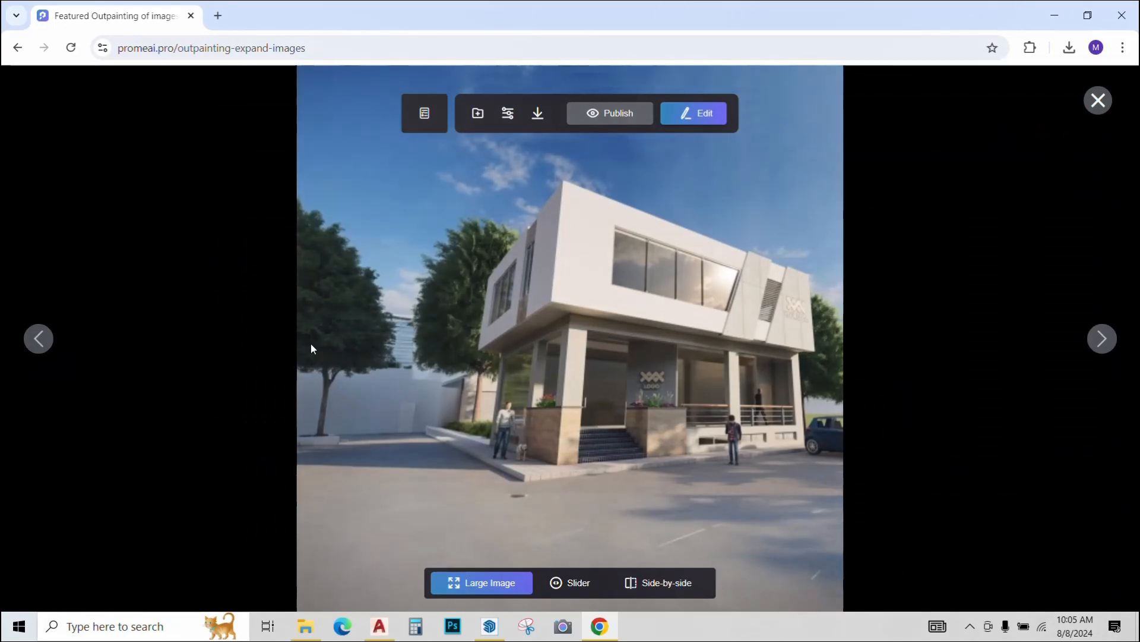
pyautogui.moveTo(469, 405)
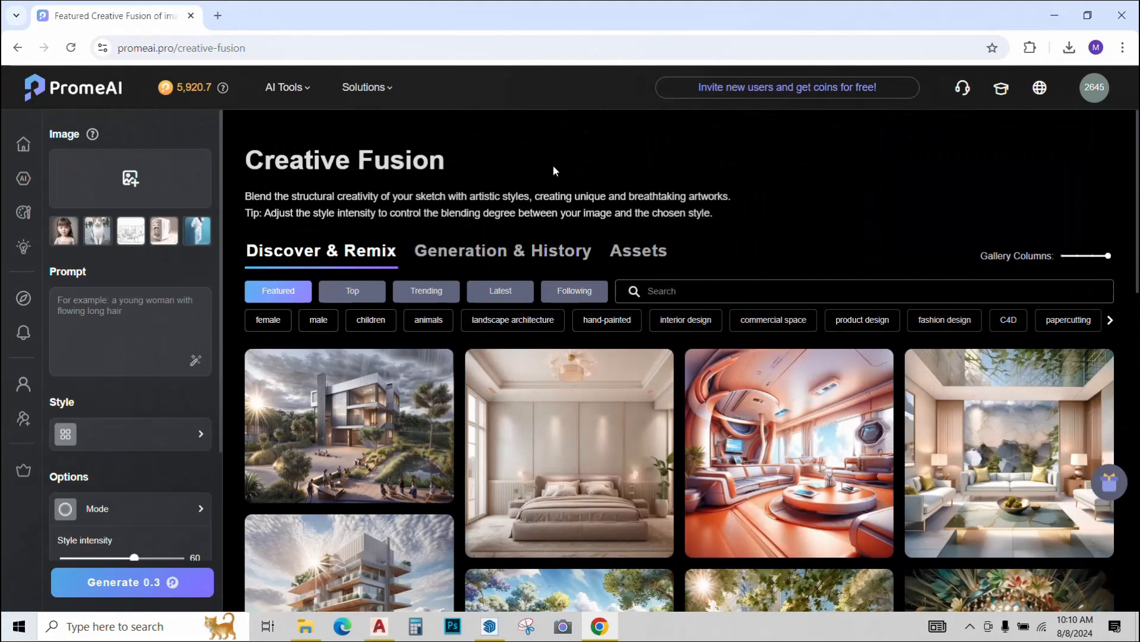
pyautogui.moveTo(732, 202)
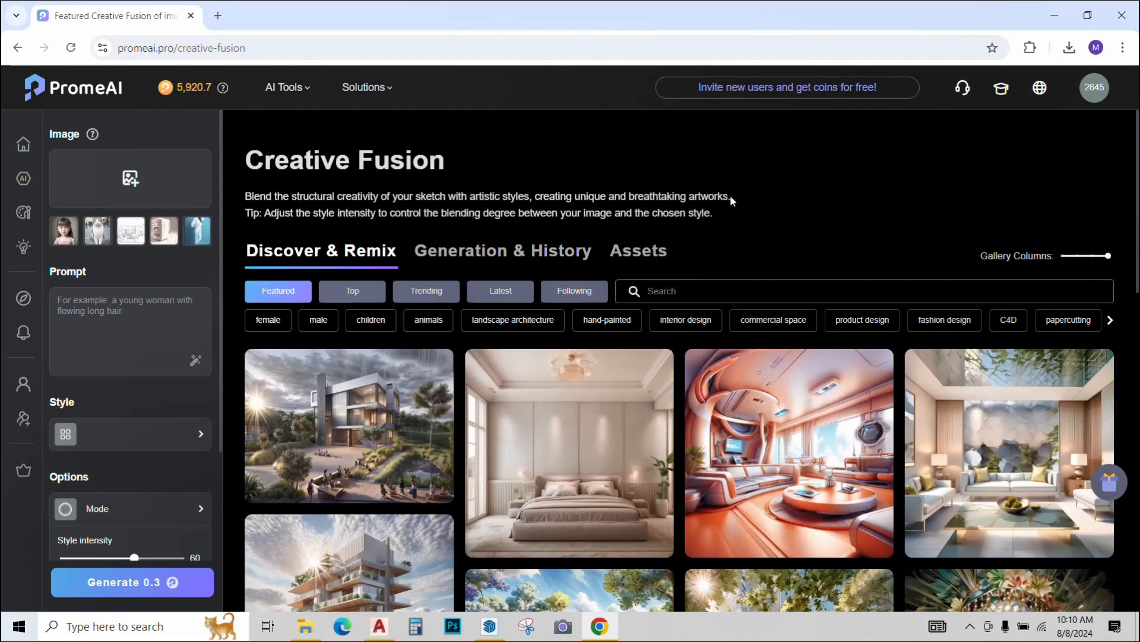
pyautogui.moveTo(230, 146)
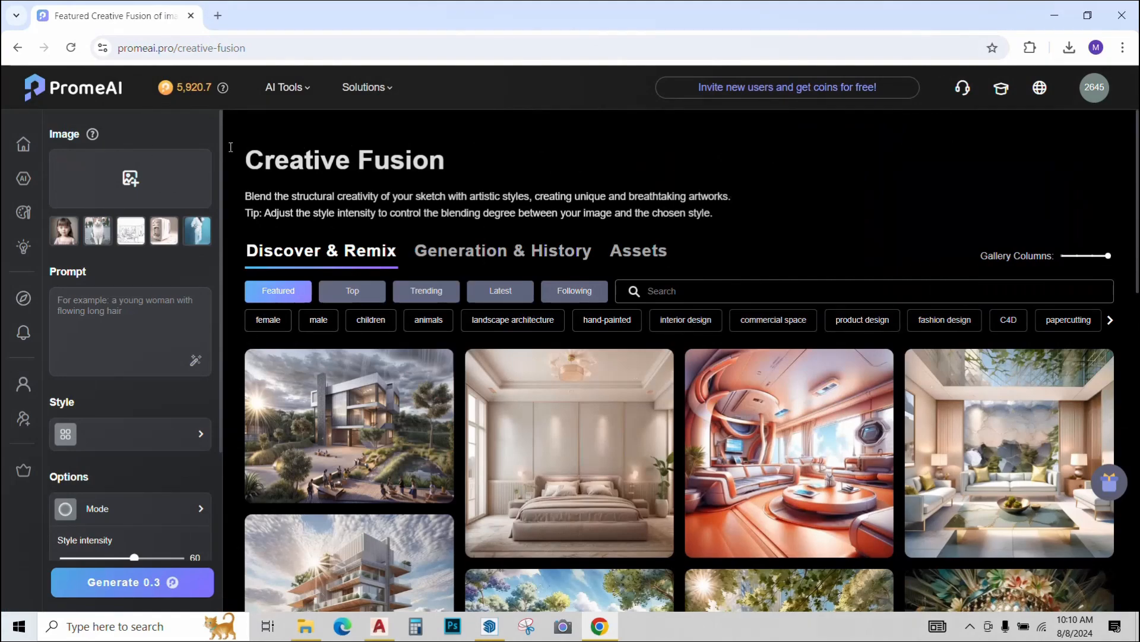
# Step: Upload the insta2 house render as the Creative Fusion source image
pyautogui.click(130, 177)
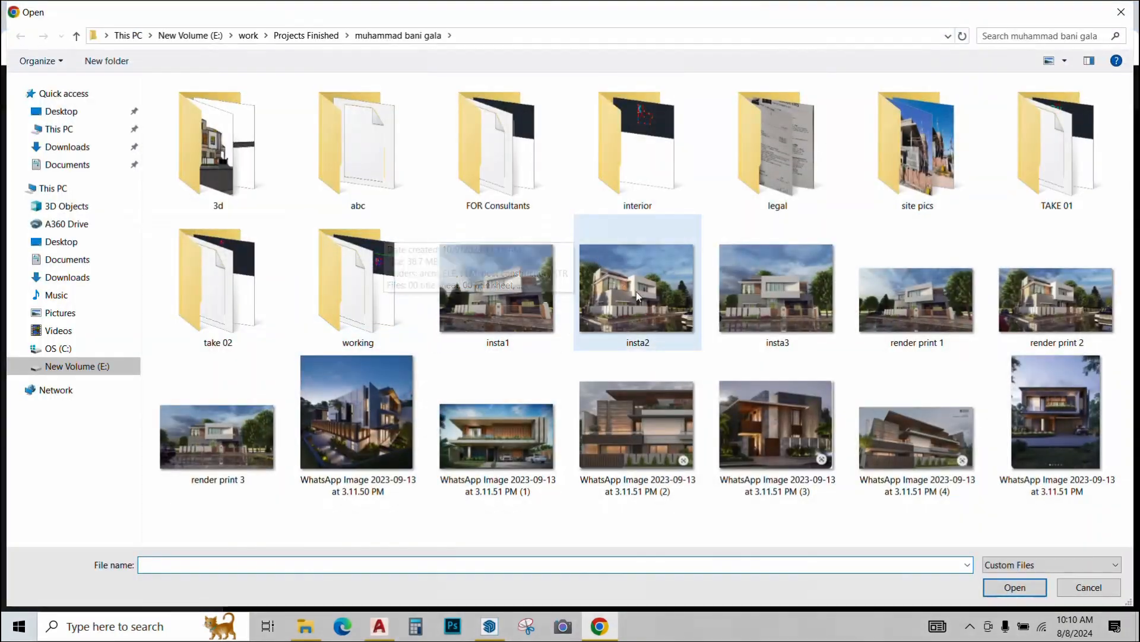
pyautogui.click(637, 288)
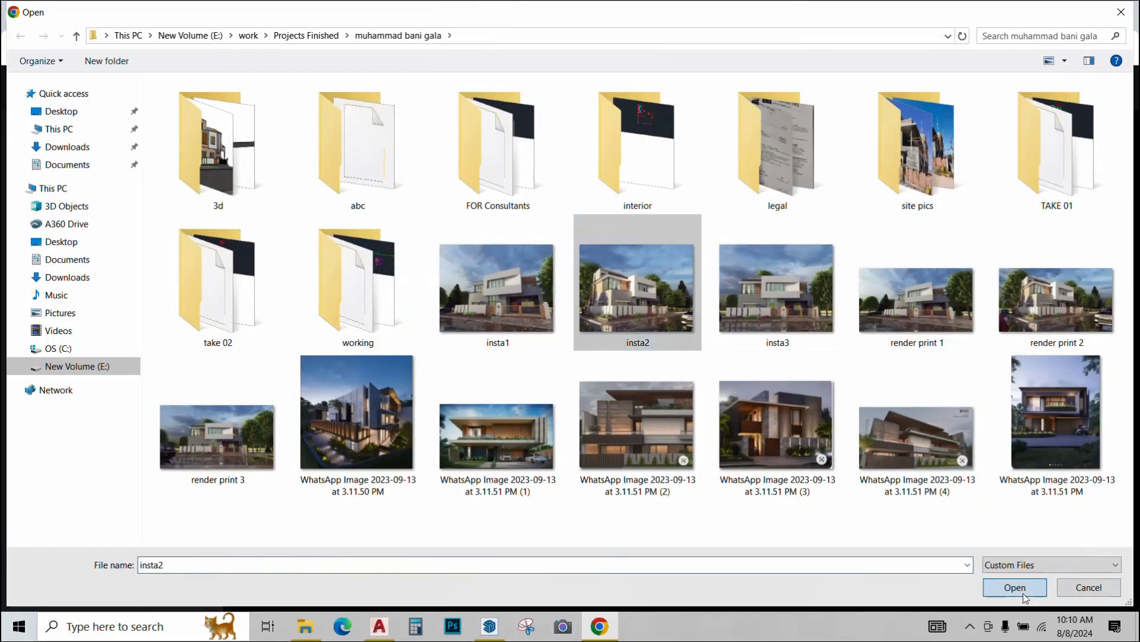
pyautogui.click(1013, 587)
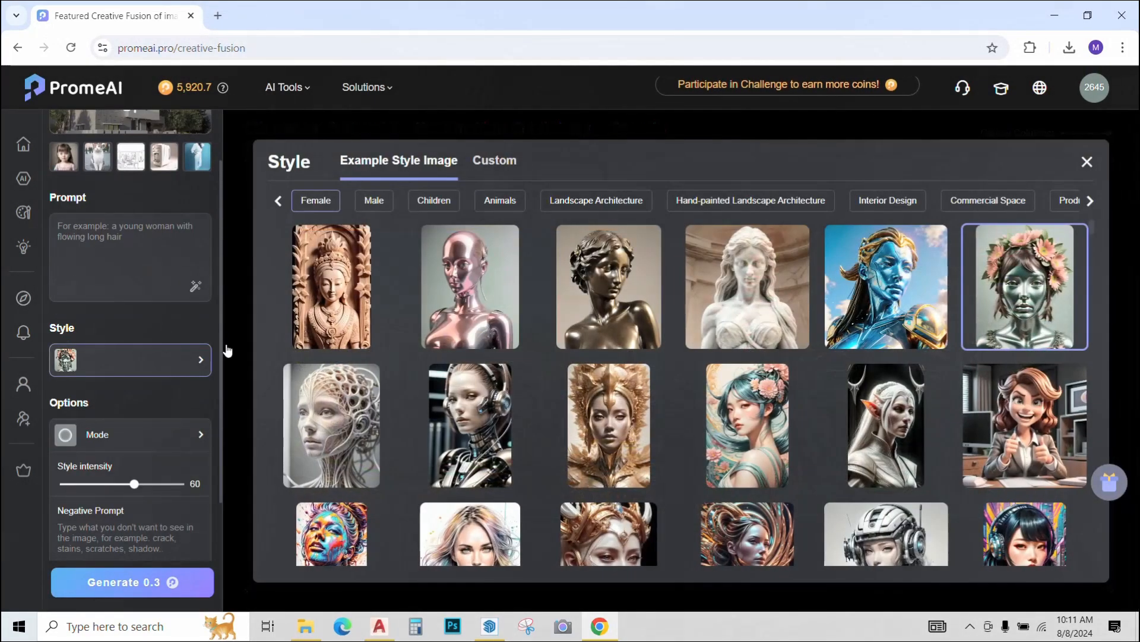
# Step: Browse the Male, Animals, Children and Landscape style examples, then pick the autumn hedgehog
pyautogui.scroll(-3)
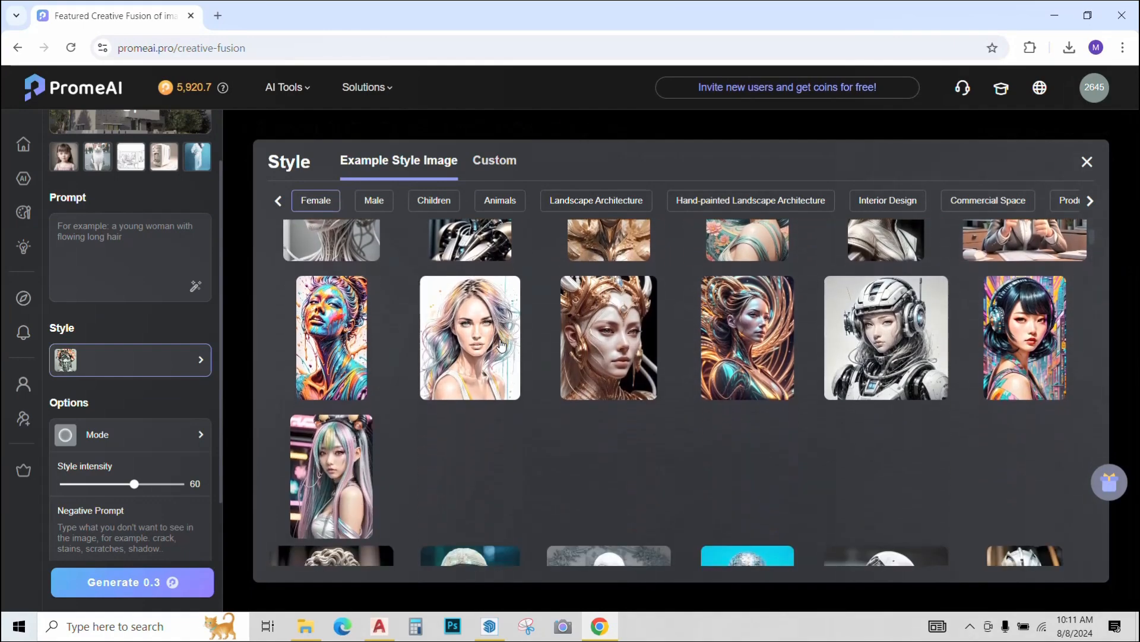
pyautogui.click(373, 200)
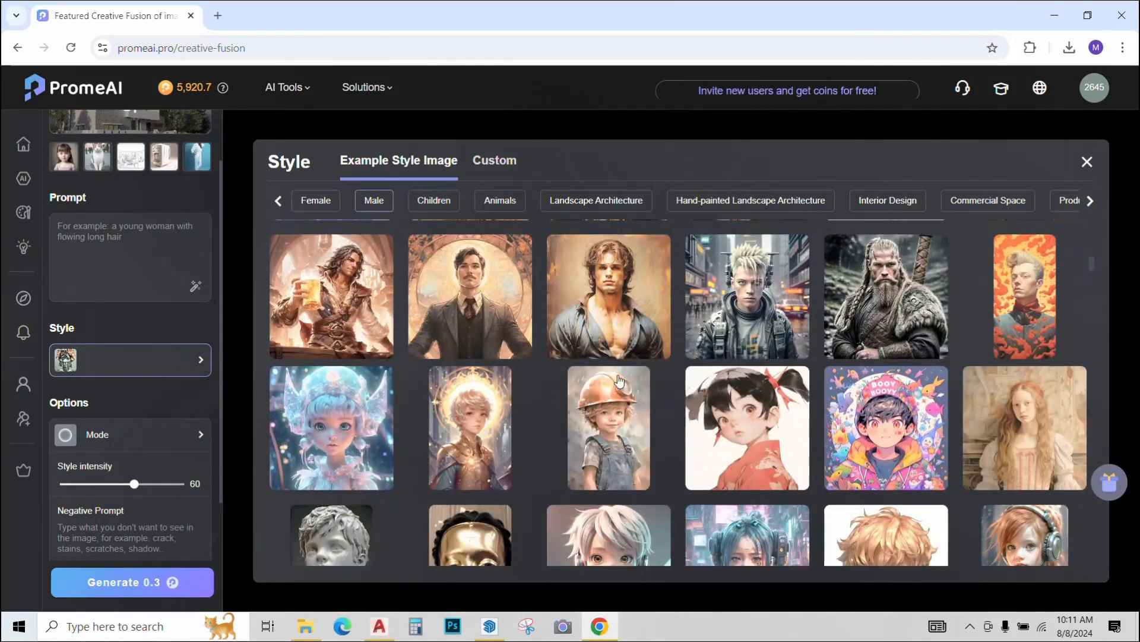
pyautogui.click(500, 200)
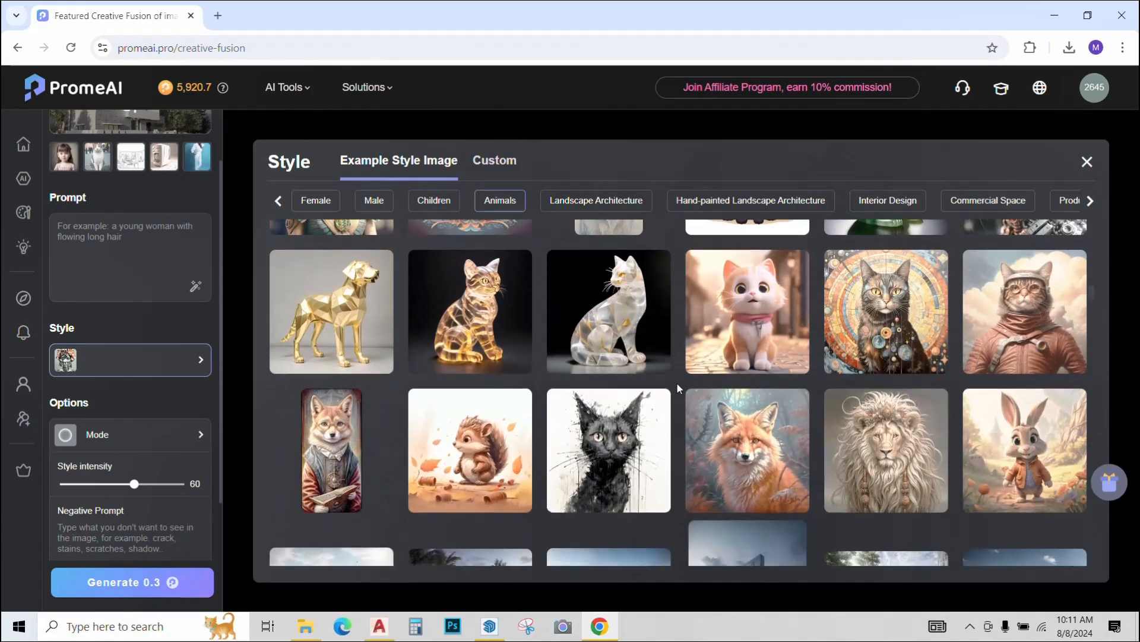
pyautogui.click(434, 200)
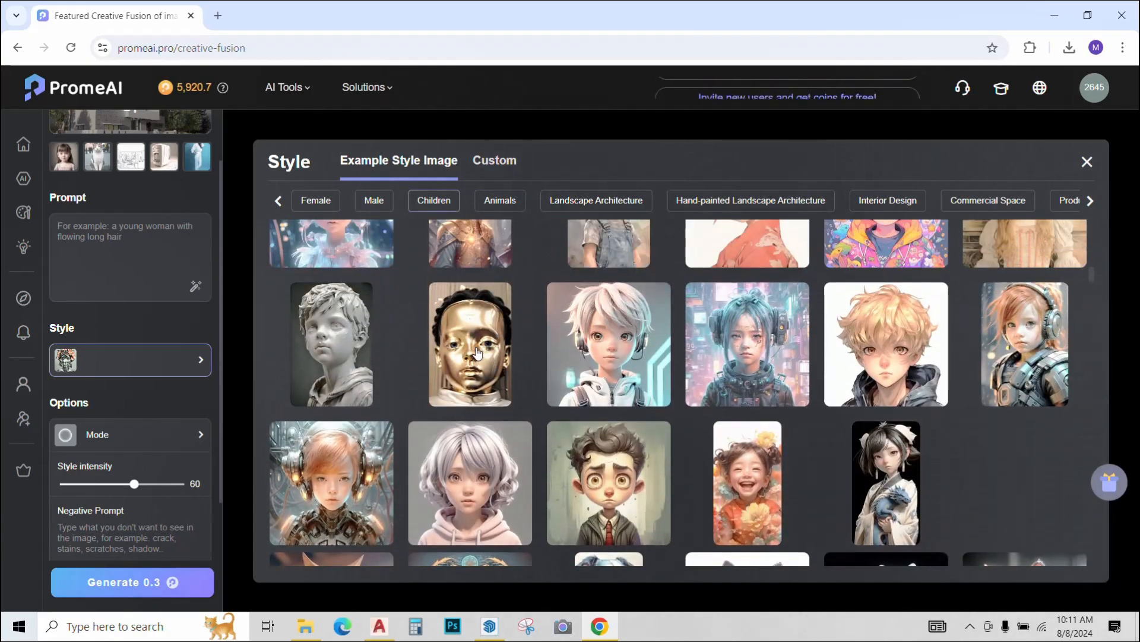
pyautogui.click(596, 201)
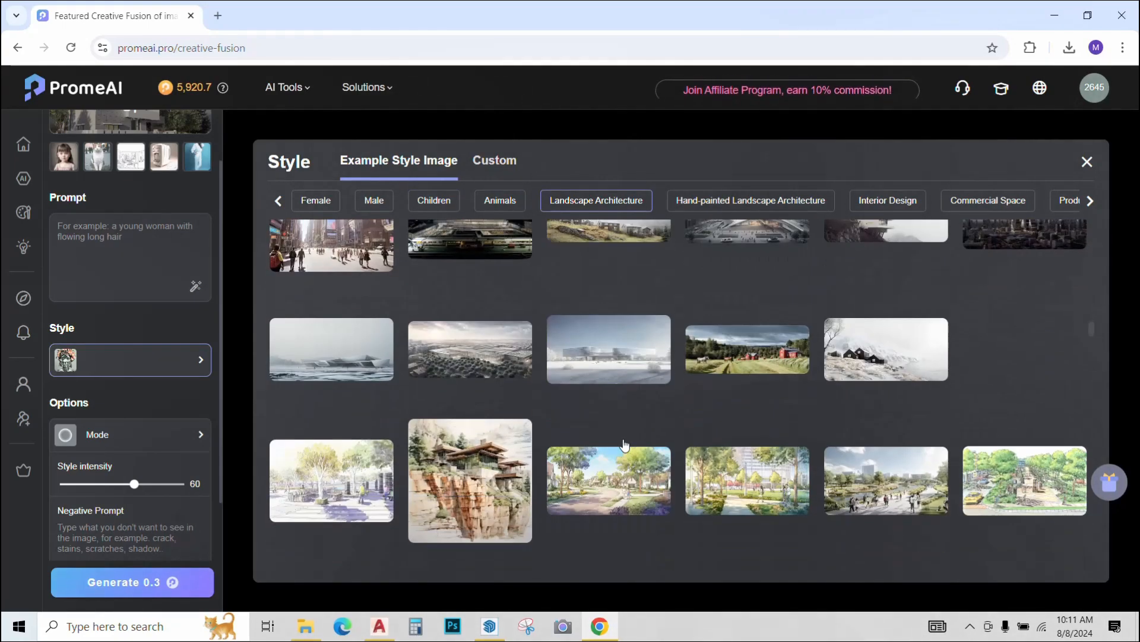
pyautogui.click(749, 200)
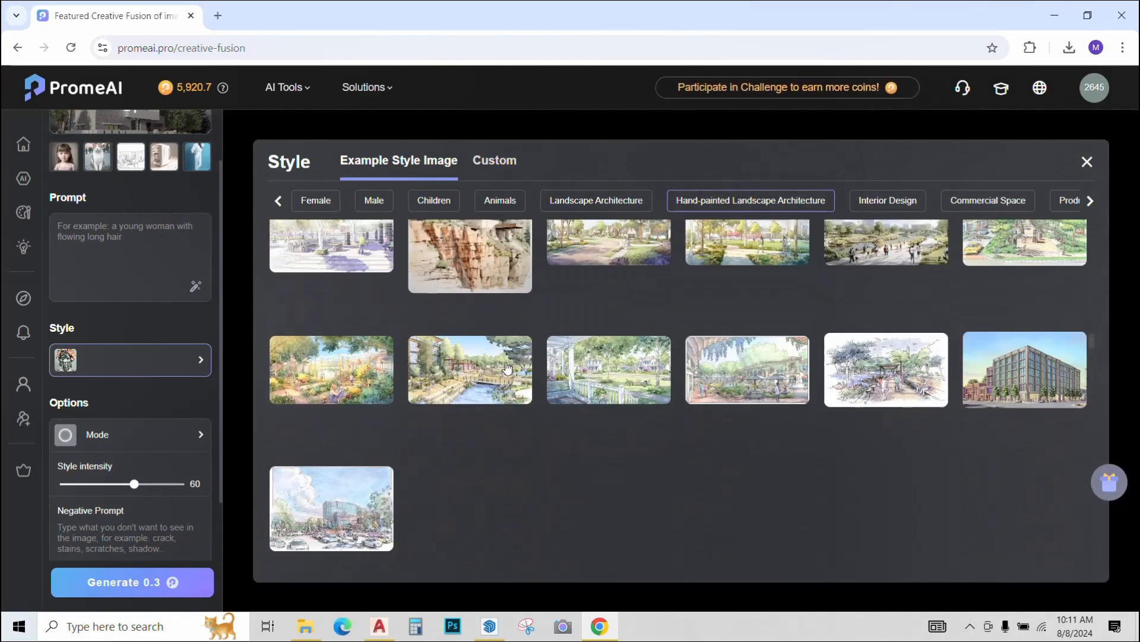
pyautogui.click(499, 200)
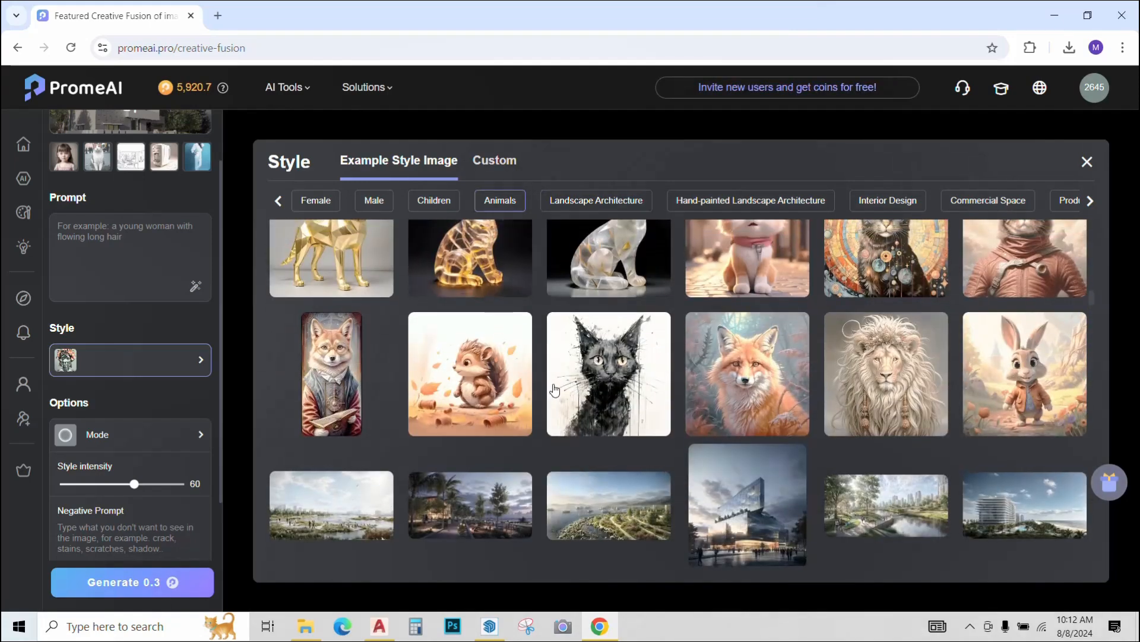
pyautogui.click(1087, 162)
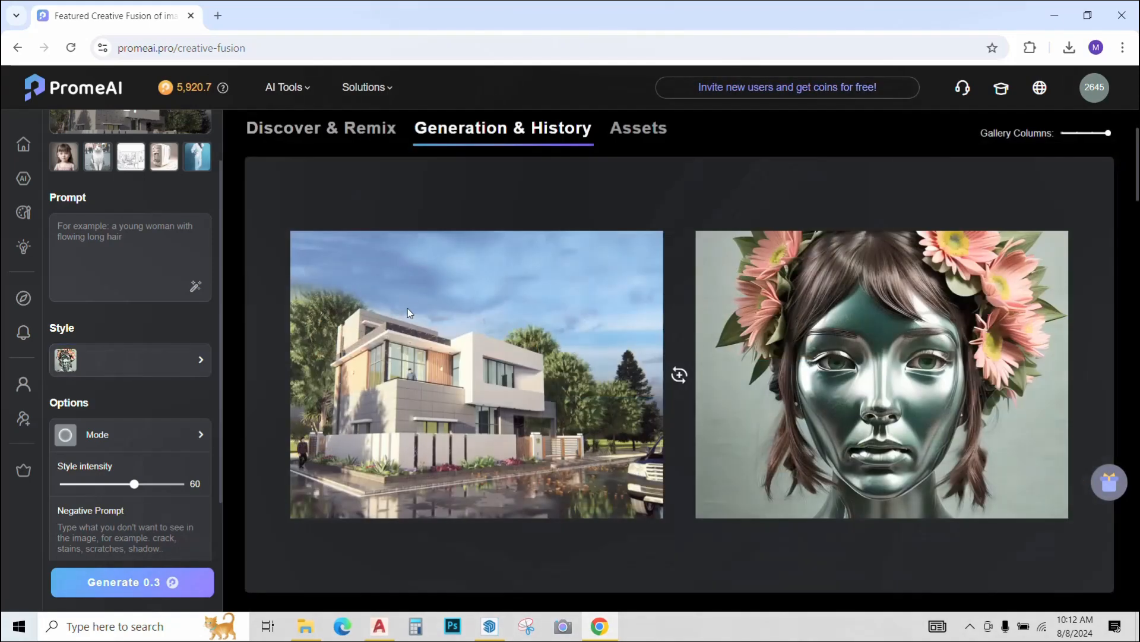
# Step: Generate the hedgehog-styled house and browse its variations in Large Image view
pyautogui.click(132, 581)
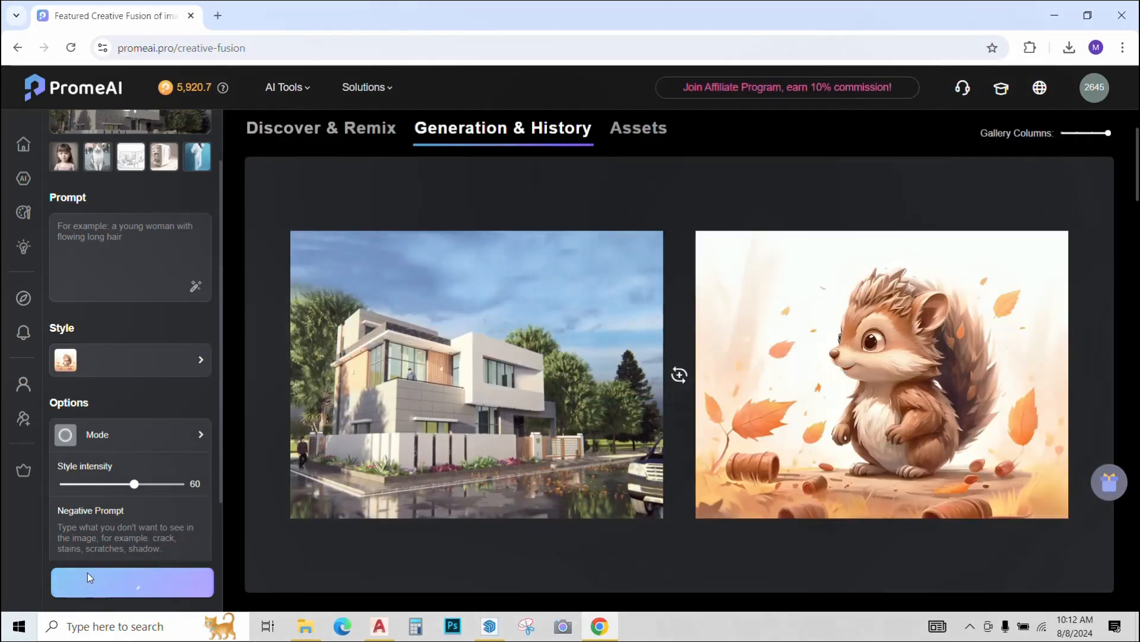
pyautogui.click(476, 375)
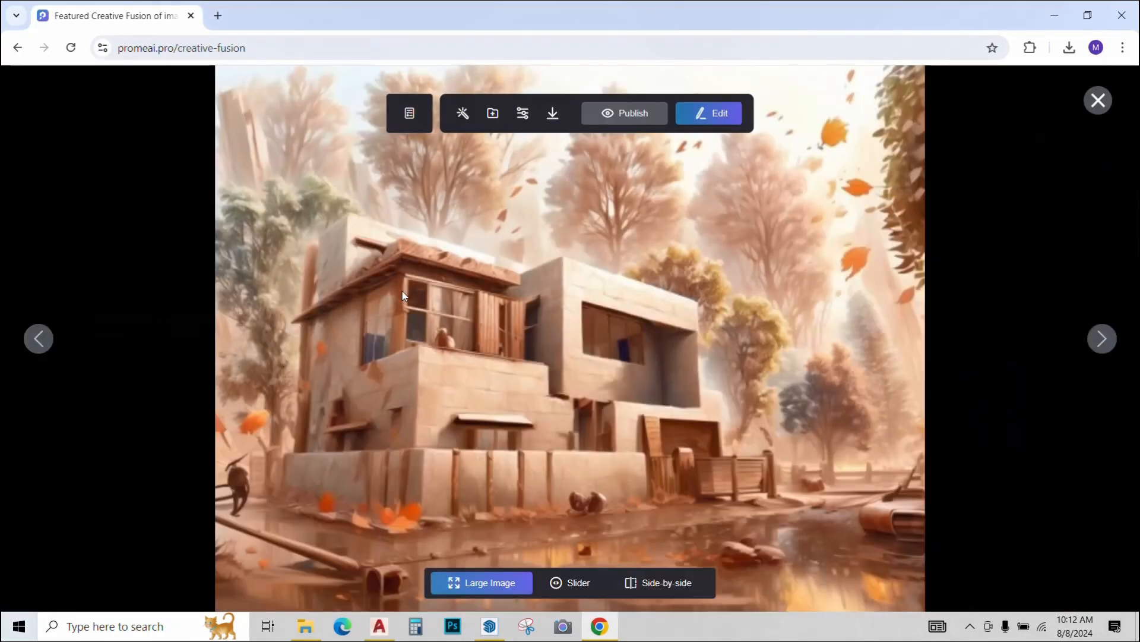
pyautogui.moveTo(1102, 338)
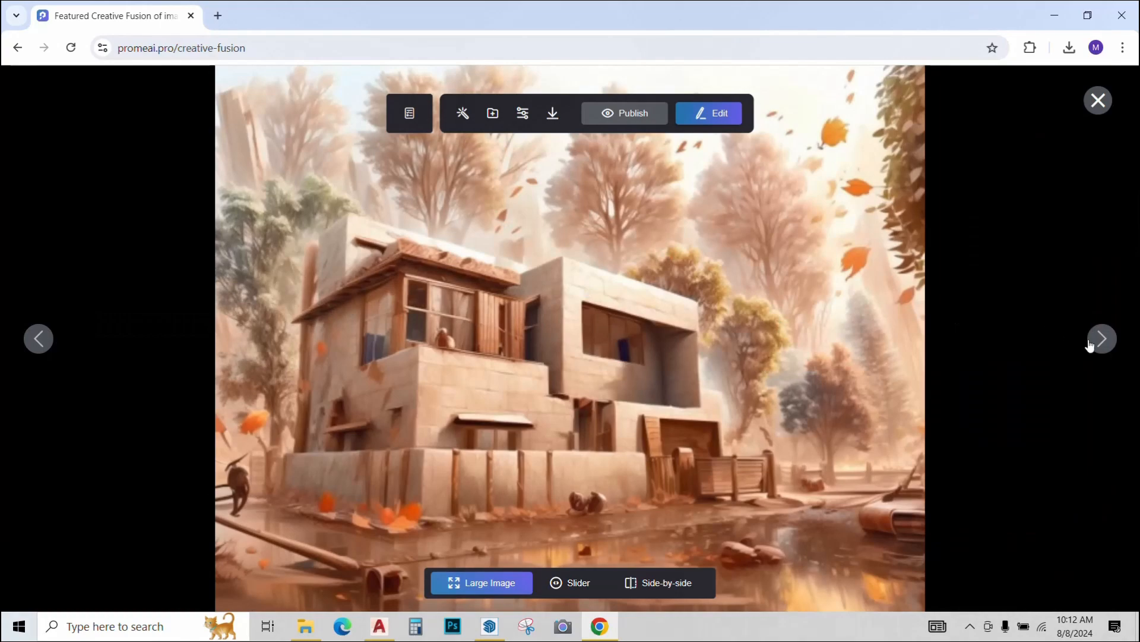
pyautogui.click(1101, 338)
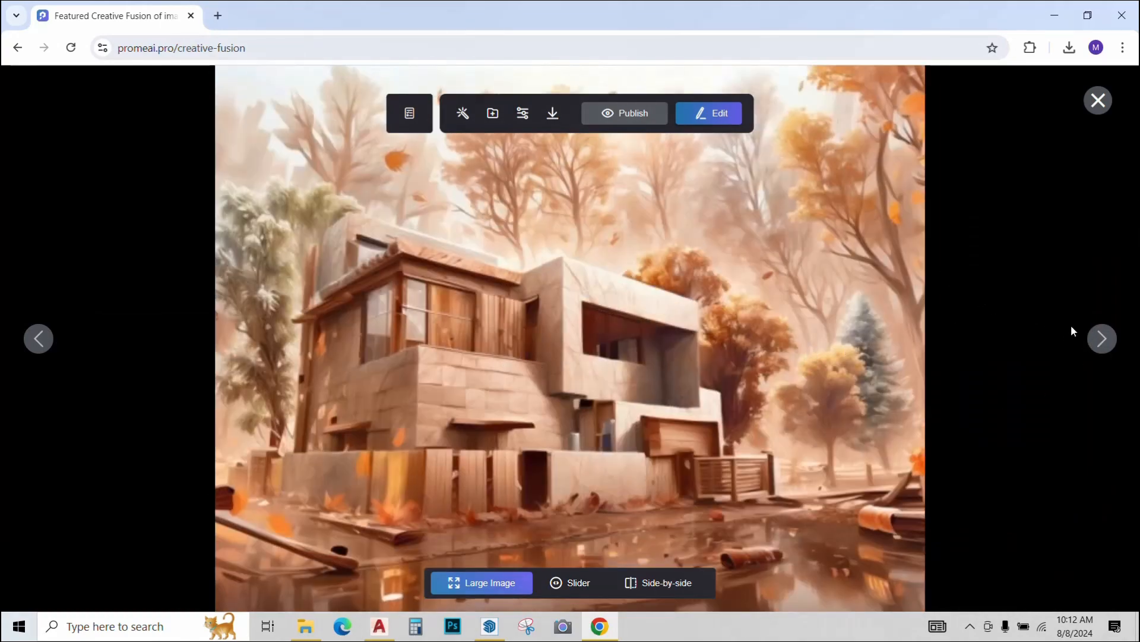
pyautogui.click(551, 113)
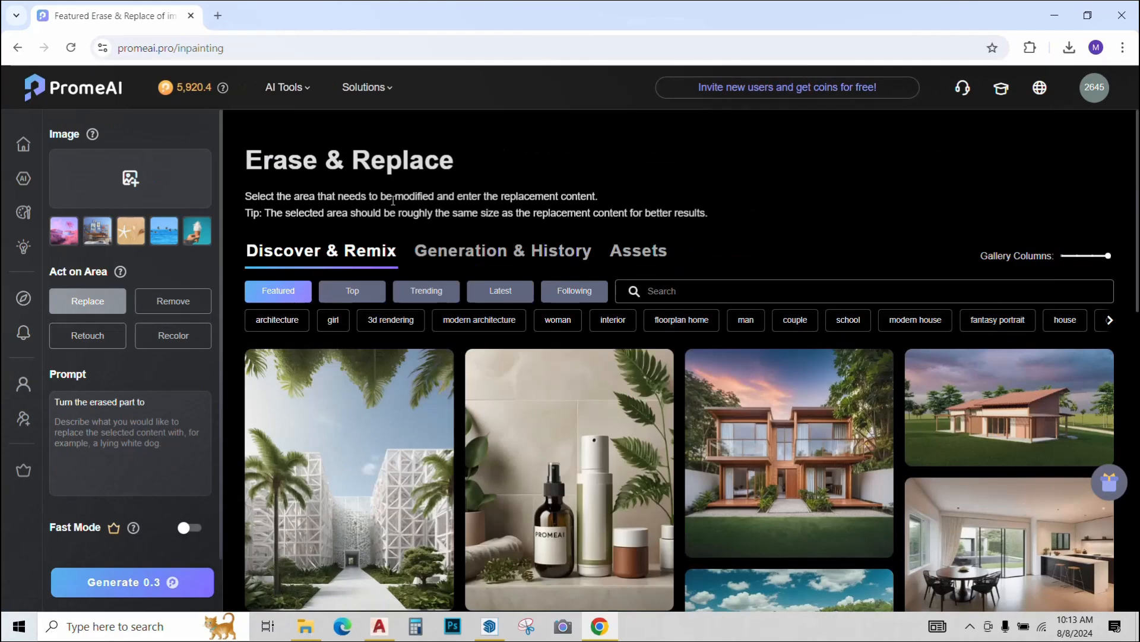
# Step: Upload the office interior render with blue sofas into Erase & Replace
pyautogui.click(129, 177)
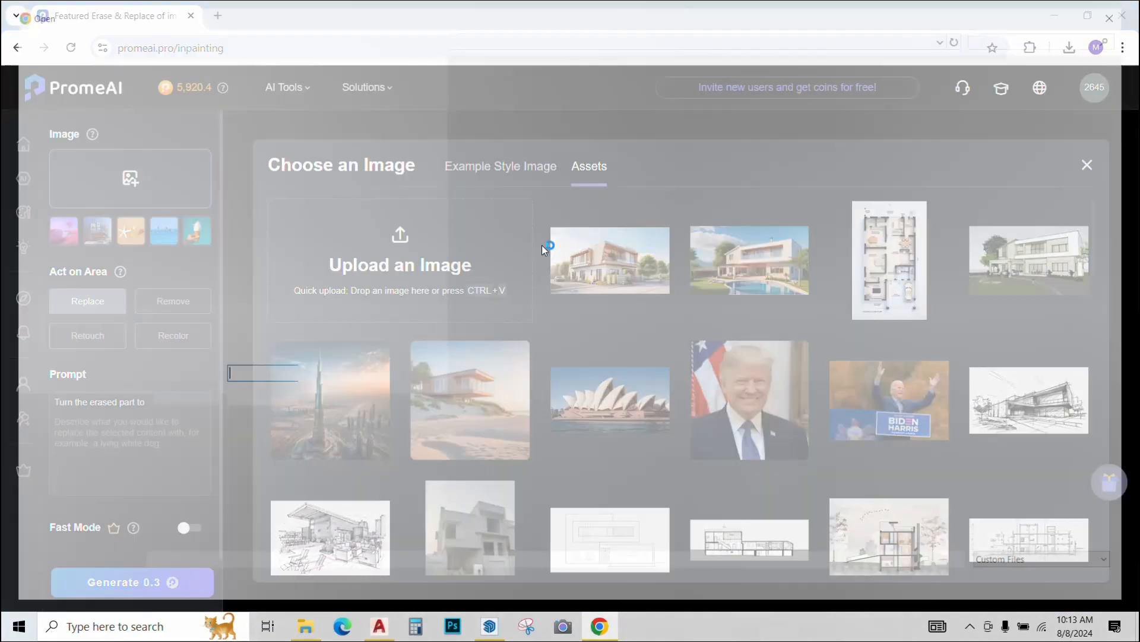
pyautogui.click(609, 259)
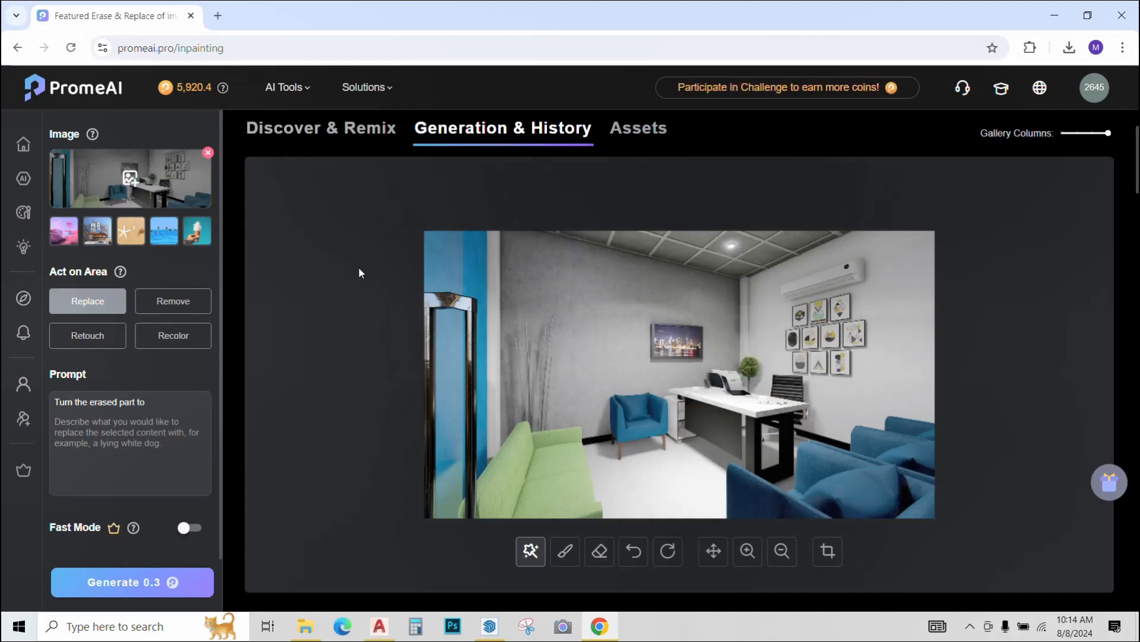
pyautogui.moveTo(100, 279)
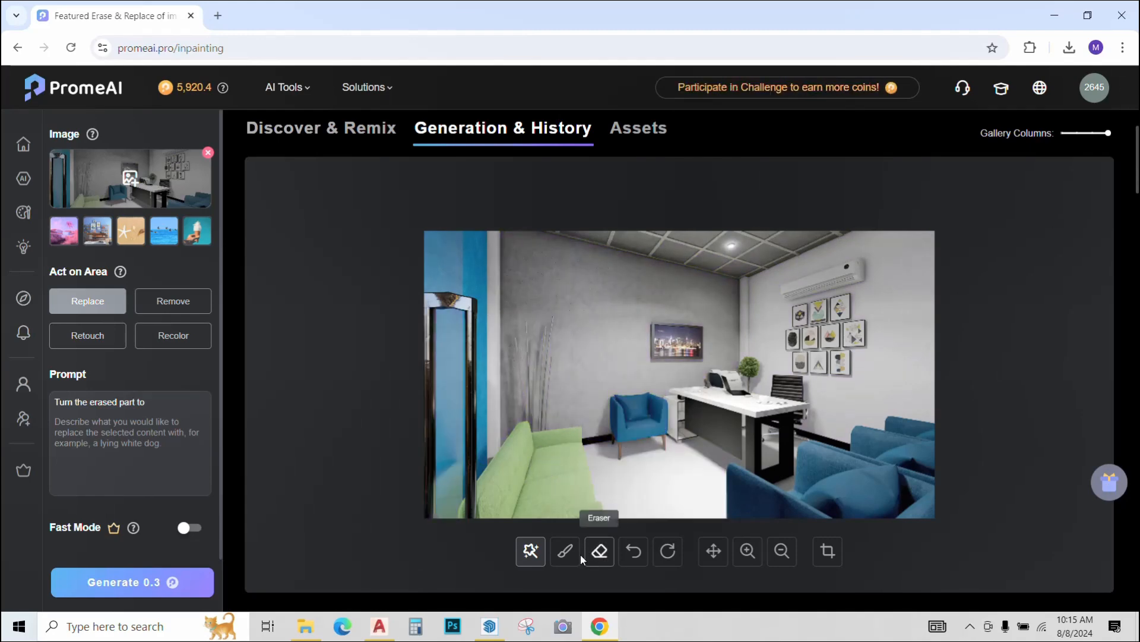
# Step: Brush over the blue armchair, prompt for a black chair, and compare the generated variations
pyautogui.click(564, 550)
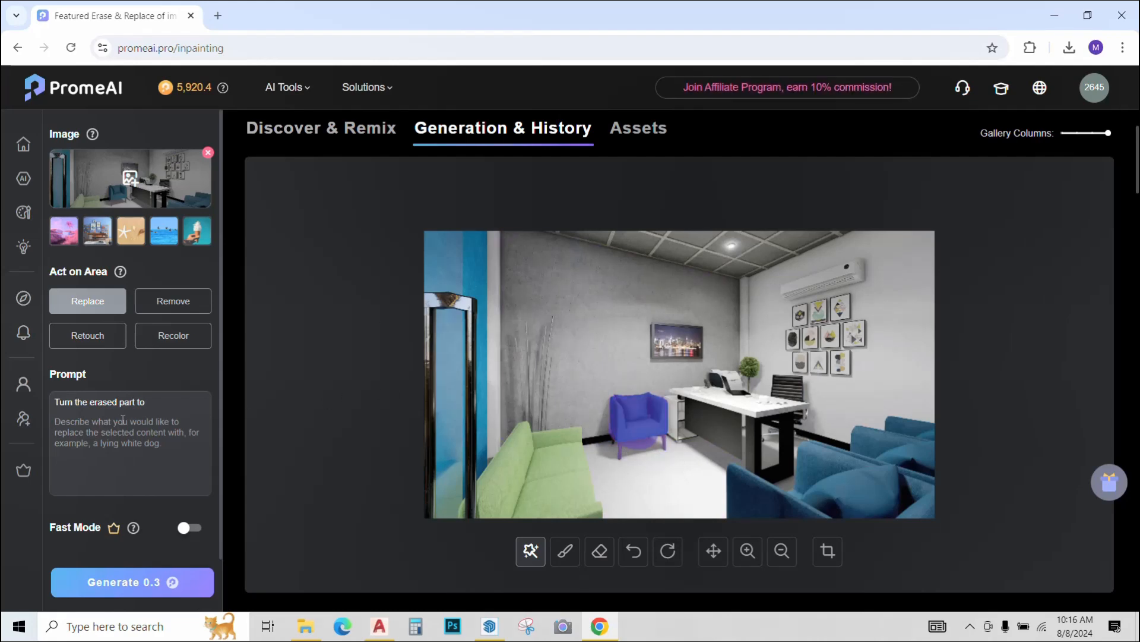
pyautogui.write('blac')
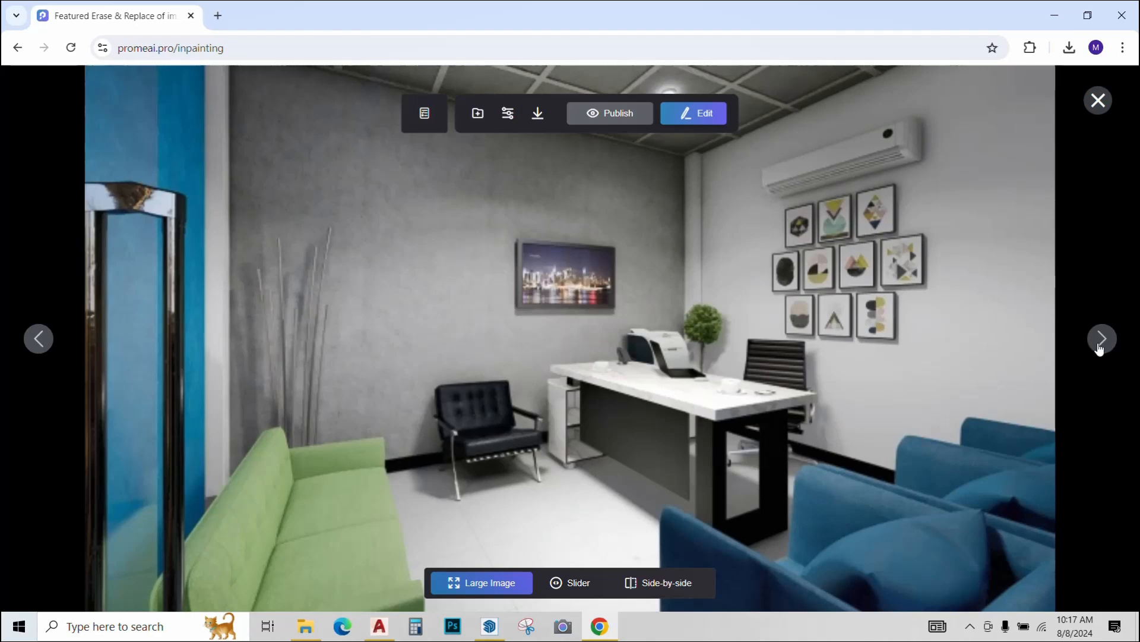
pyautogui.click(38, 338)
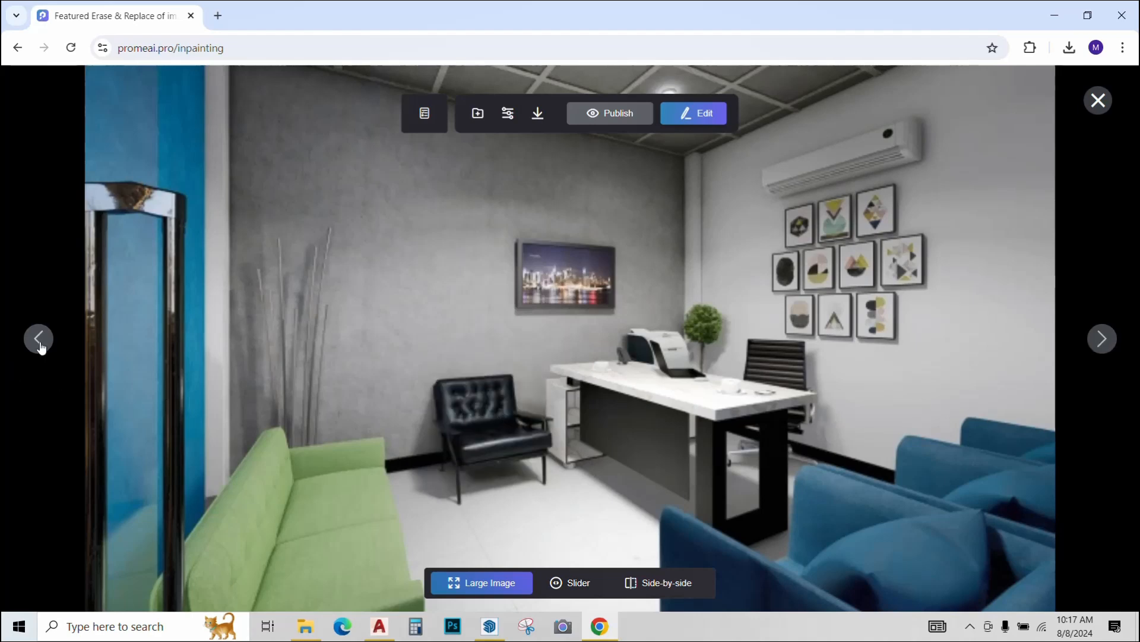
pyautogui.click(1098, 100)
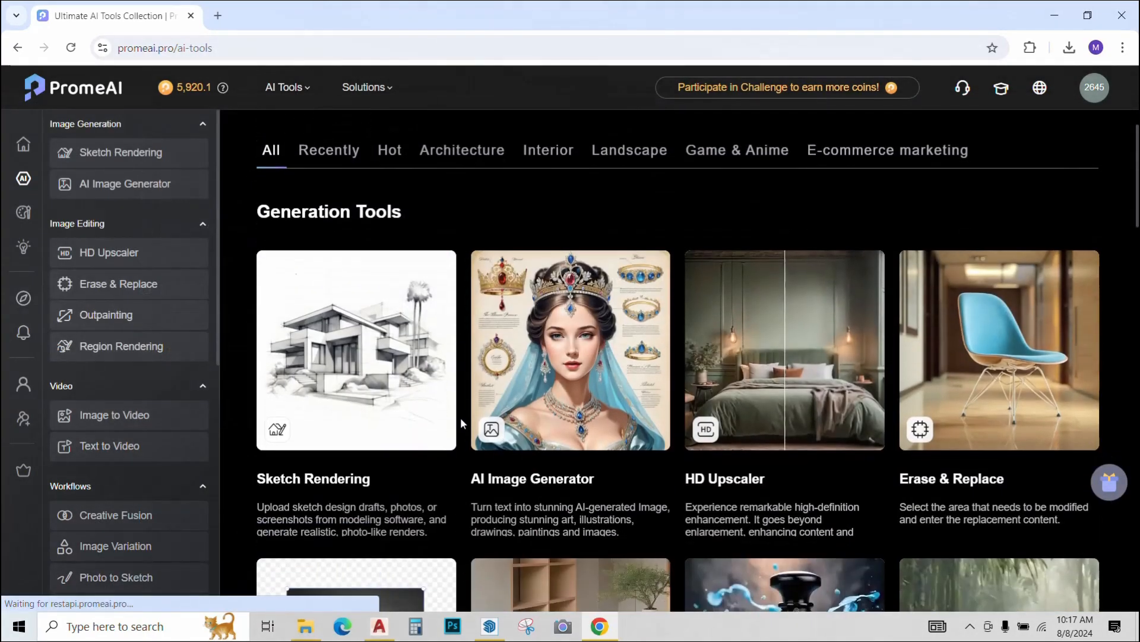
pyautogui.scroll(-3)
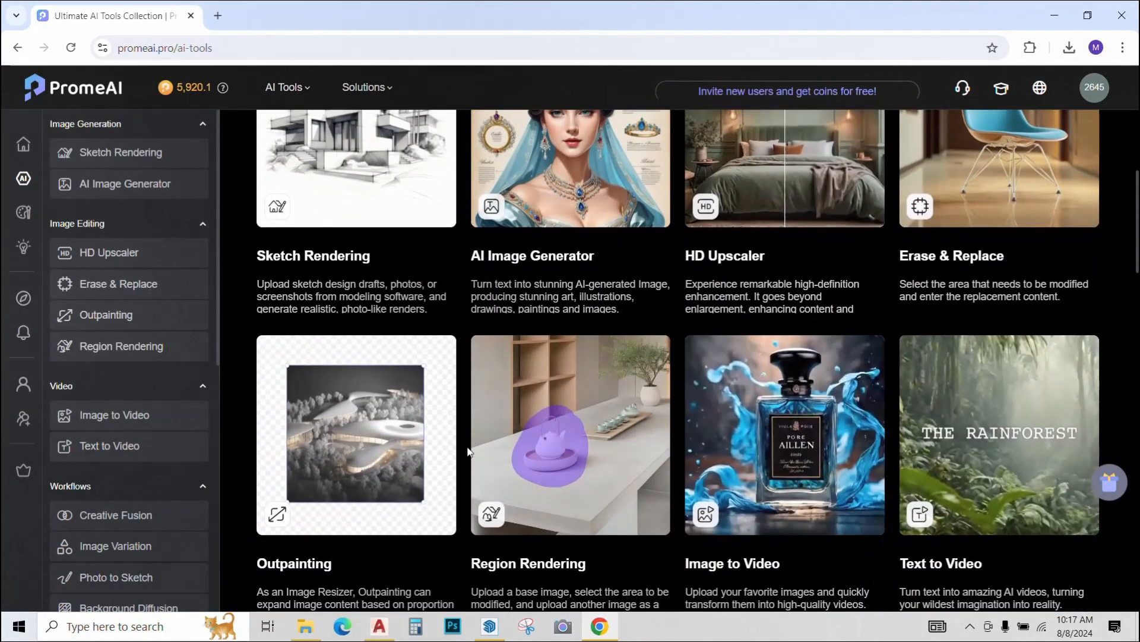
pyautogui.scroll(-3)
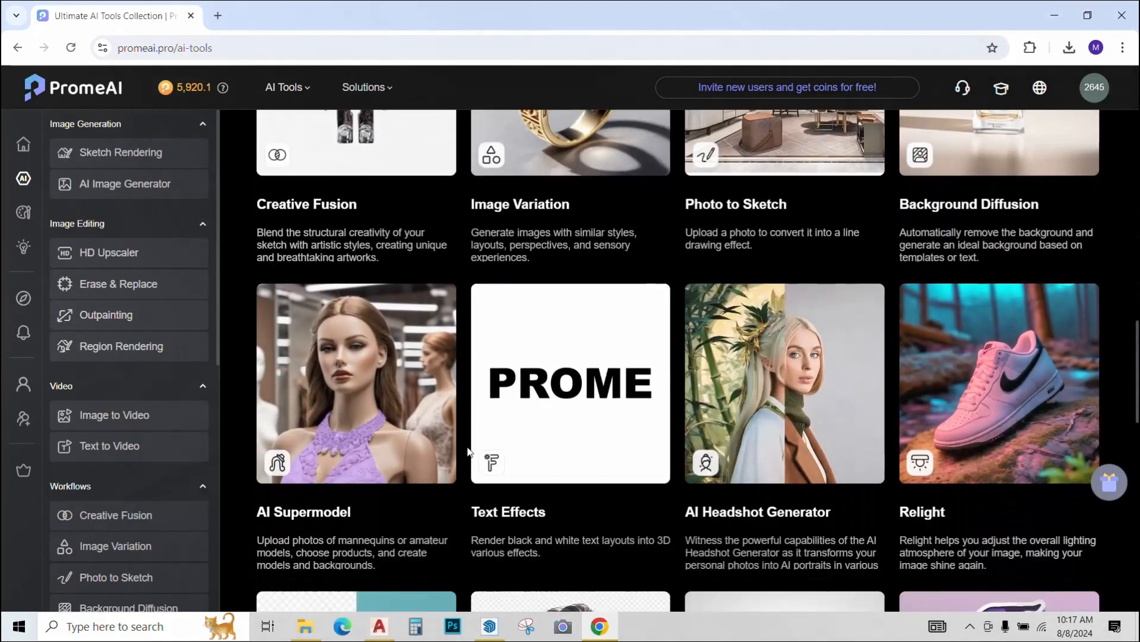
pyautogui.scroll(-3)
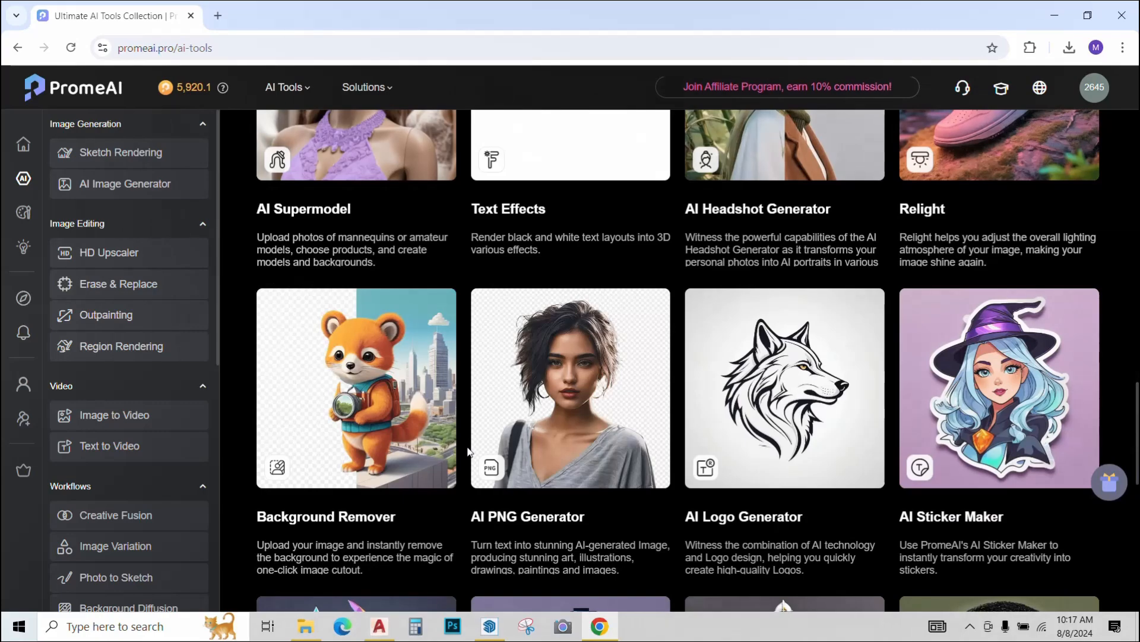
pyautogui.scroll(-3)
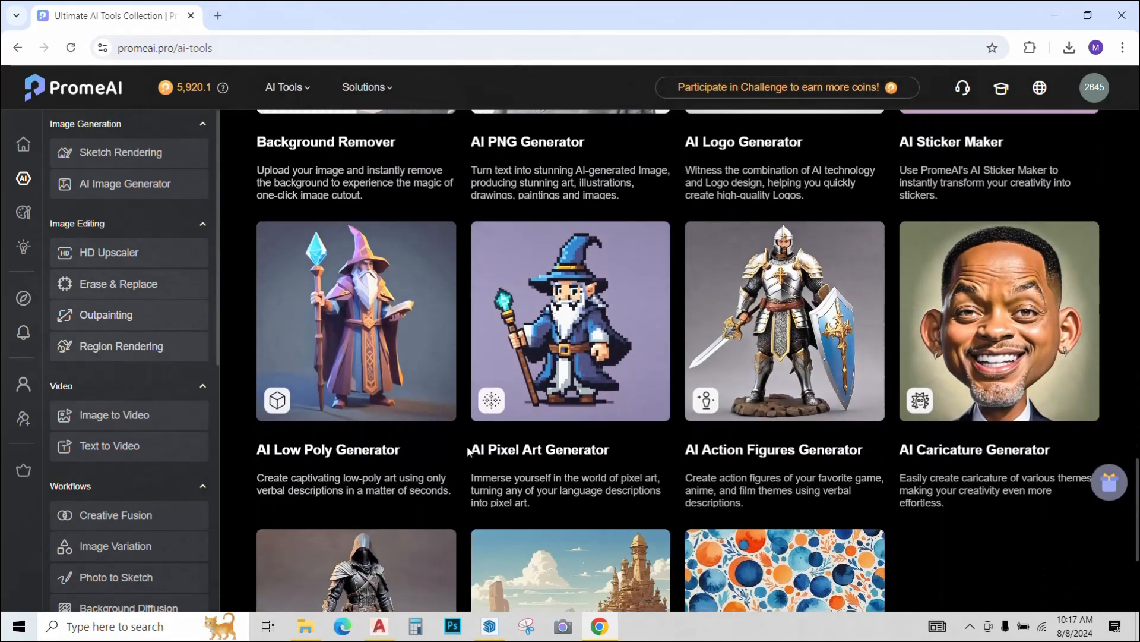
pyautogui.scroll(-3)
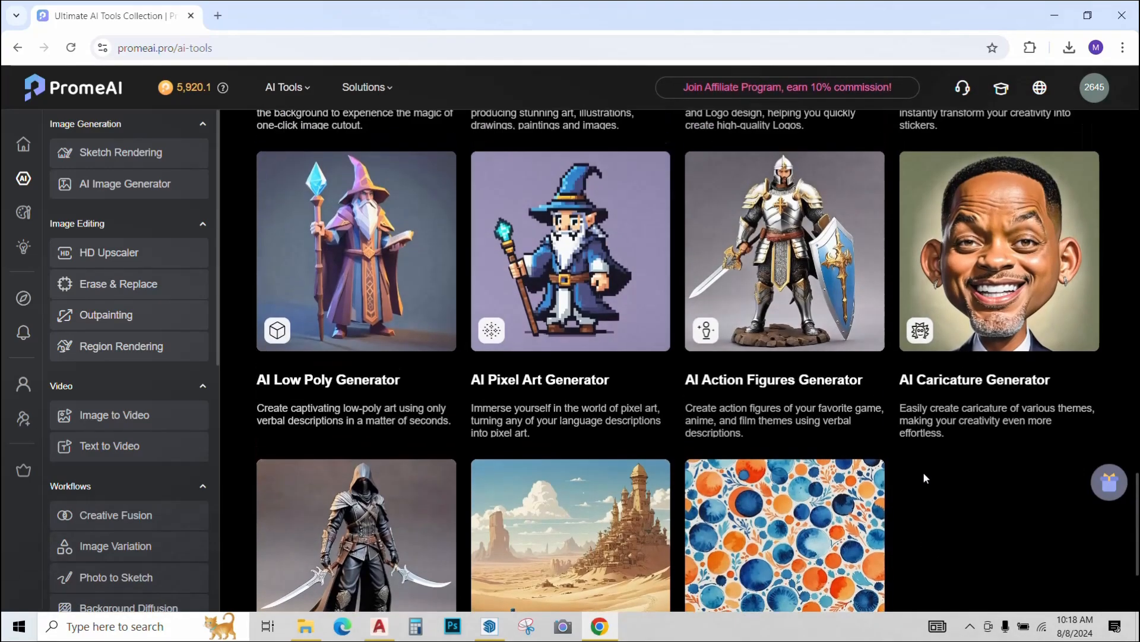
pyautogui.scroll(-3)
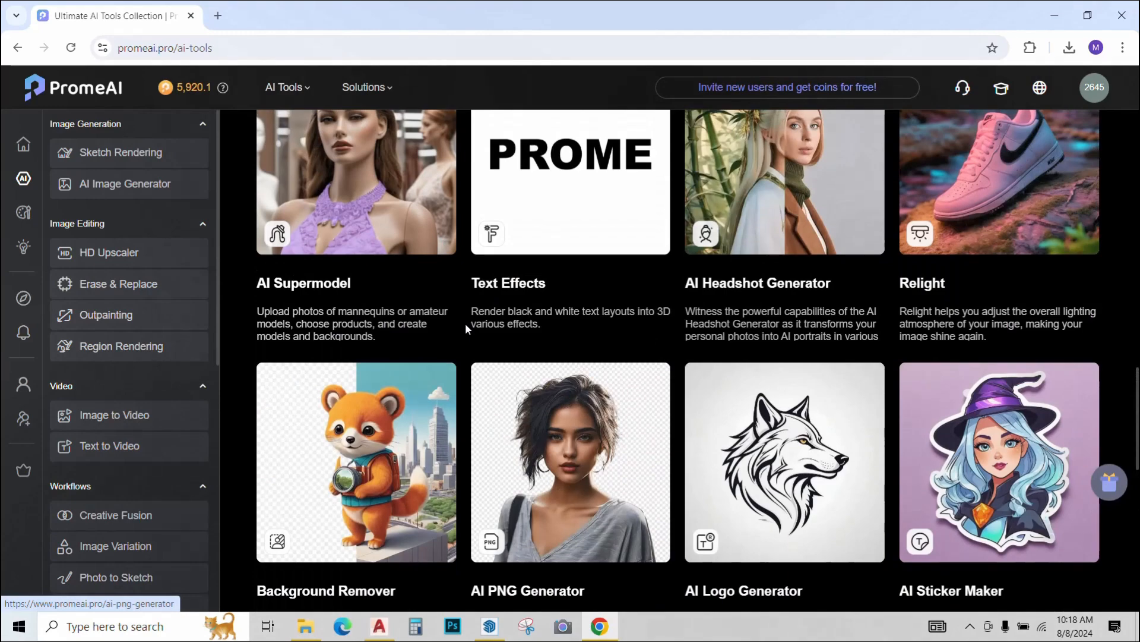
pyautogui.scroll(-3)
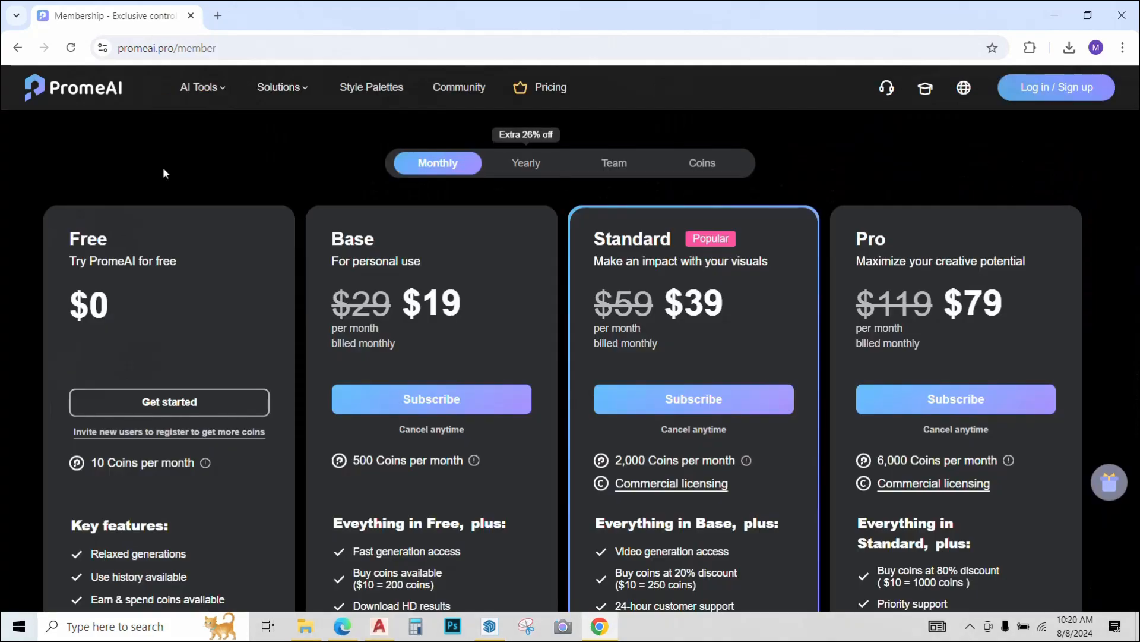
pyautogui.moveTo(29, 275)
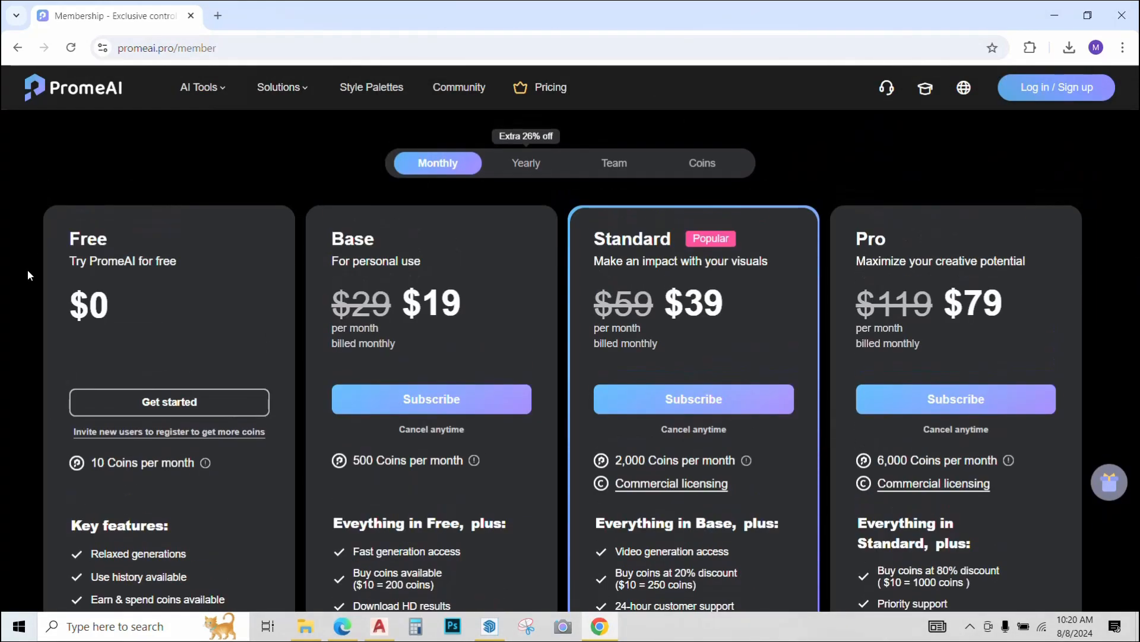
# Step: Scroll through the Free, Base, Standard and Pro membership plans
pyautogui.scroll(-3)
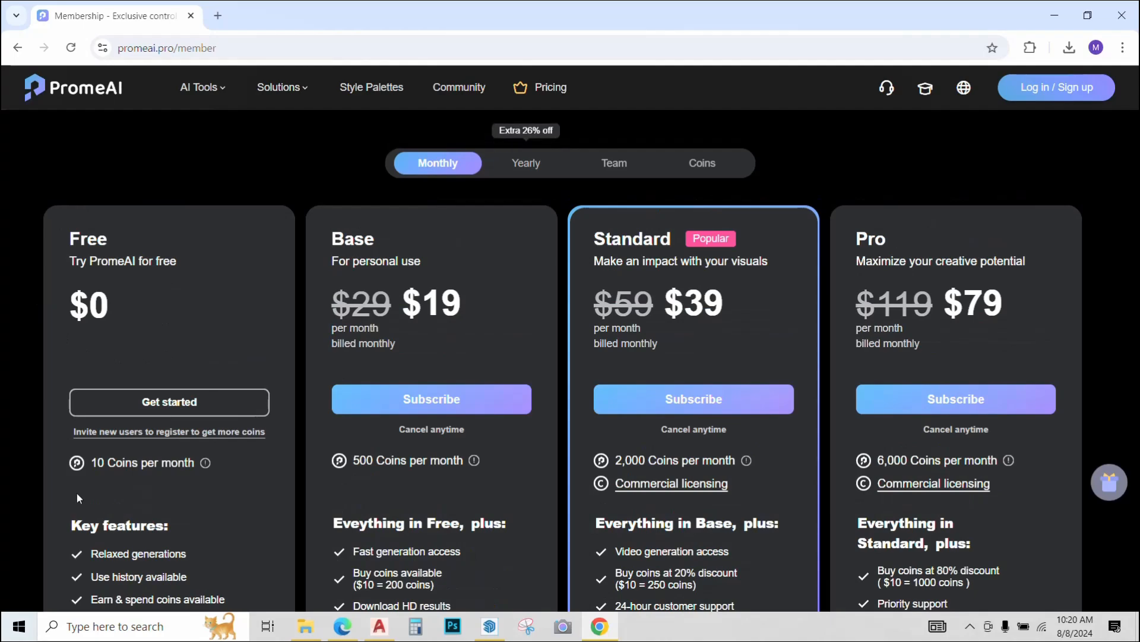
pyautogui.moveTo(185, 484)
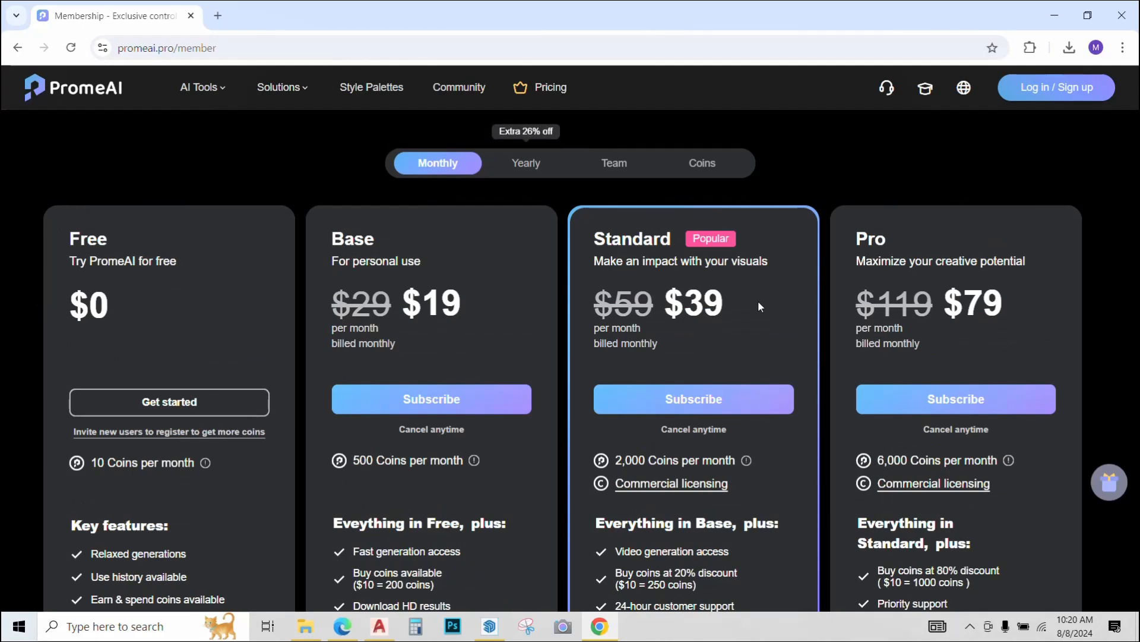
pyautogui.scroll(-3)
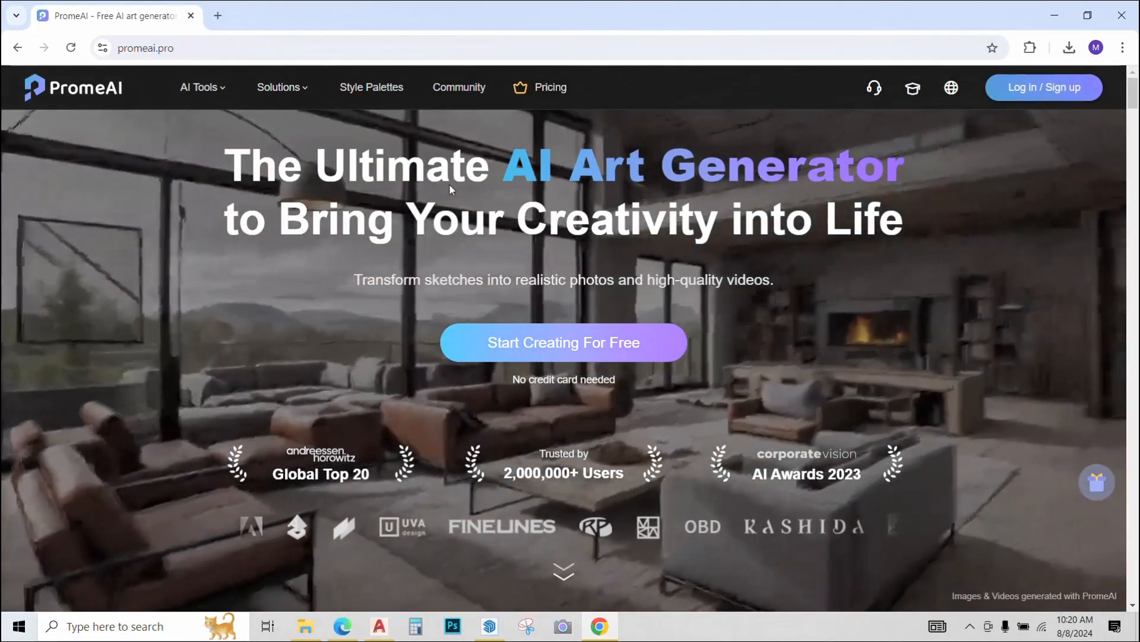
# Step: Scroll the homepage past the sketch-to-reality and image-to-video showcases to the inspiration gallery
pyautogui.scroll(-3)
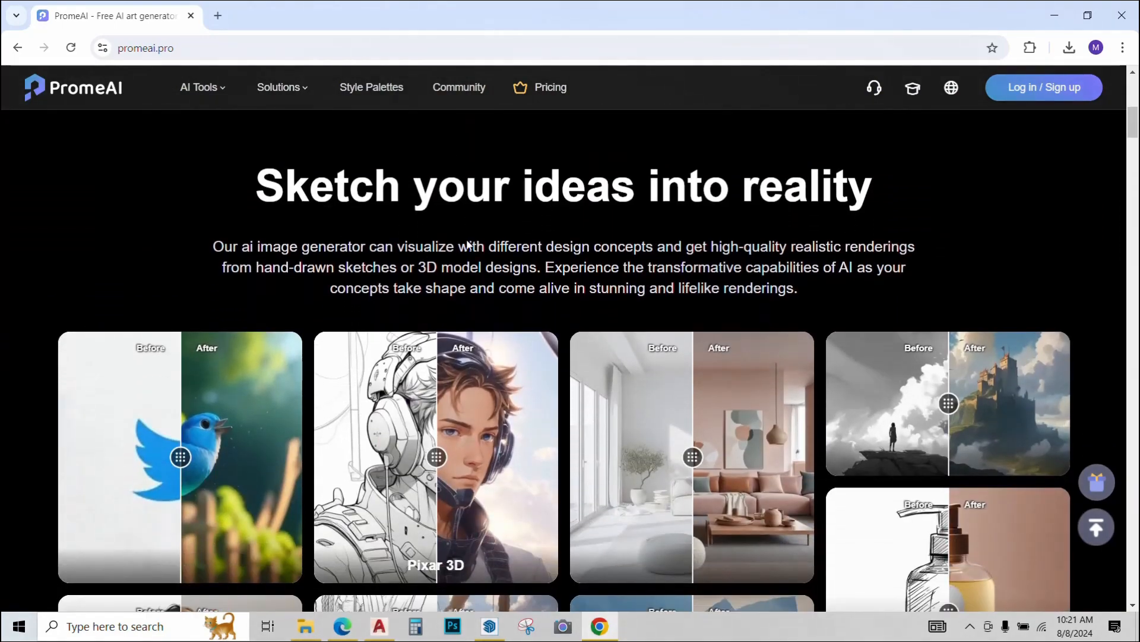
pyautogui.scroll(-3)
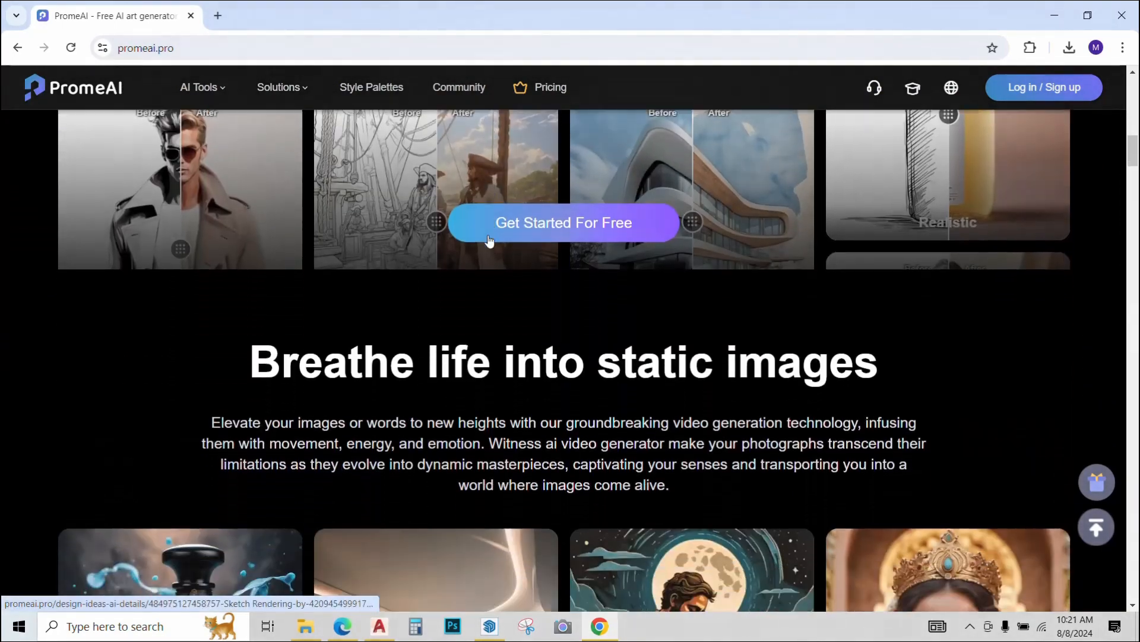
pyautogui.scroll(-3)
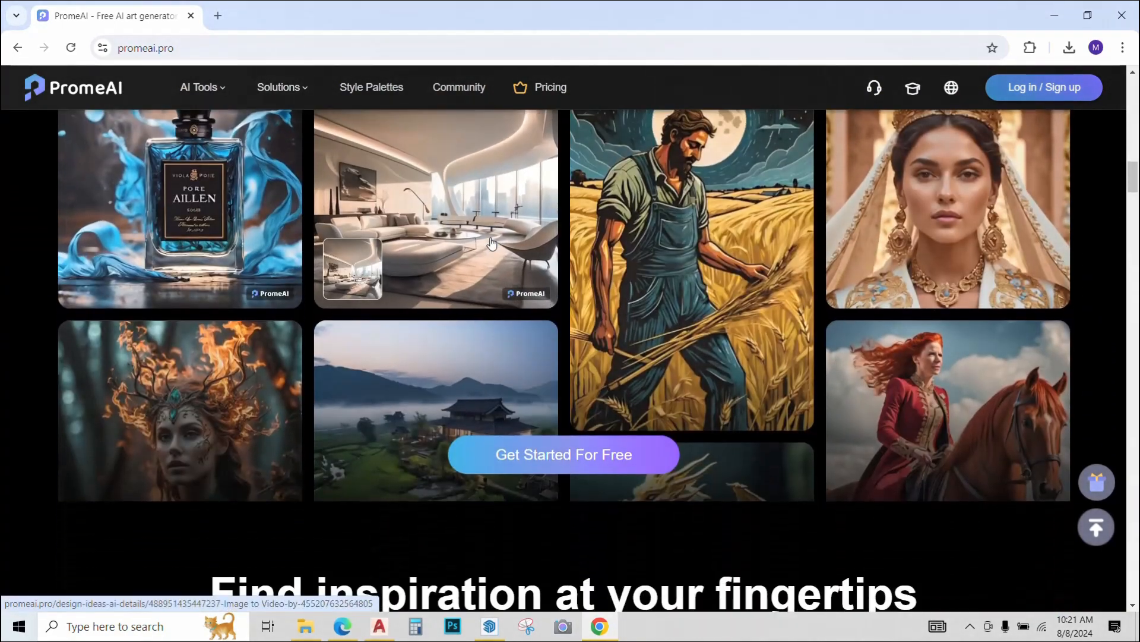